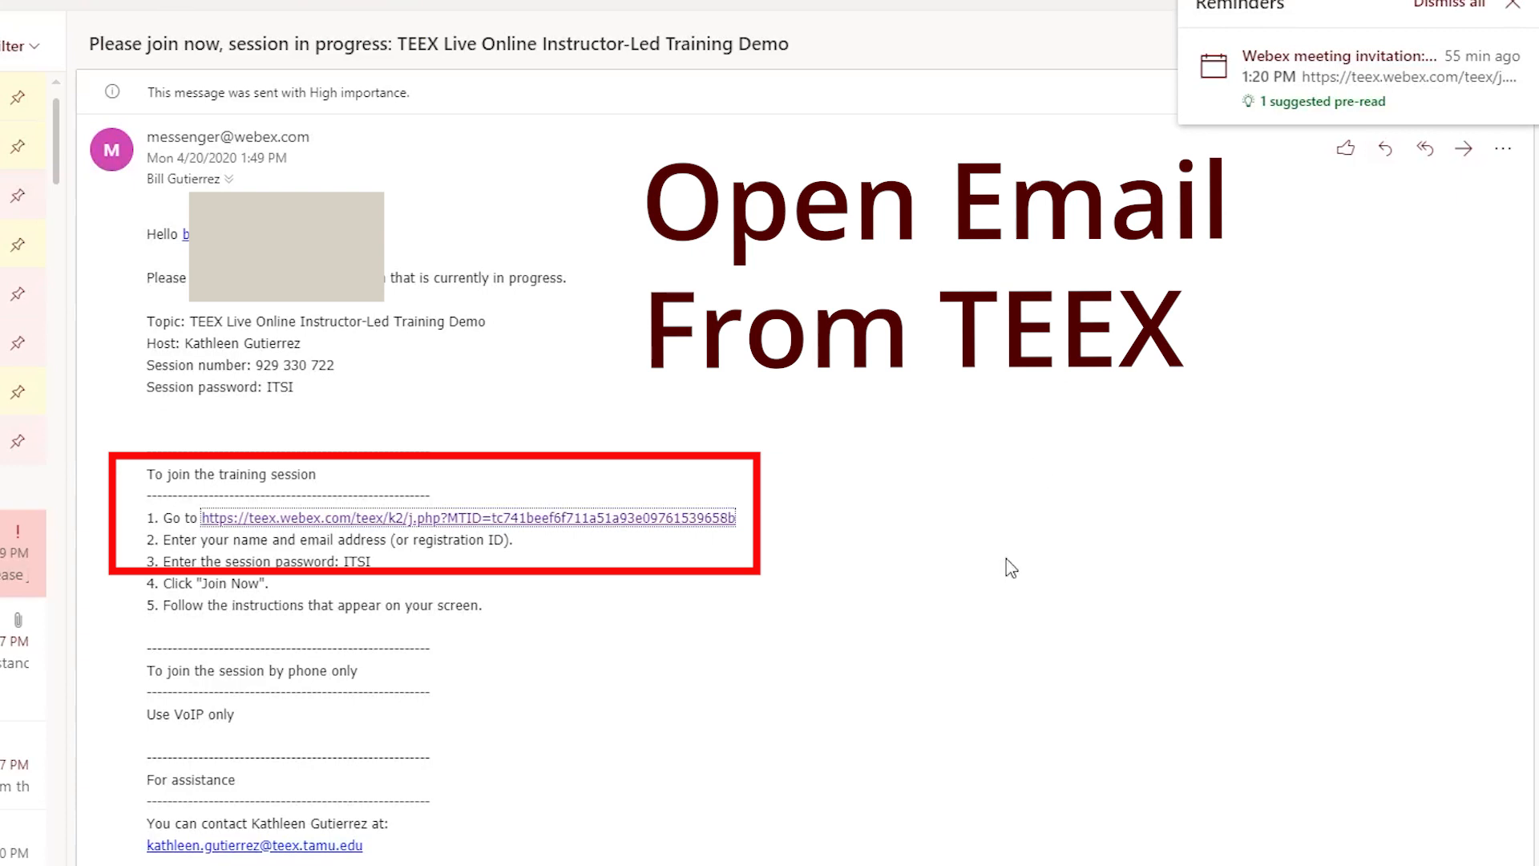
Step: Copy the Webex join link's address from the invitation email and load it in a new browser tab
left_click(467, 517)
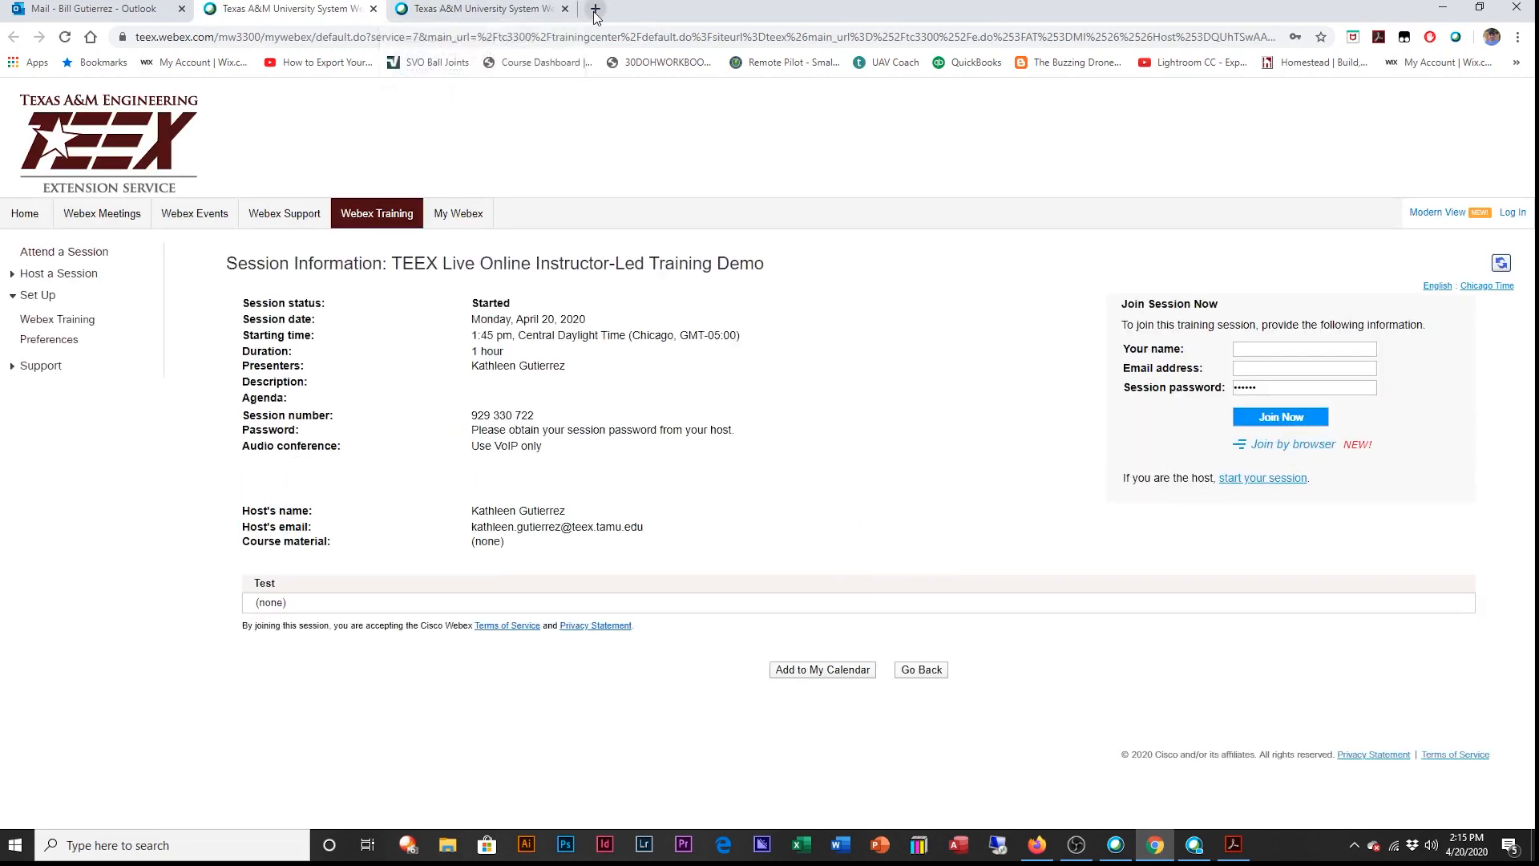
left_click(593, 10)
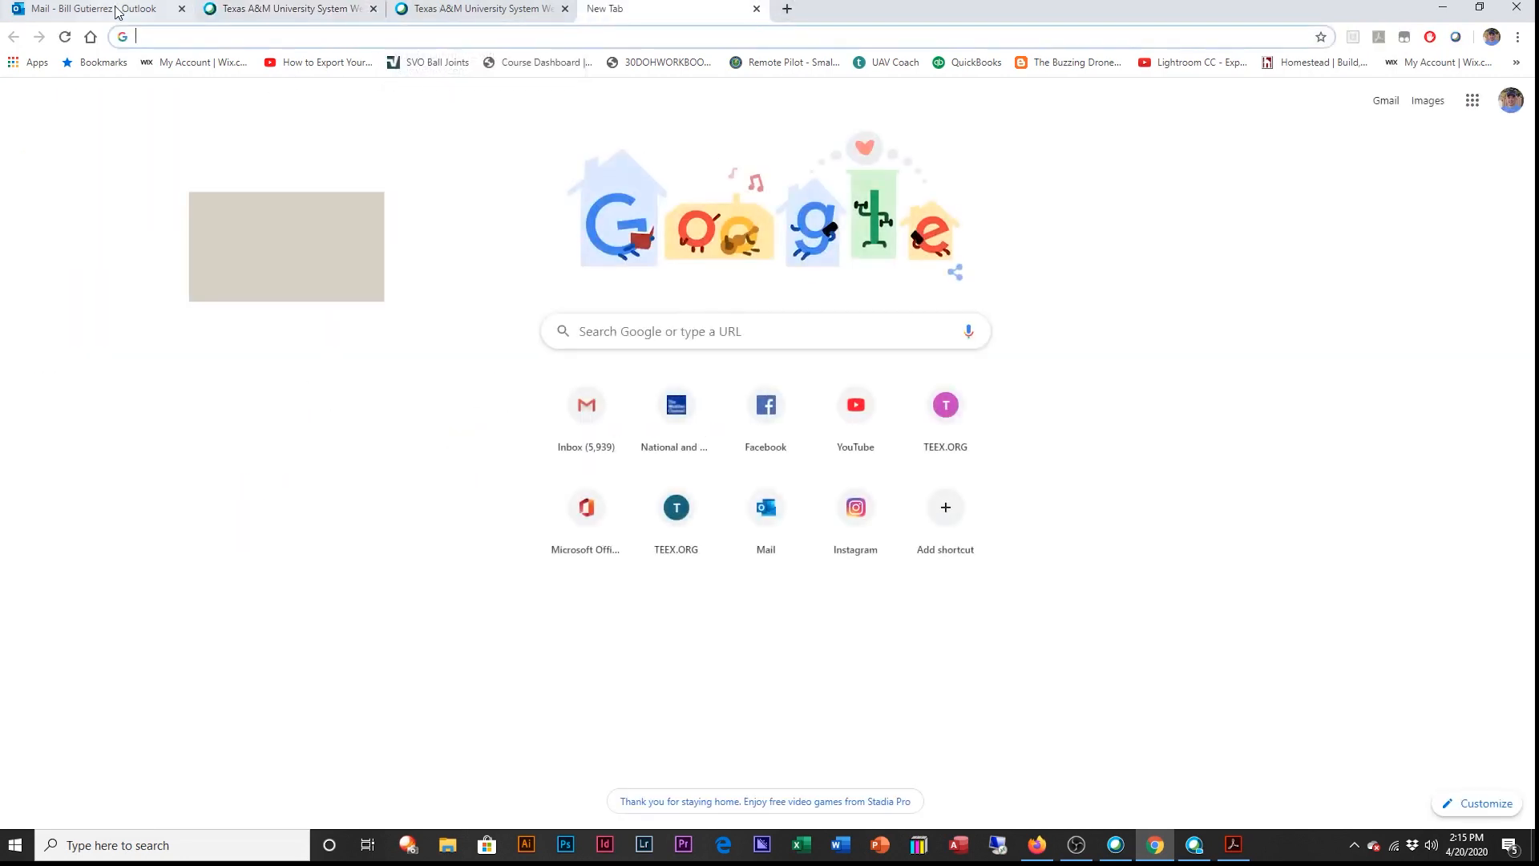
left_click(89, 8)
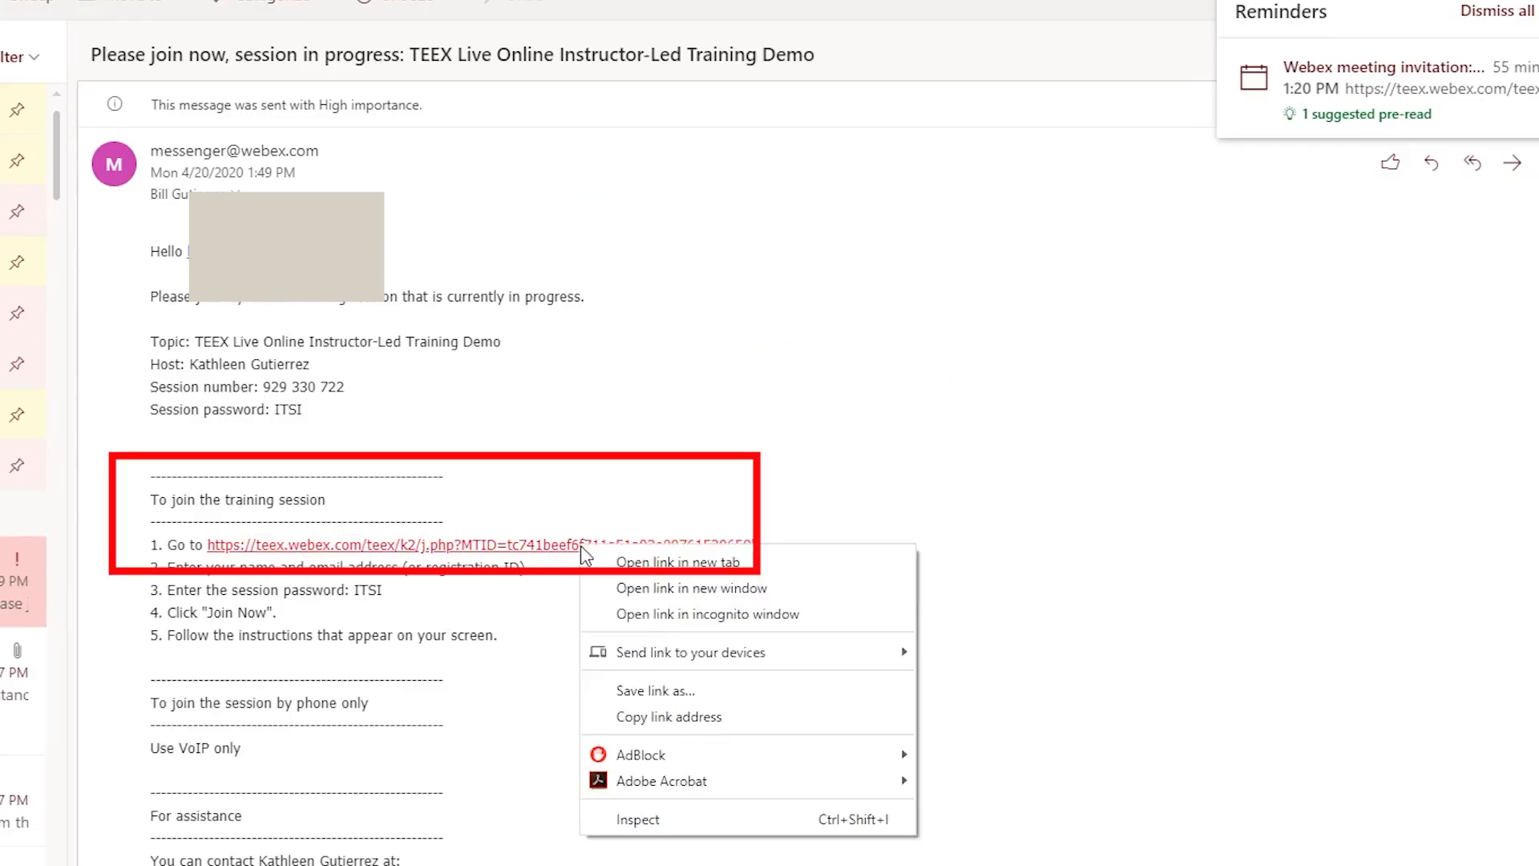
mouse_move(669, 717)
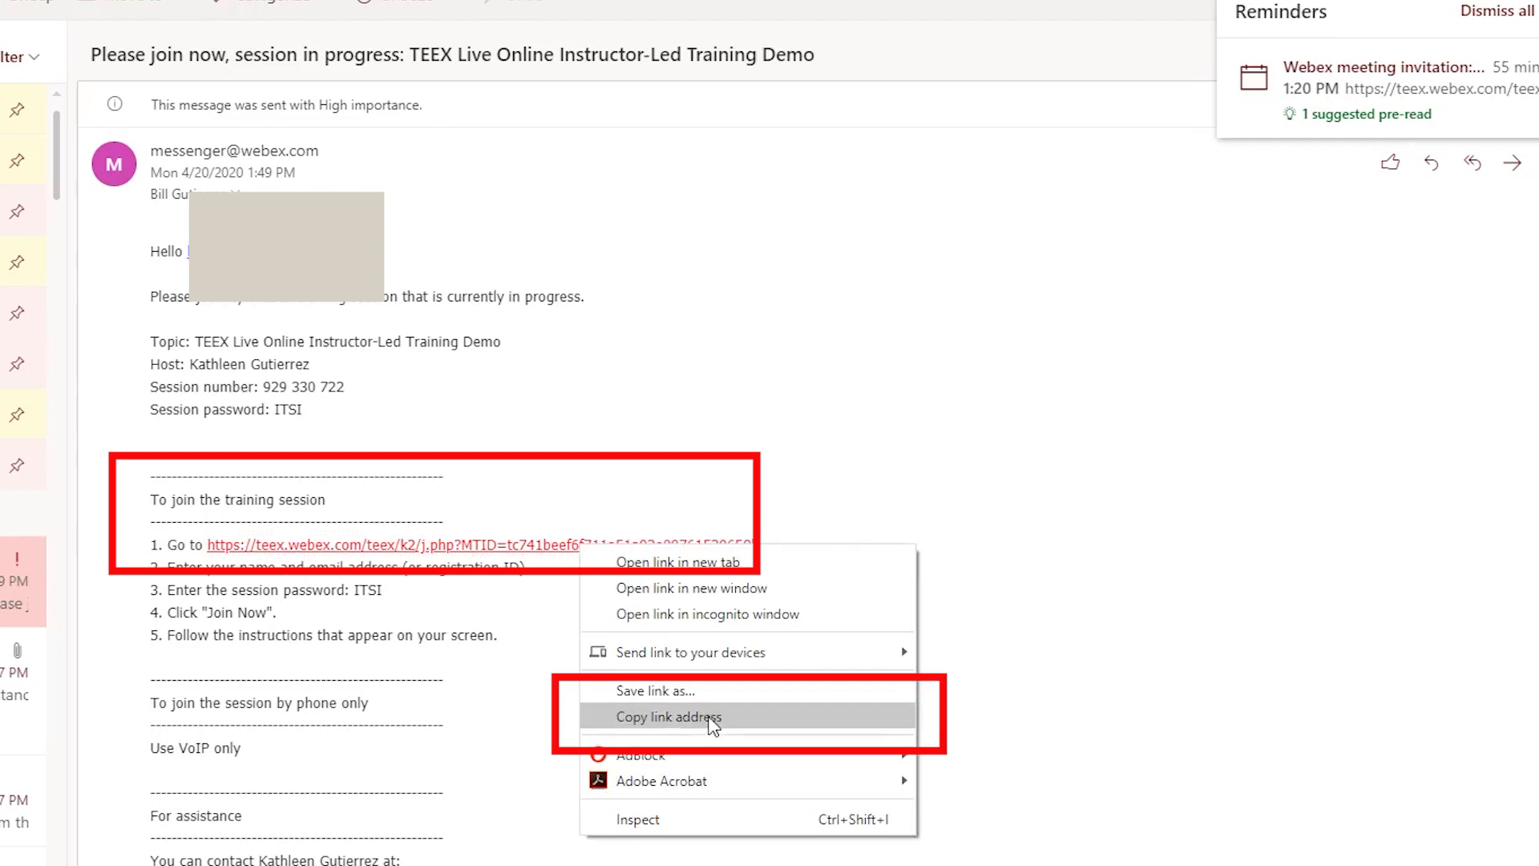
left_click(669, 715)
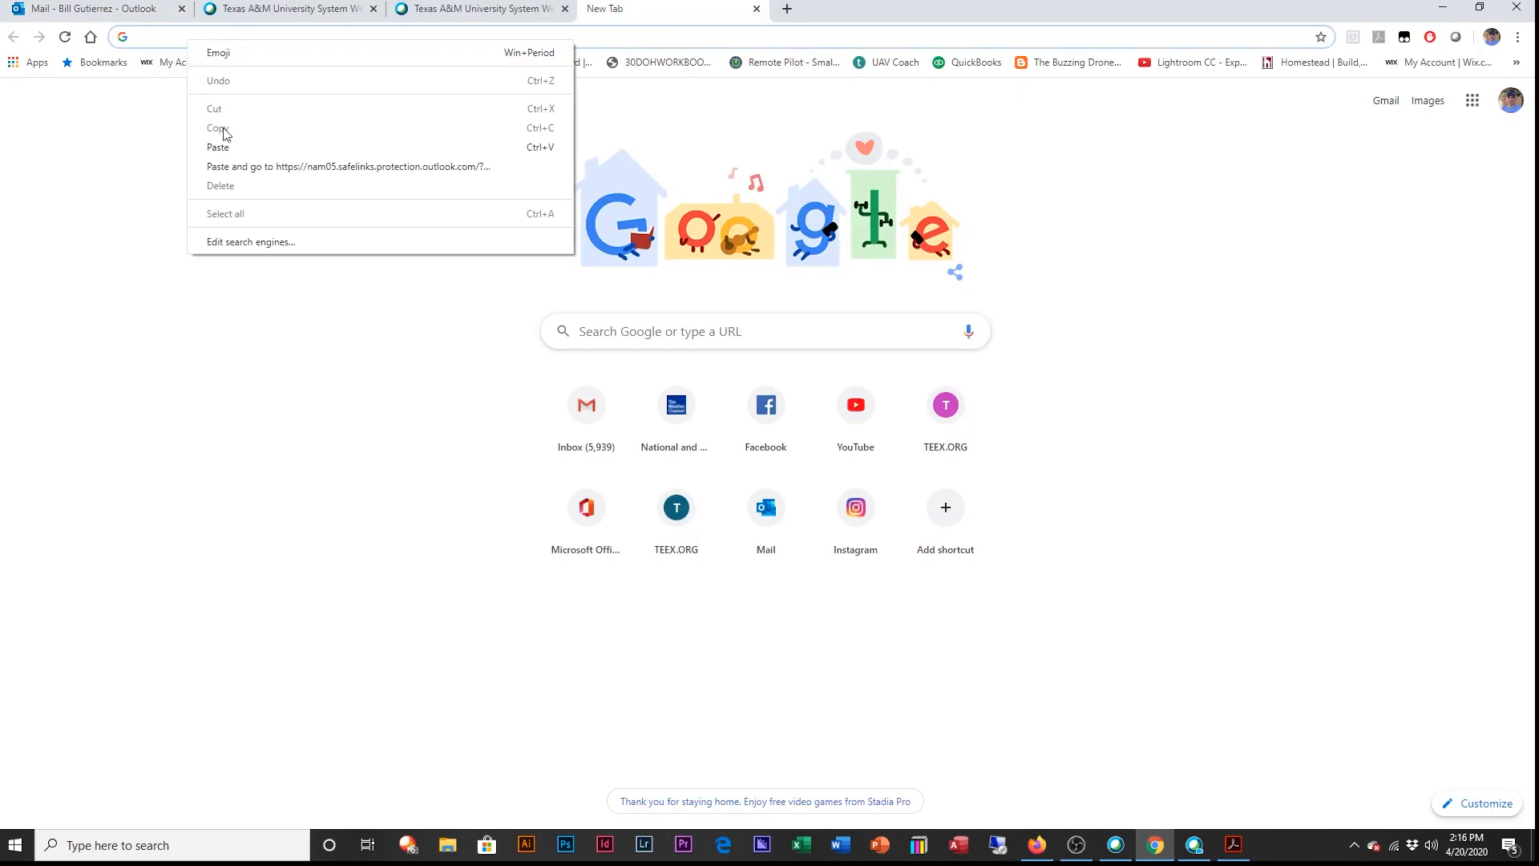
left_click(218, 148)
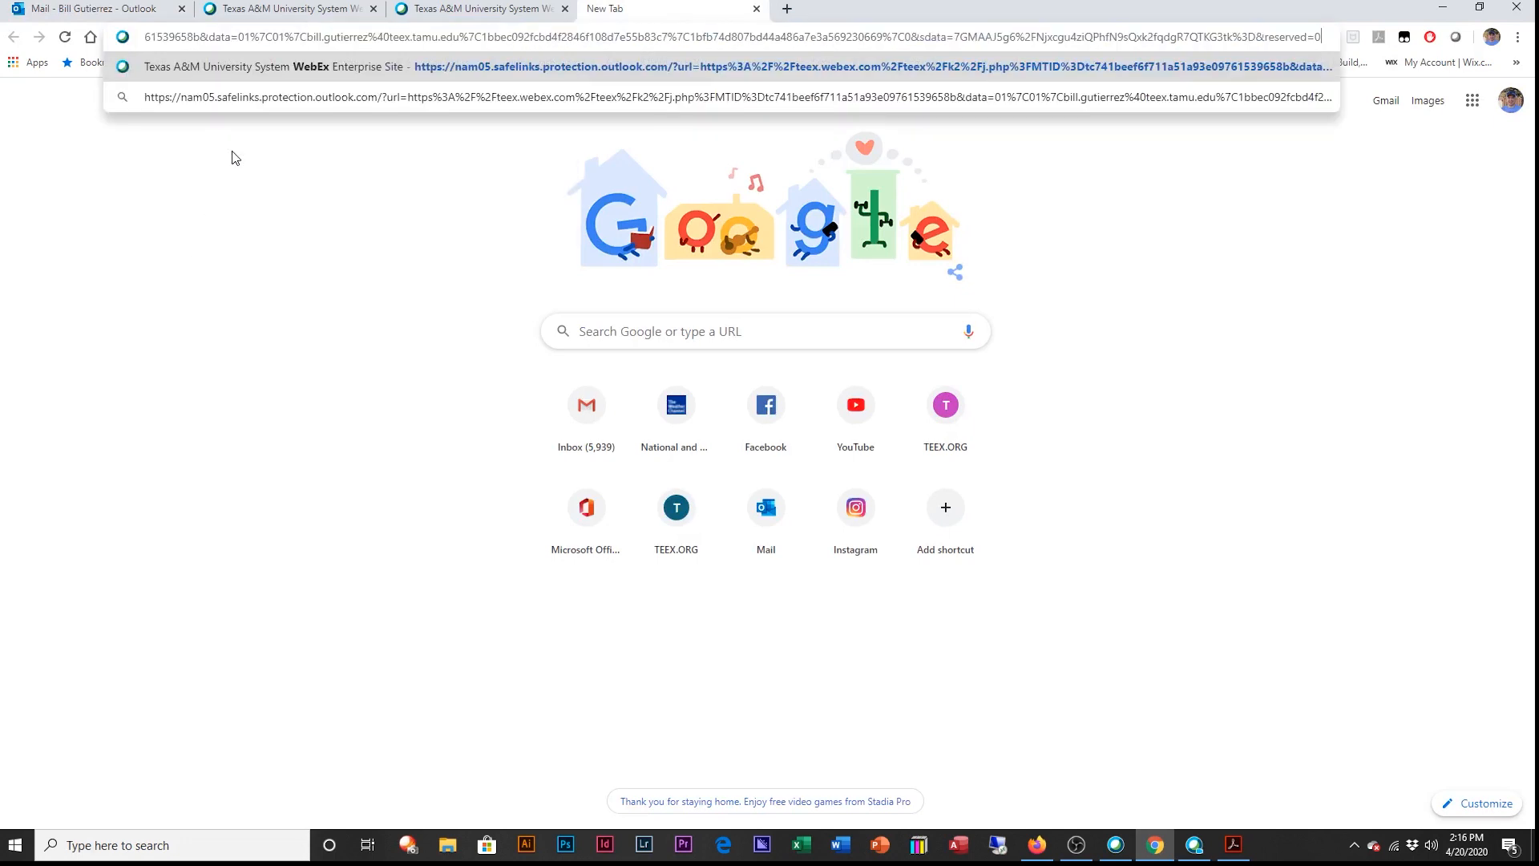
left_click(688, 65)
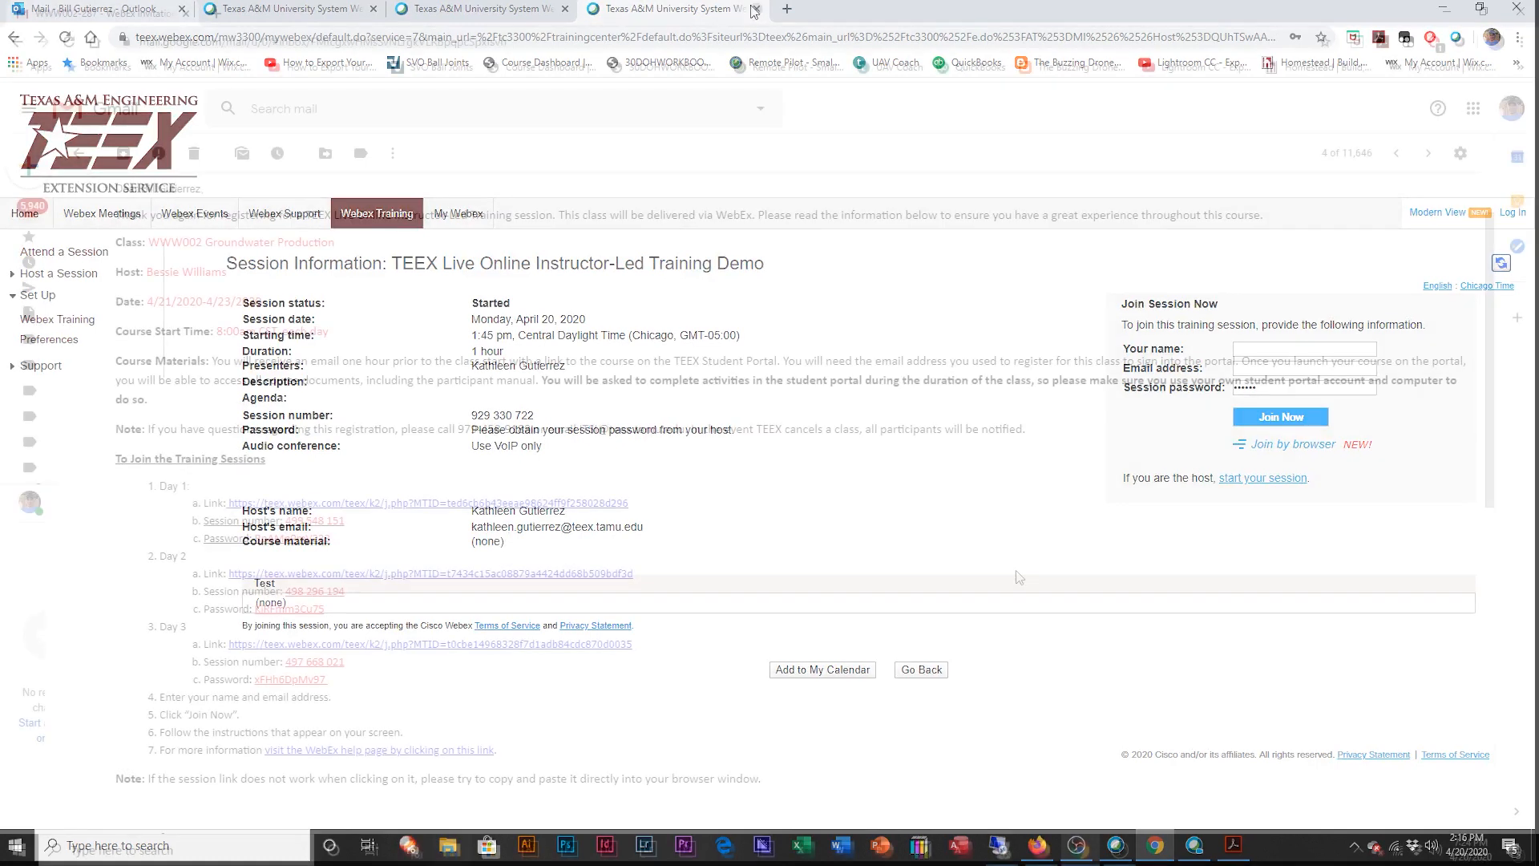
Step: Follow the registration email's Day 1 link, return, then follow the Day 3 session link
left_click(756, 10)
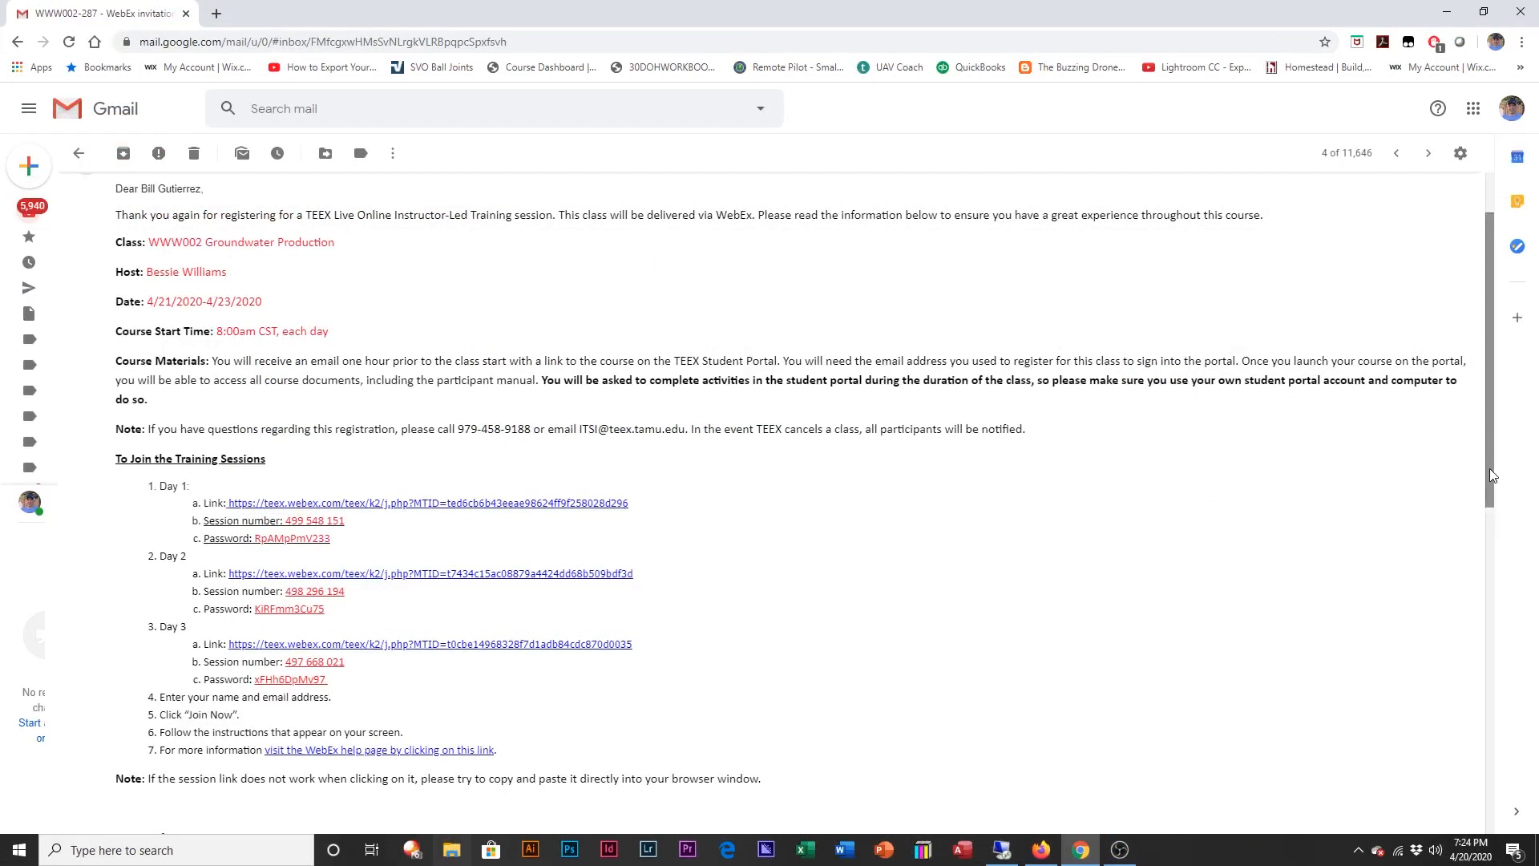
scroll("down", 3)
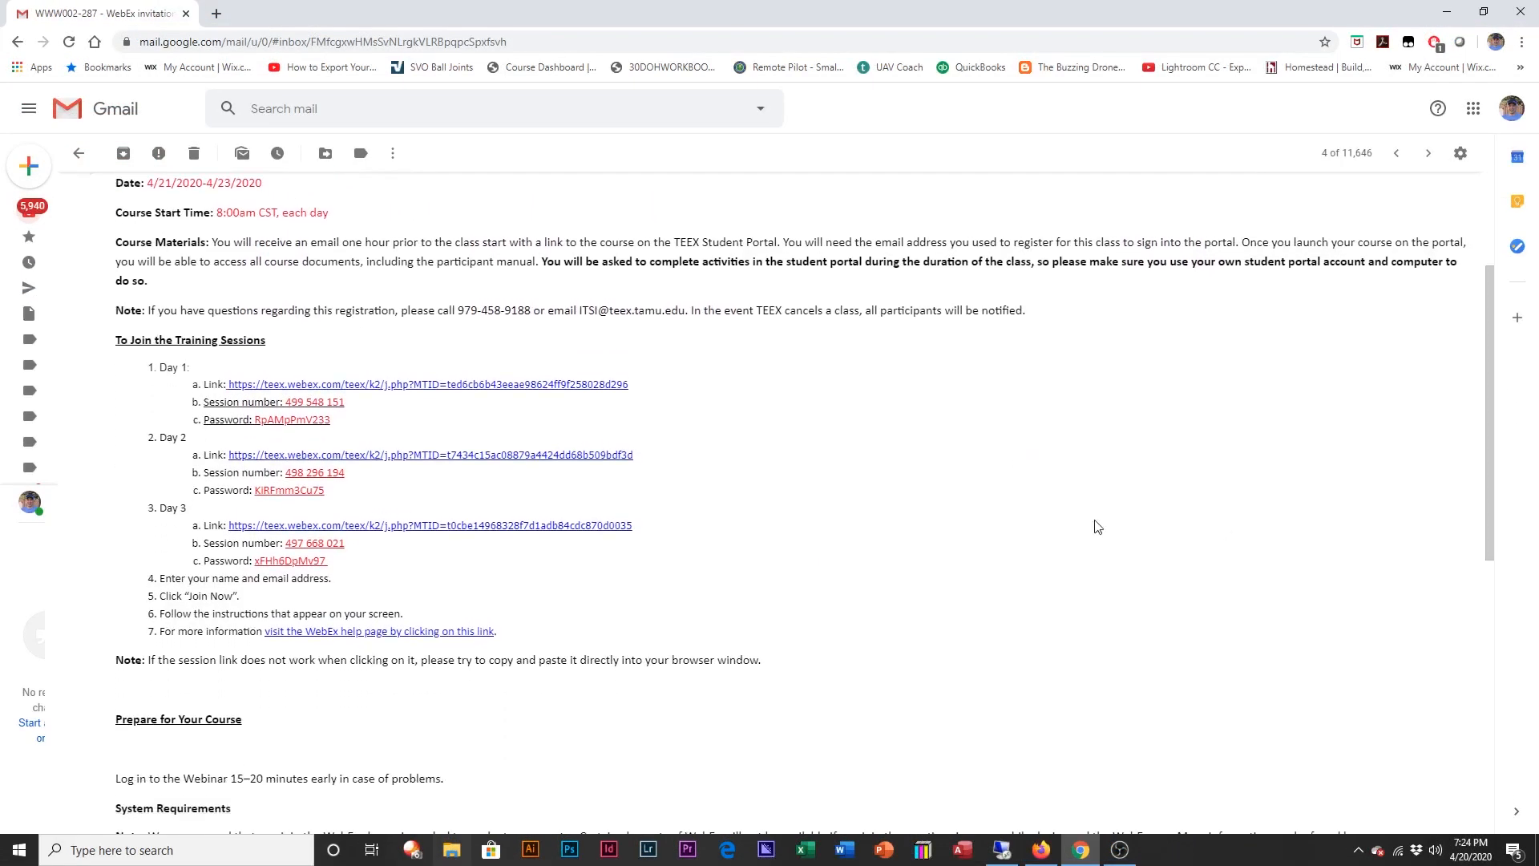
mouse_move(842, 497)
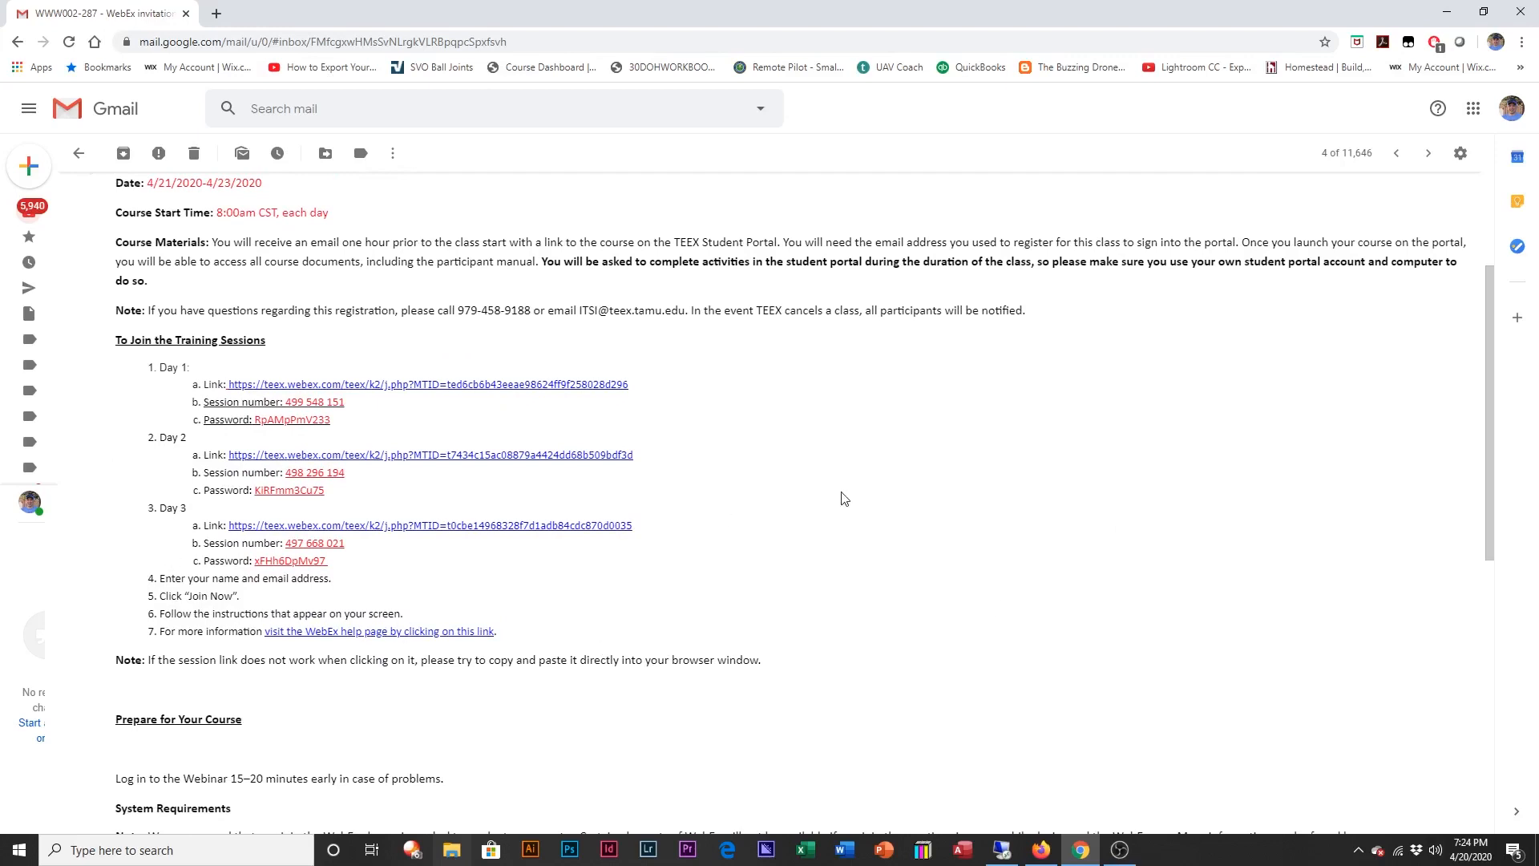
mouse_move(155, 459)
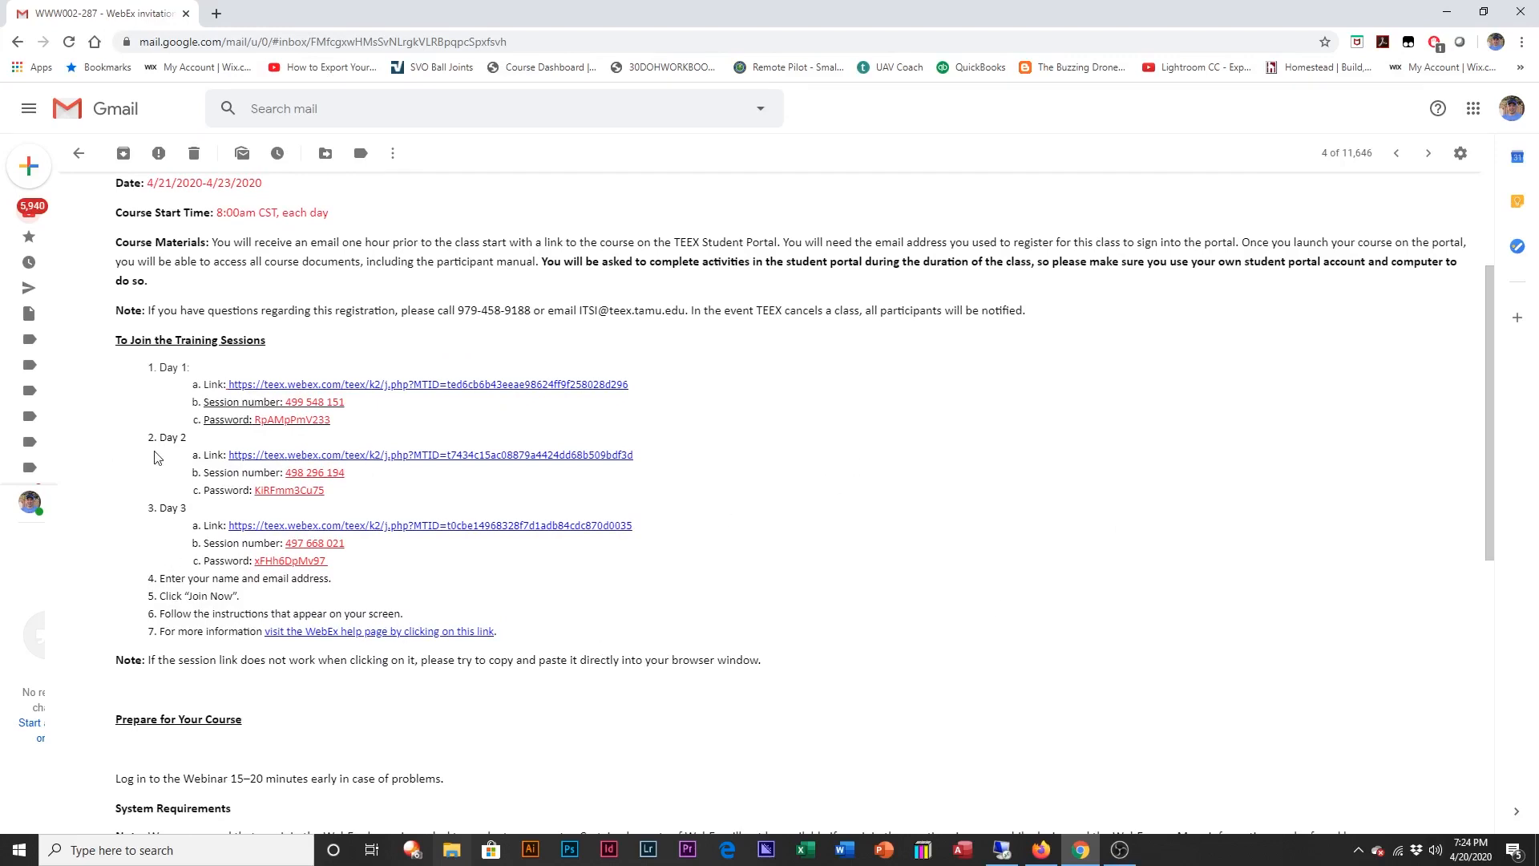
mouse_move(170, 527)
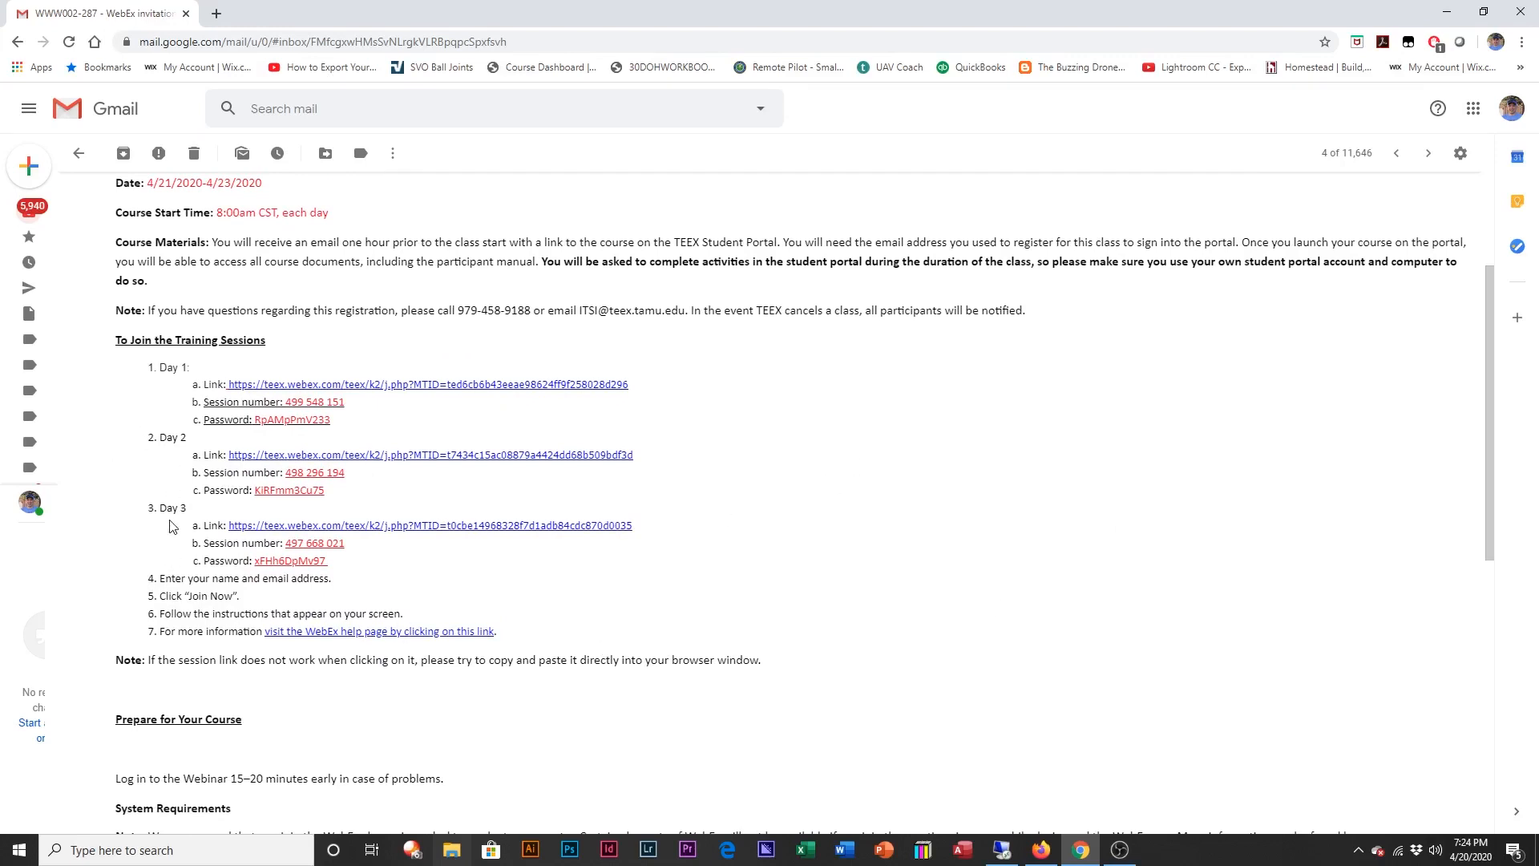
mouse_move(995, 543)
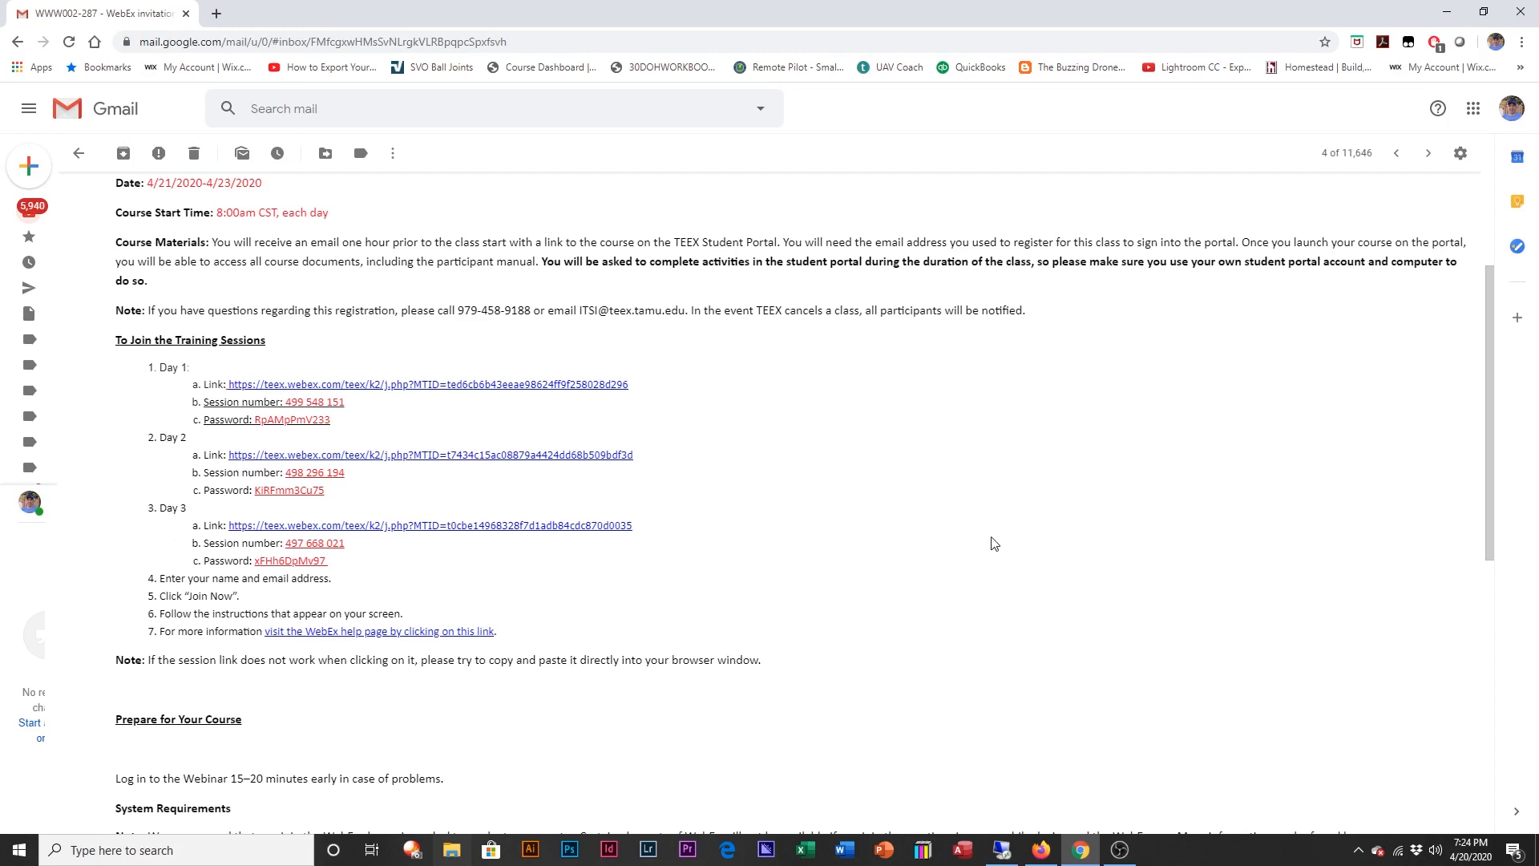
mouse_move(1315, 523)
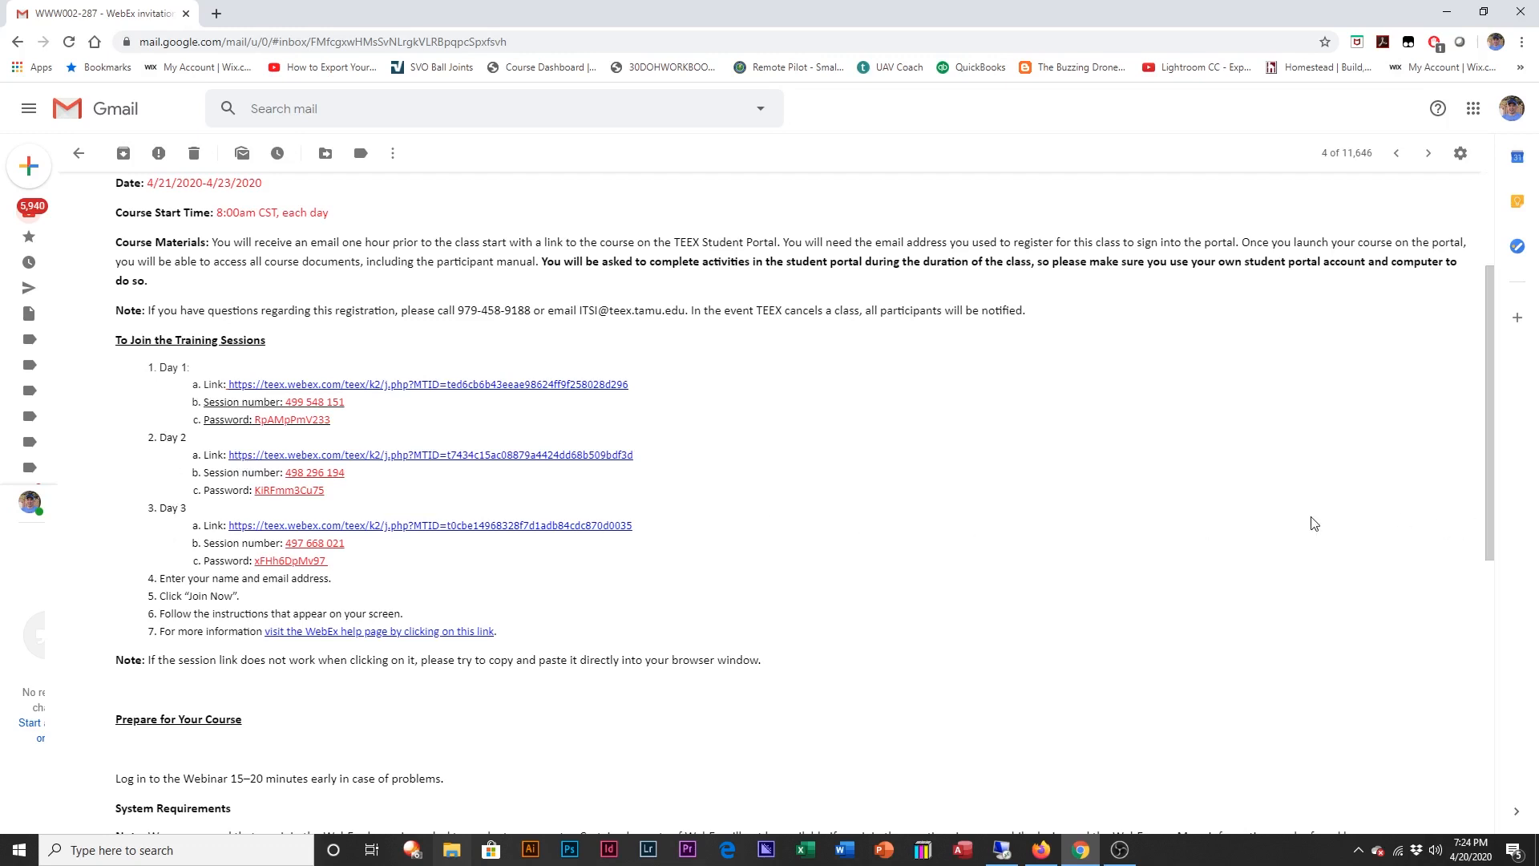
mouse_move(845, 441)
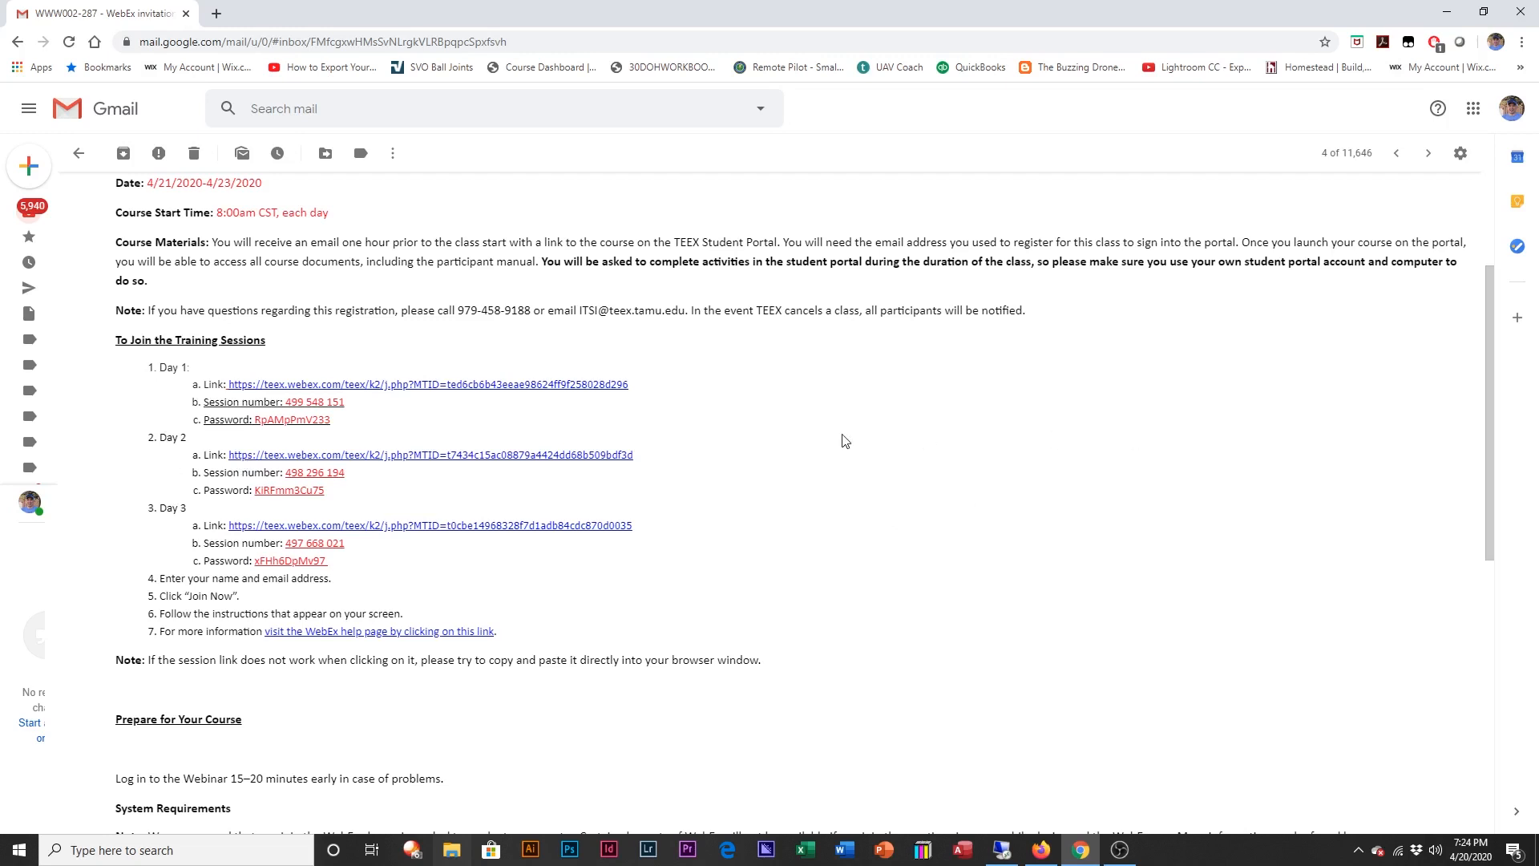
mouse_move(521, 428)
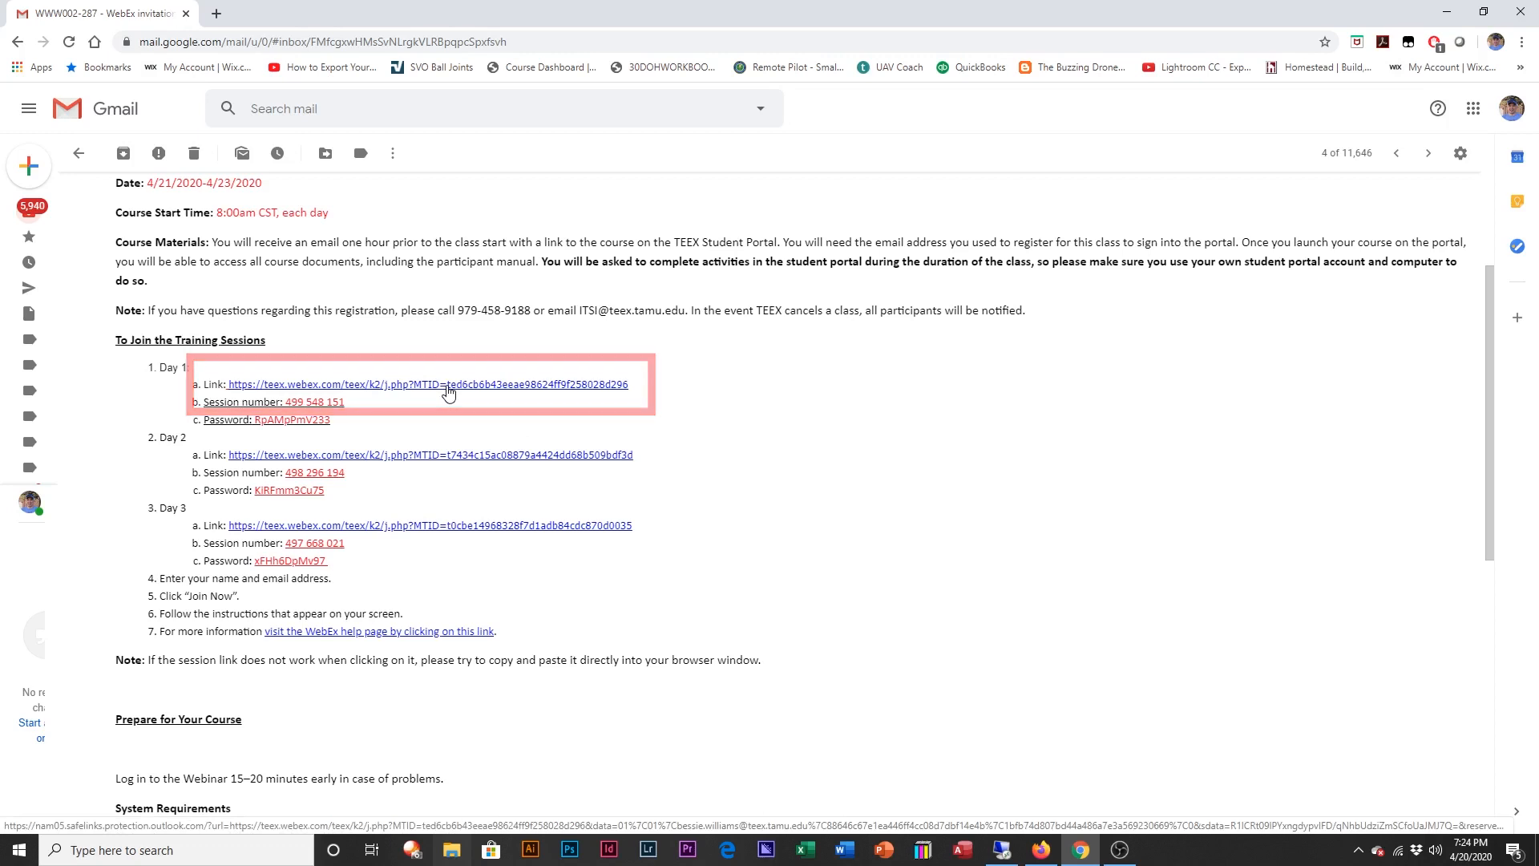
left_click(427, 383)
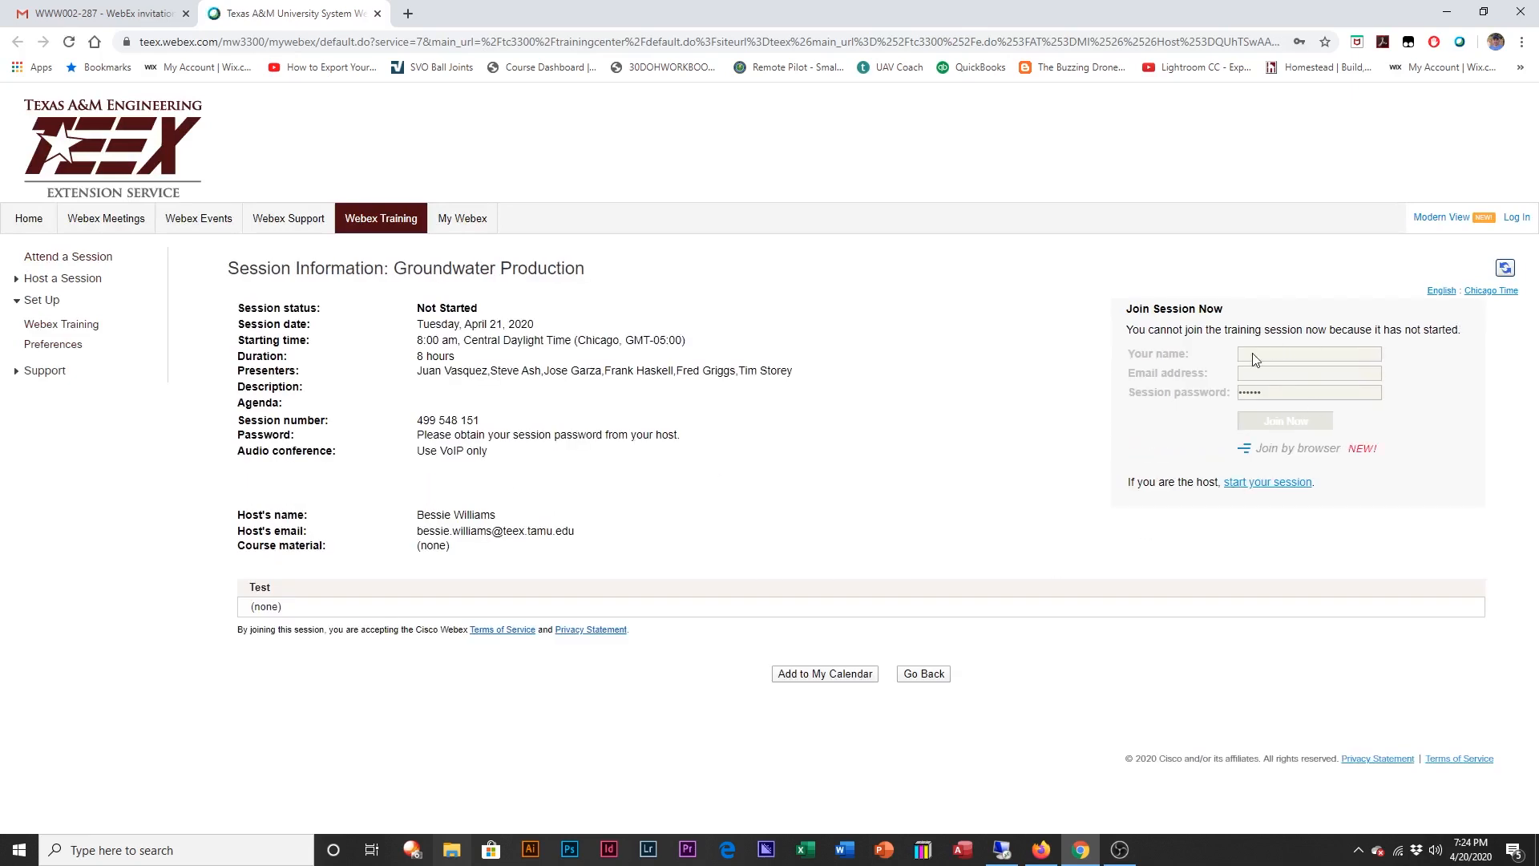
mouse_move(1318, 440)
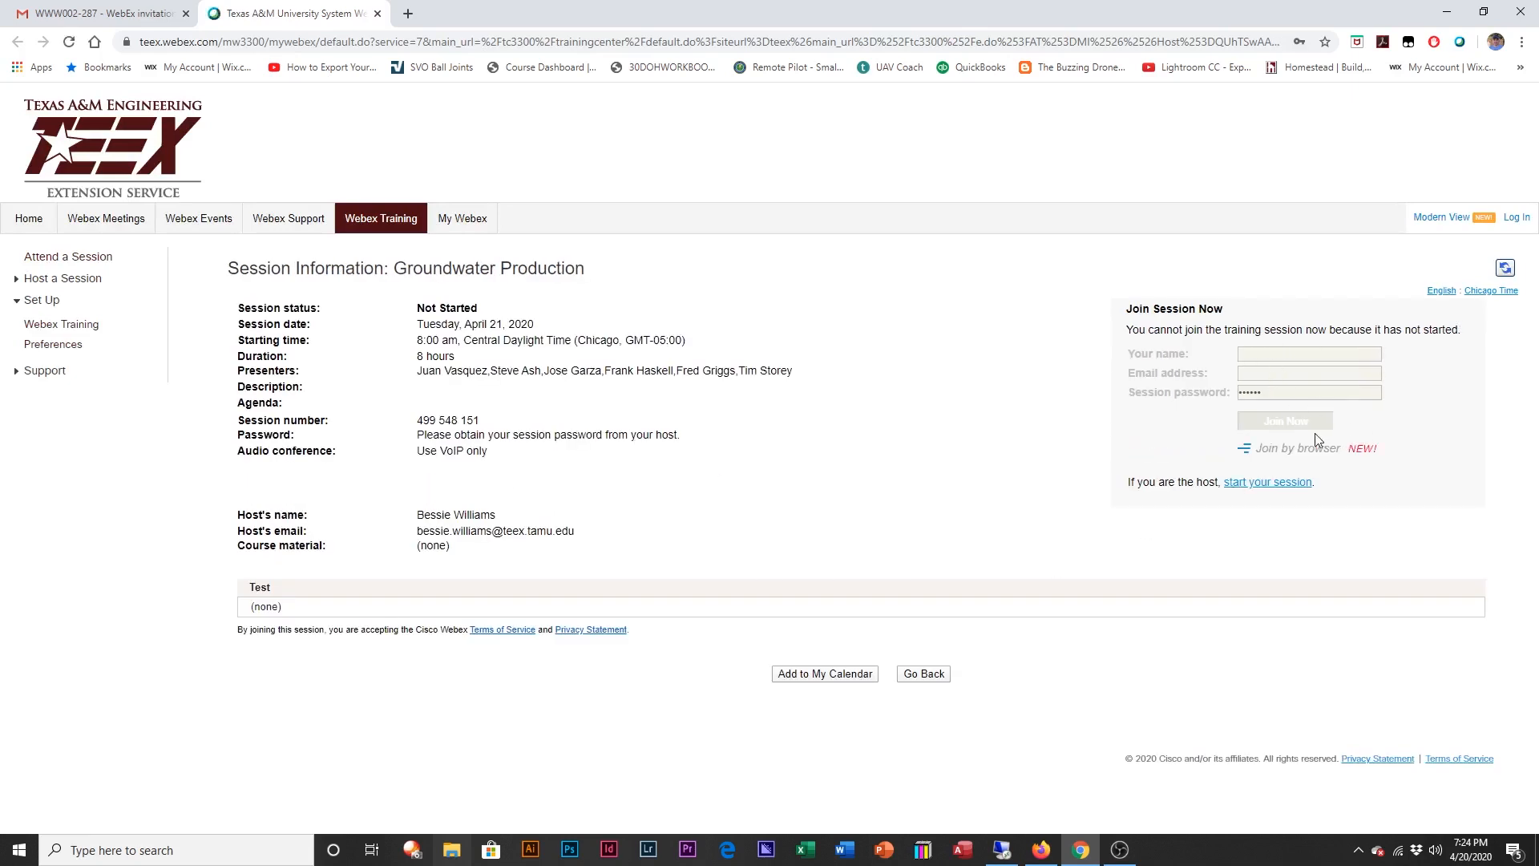
mouse_move(691, 443)
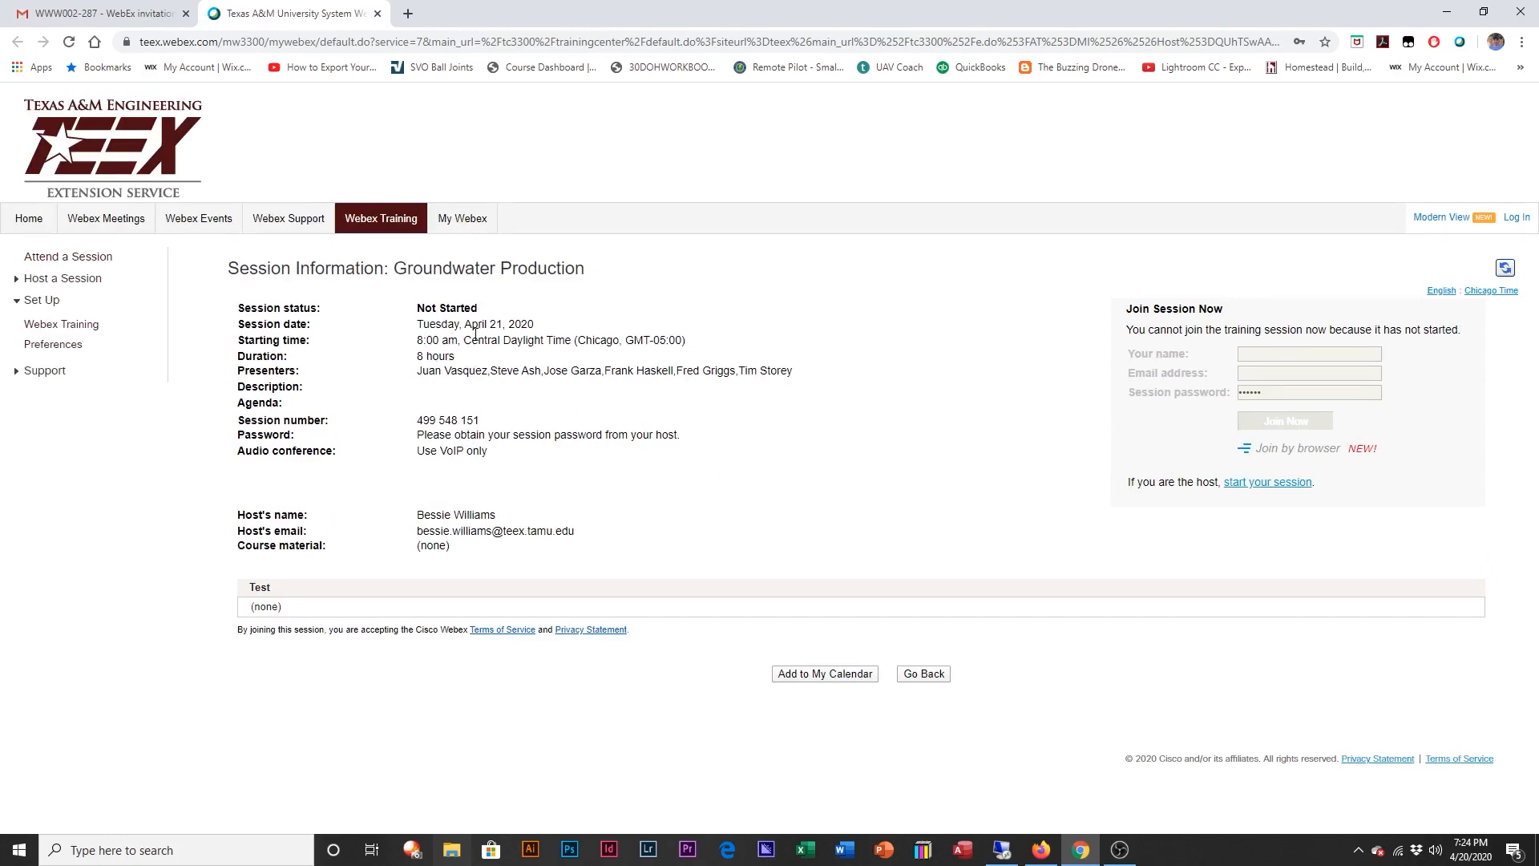
mouse_move(508, 399)
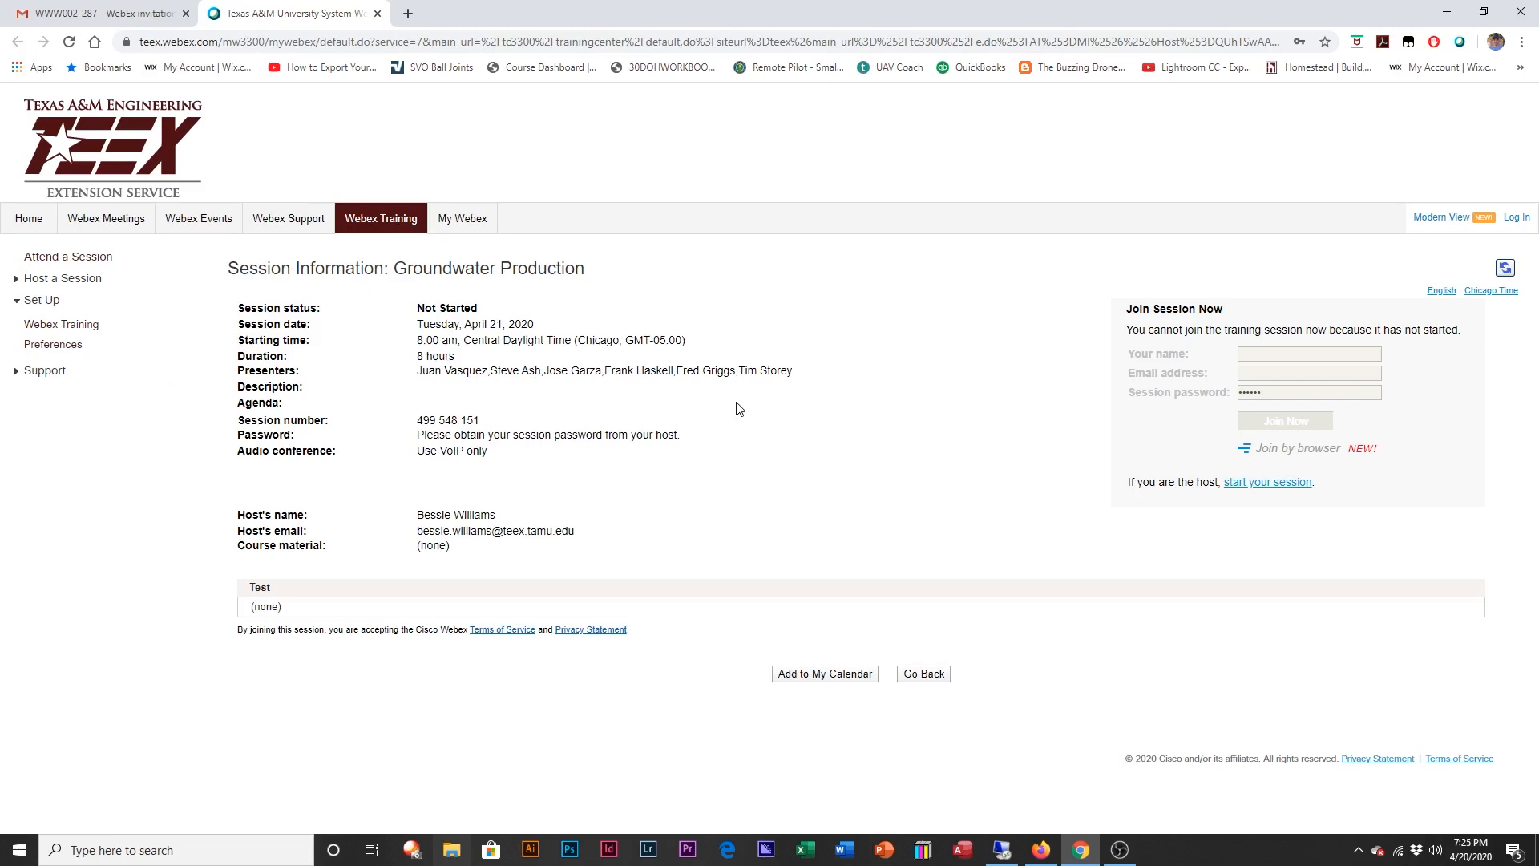
mouse_move(830, 419)
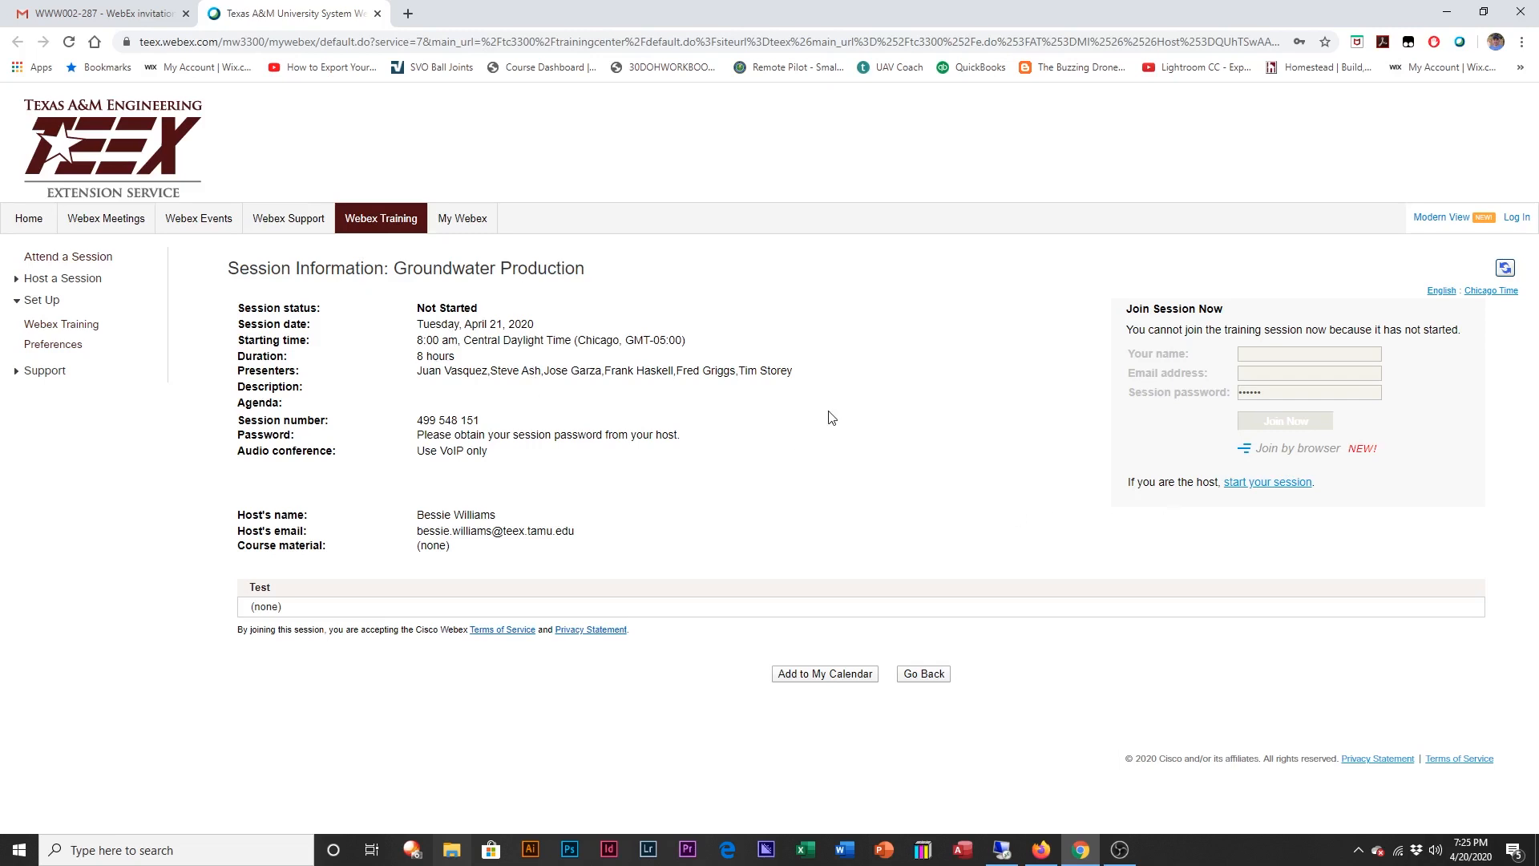
left_click(98, 13)
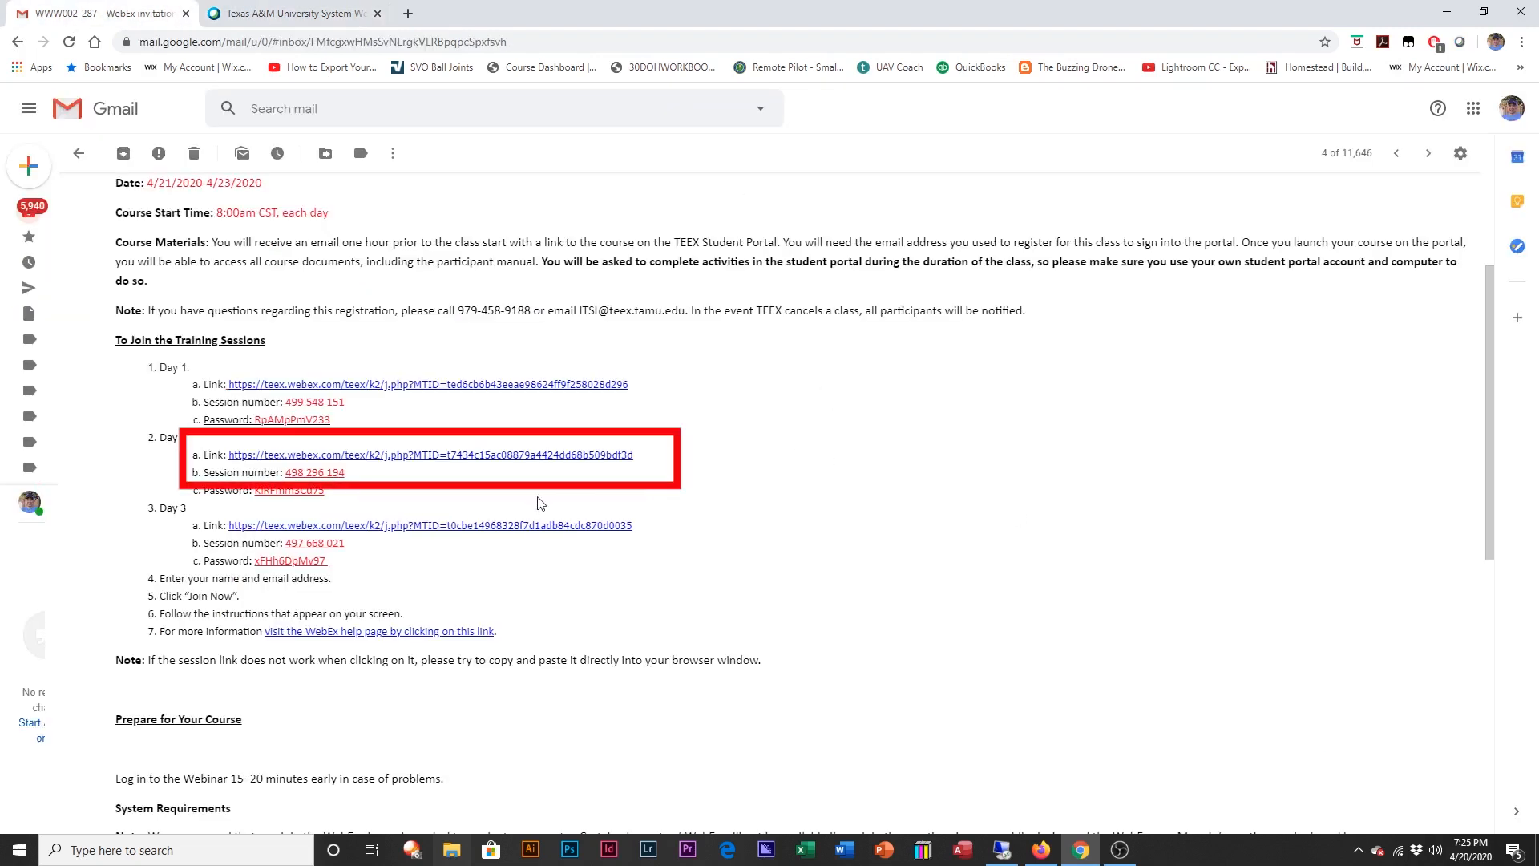
mouse_move(460, 454)
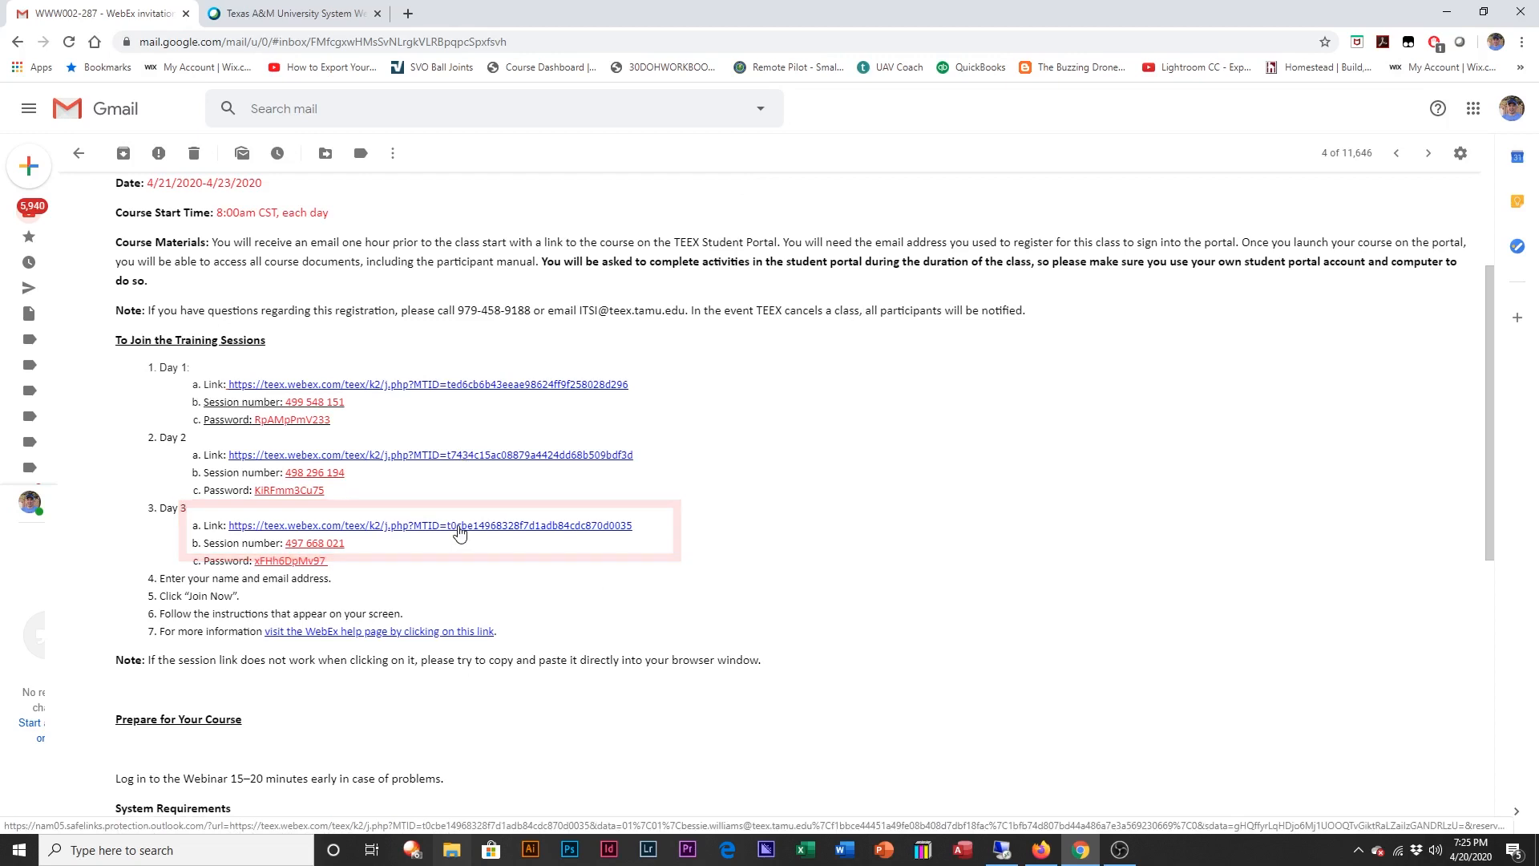
left_click(428, 526)
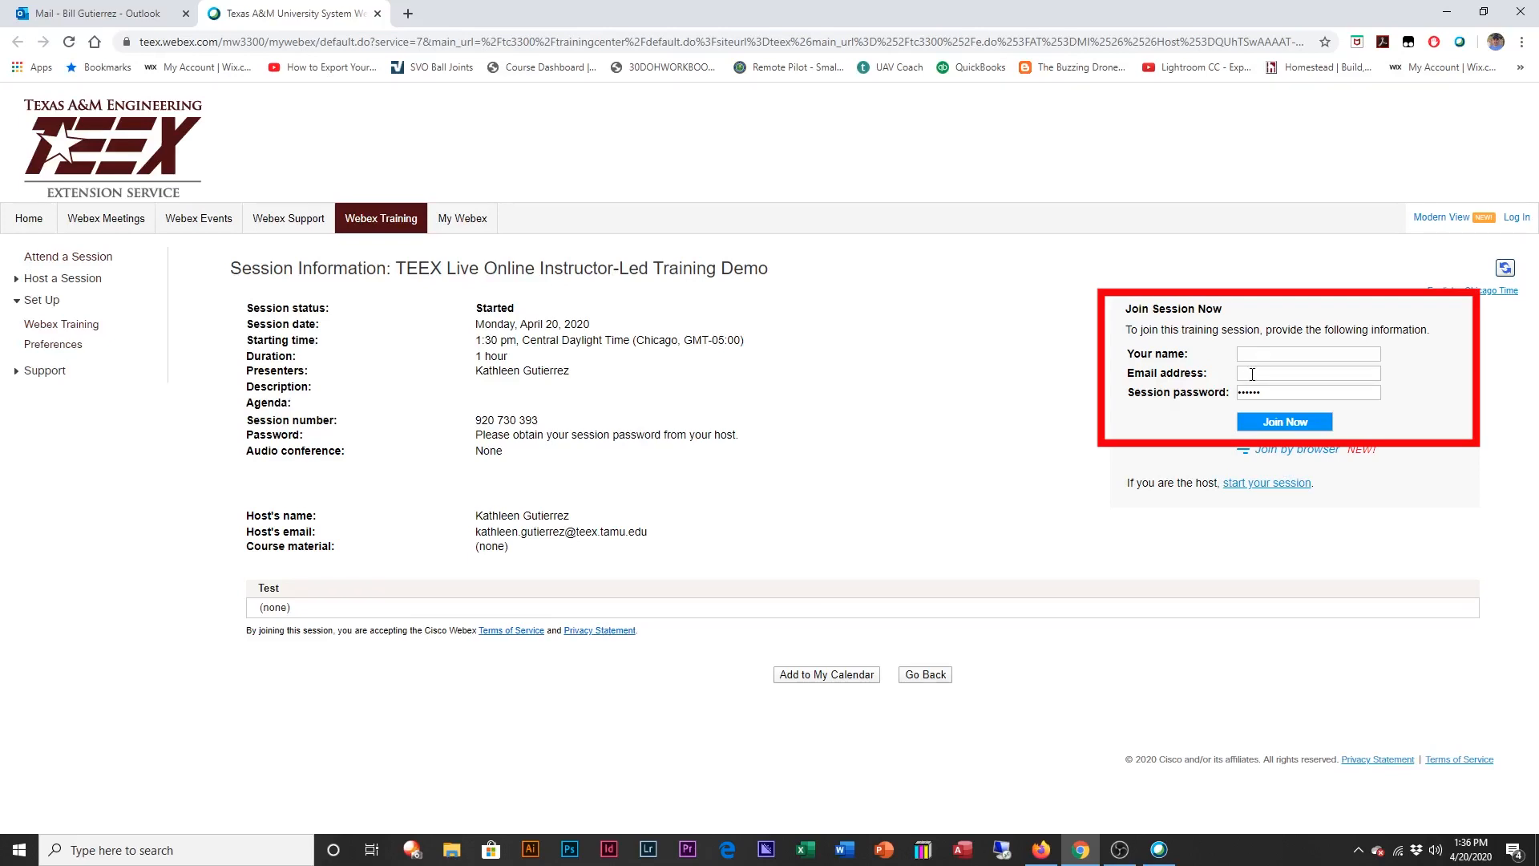
Step: Fill in the Join Session Now form's email address to join the TEEX session
left_click(1285, 421)
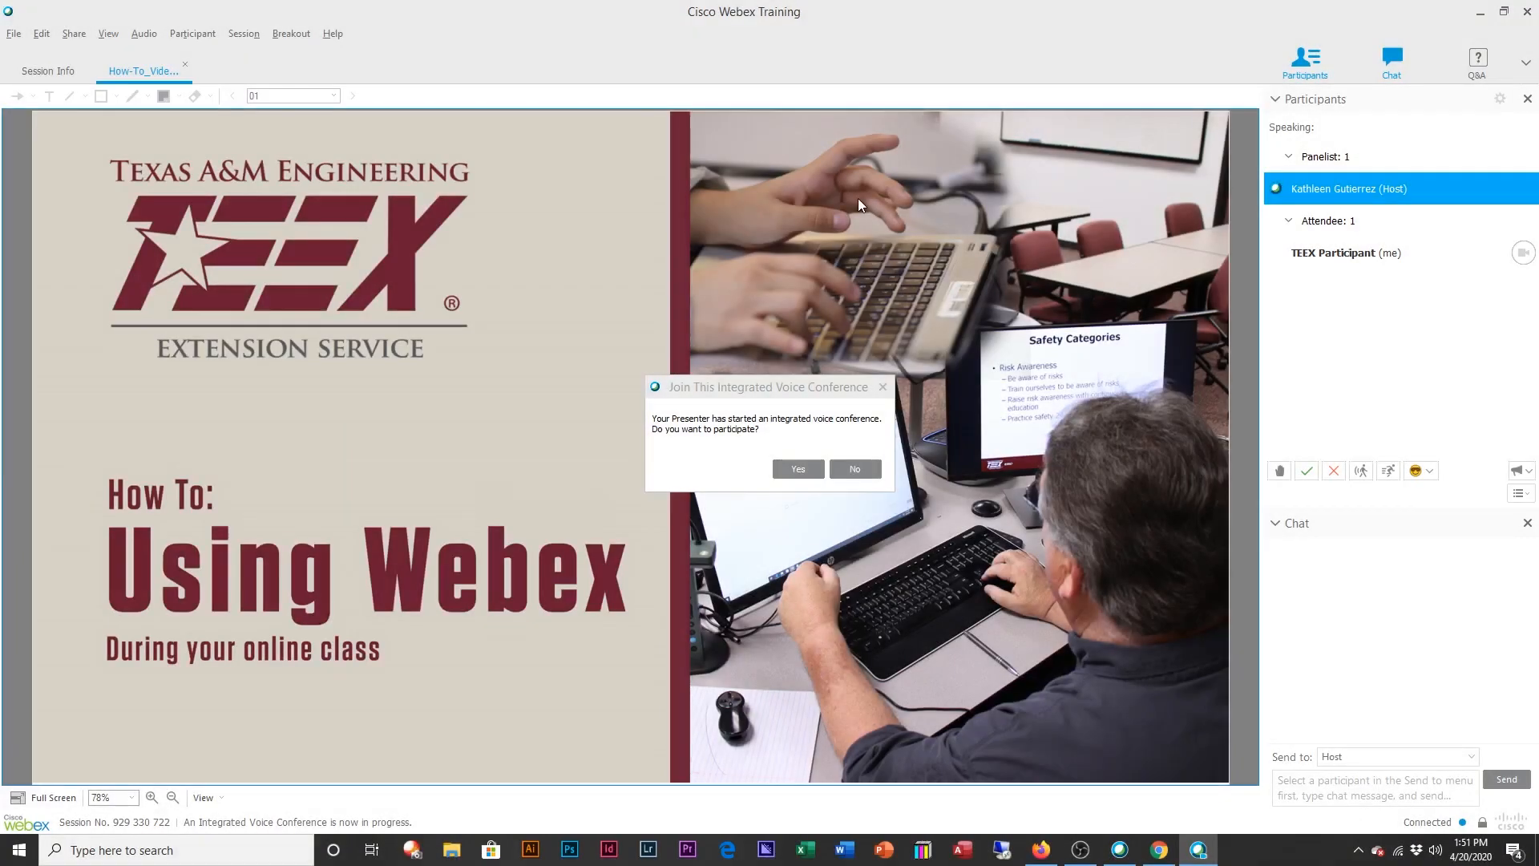
mouse_move(672, 72)
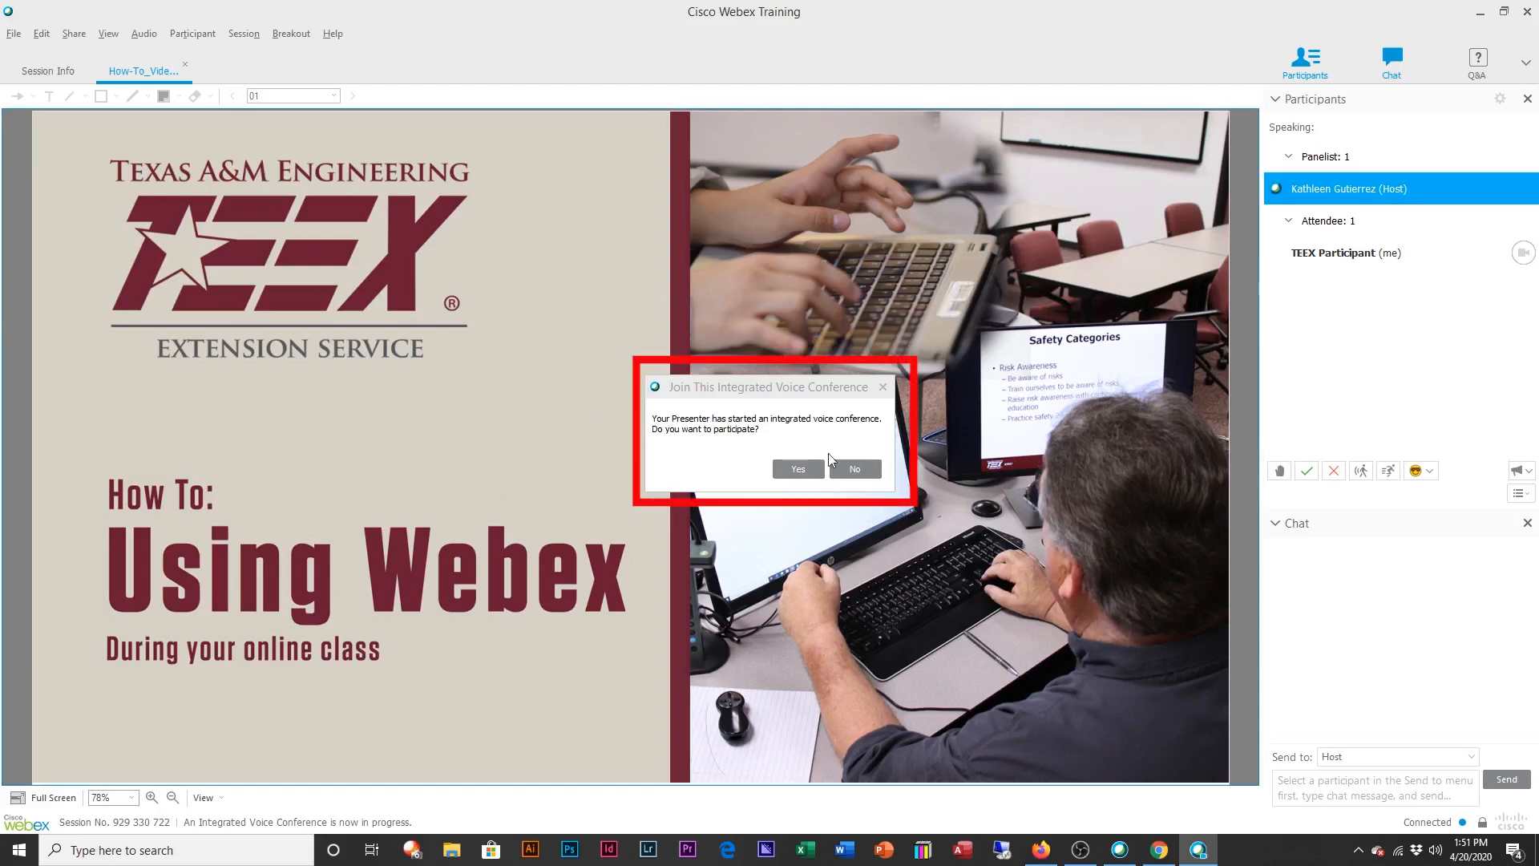
mouse_move(702, 470)
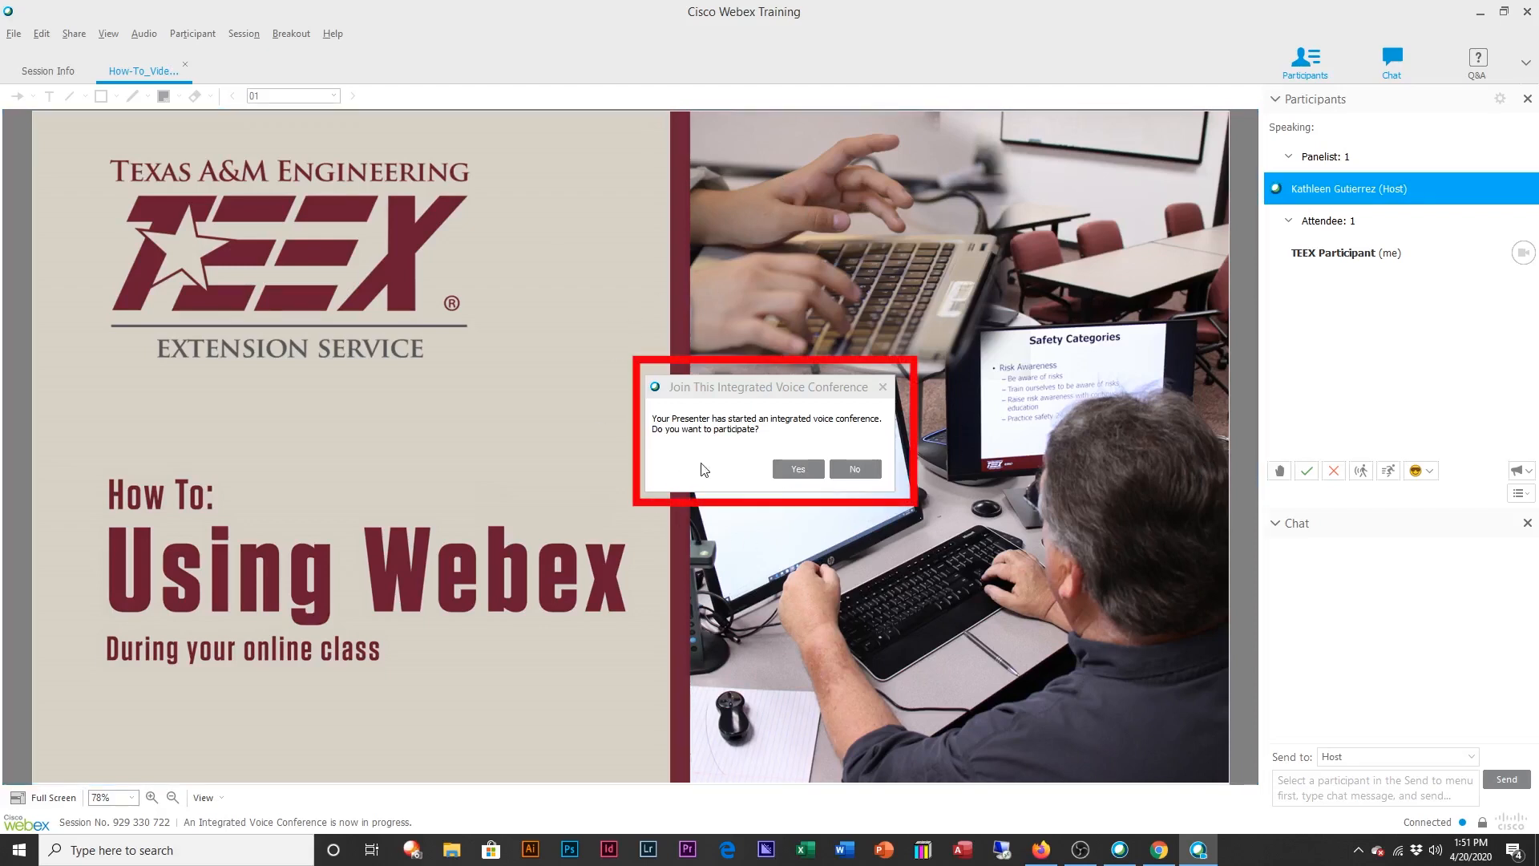
mouse_move(797, 469)
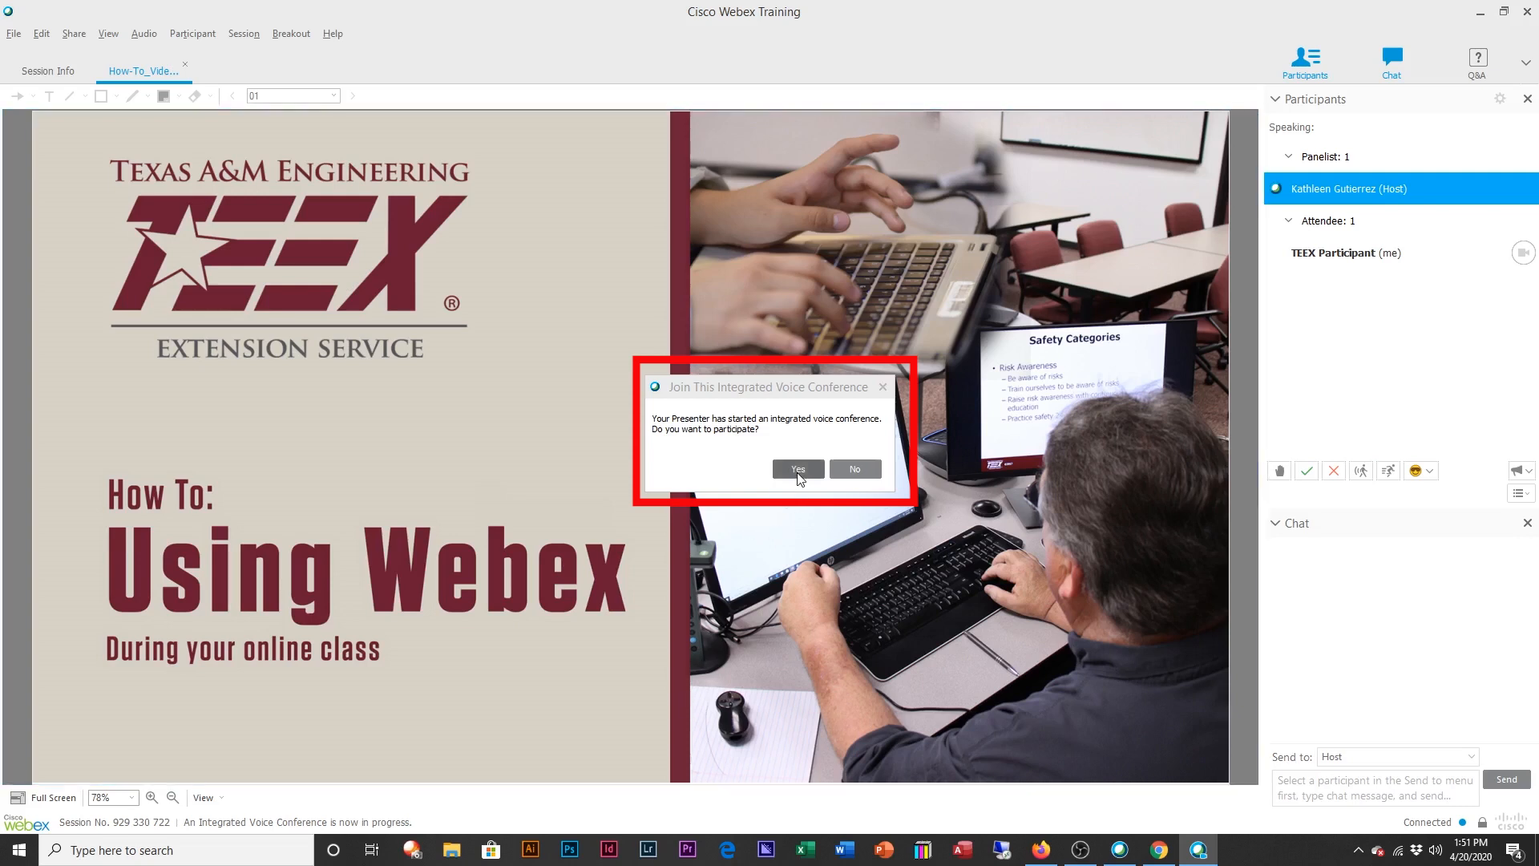
Step: Join the integrated voice conference and select the Logitech Wireless Headset microphone for the audio test
left_click(797, 468)
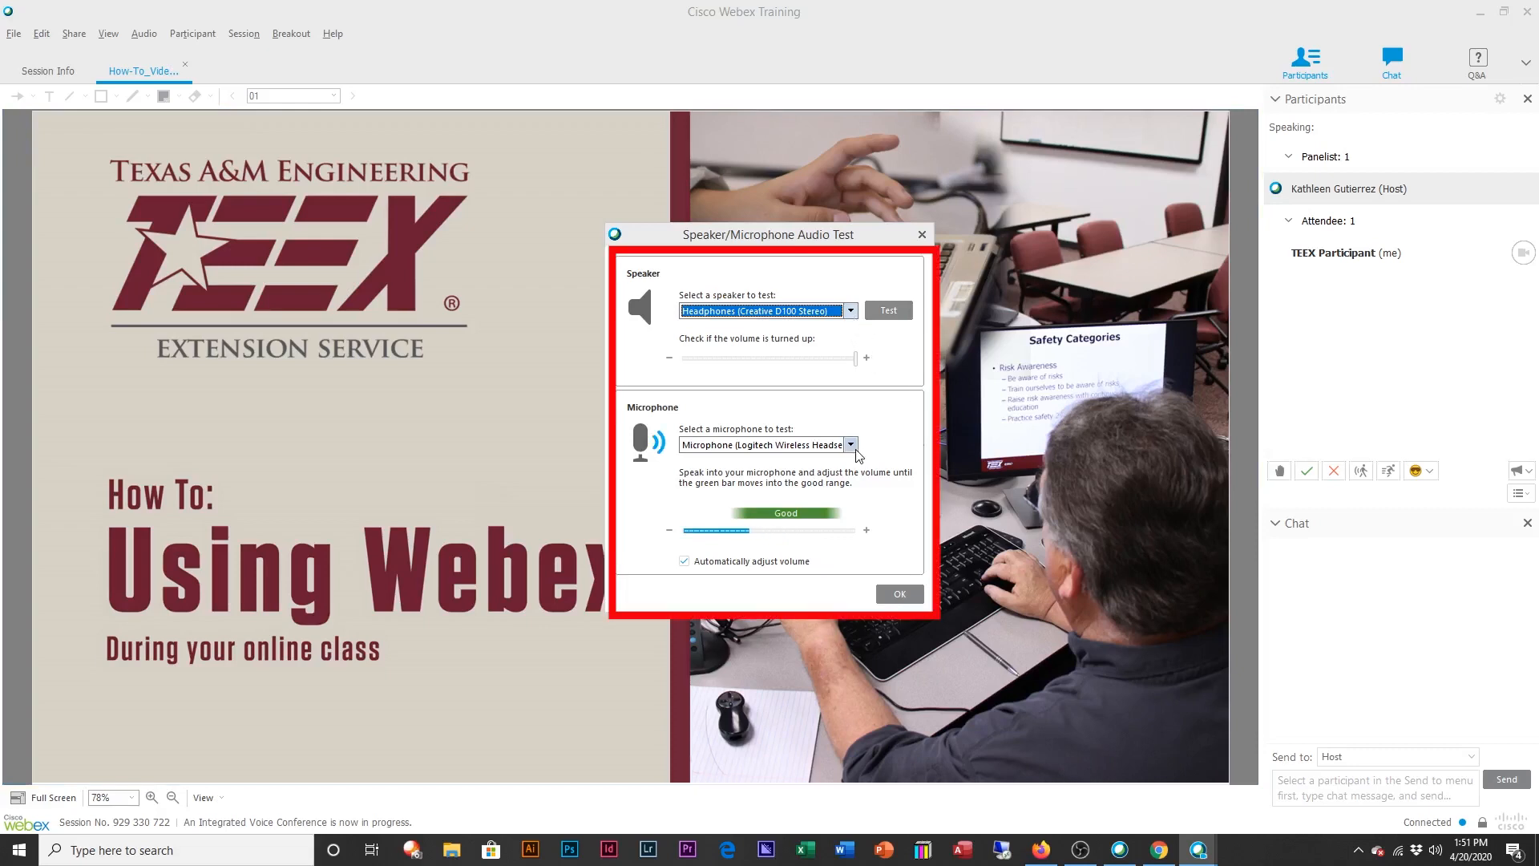
left_click(849, 309)
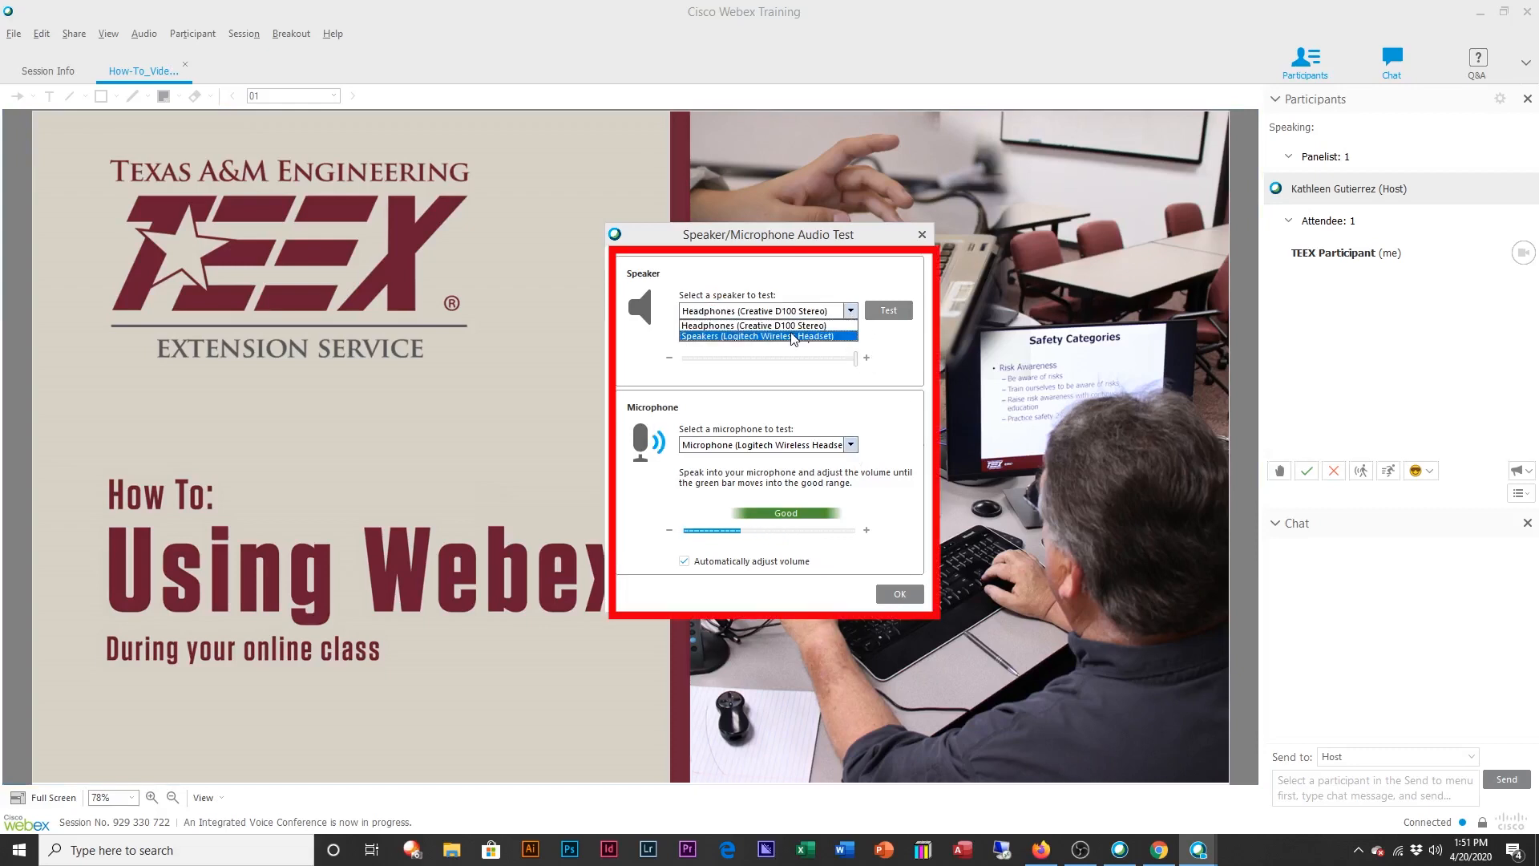
left_click(755, 325)
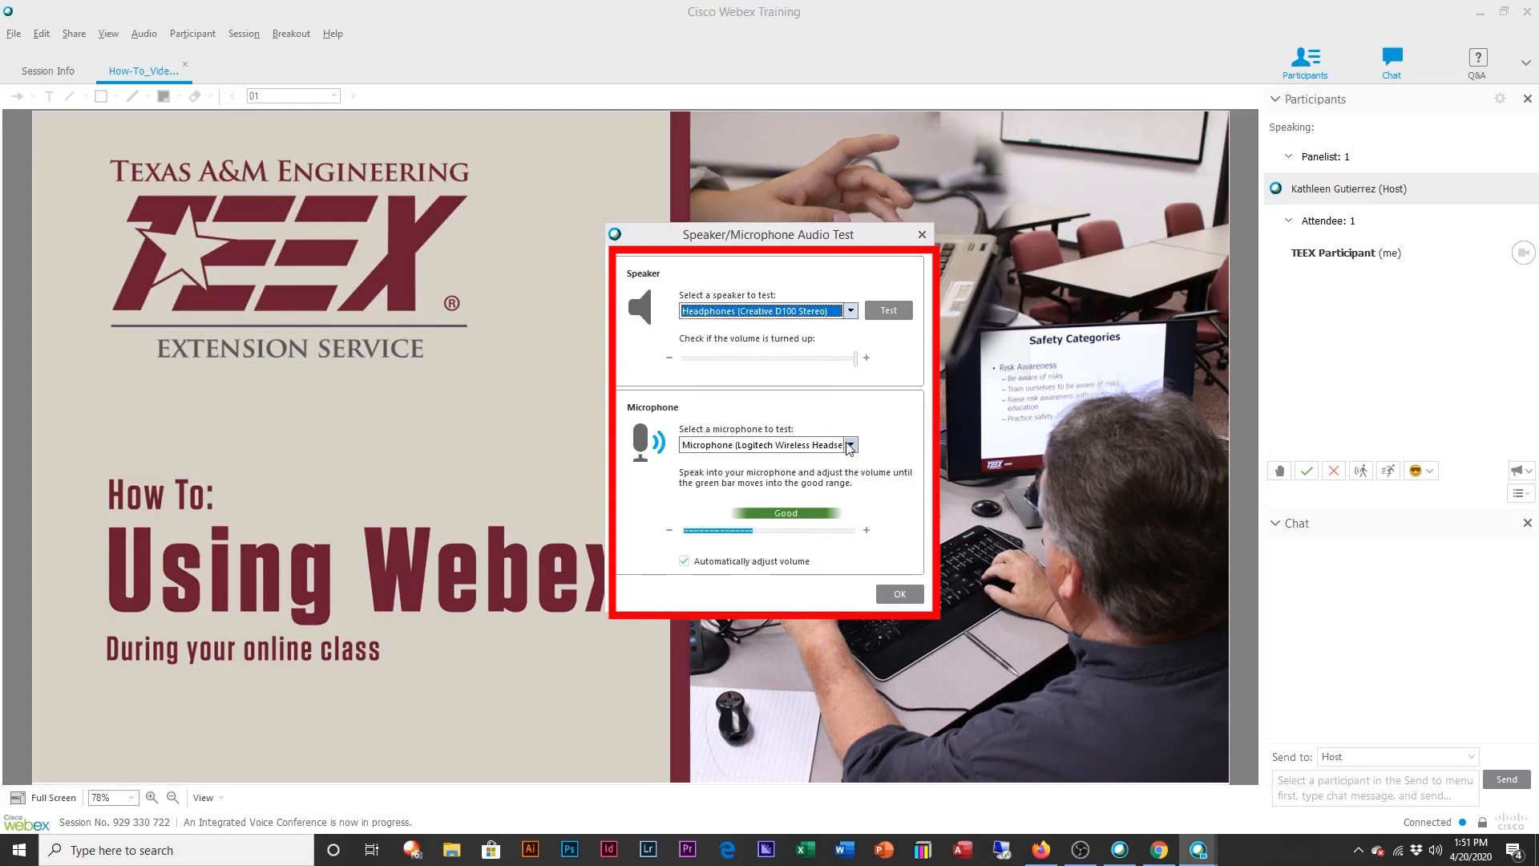
left_click(850, 444)
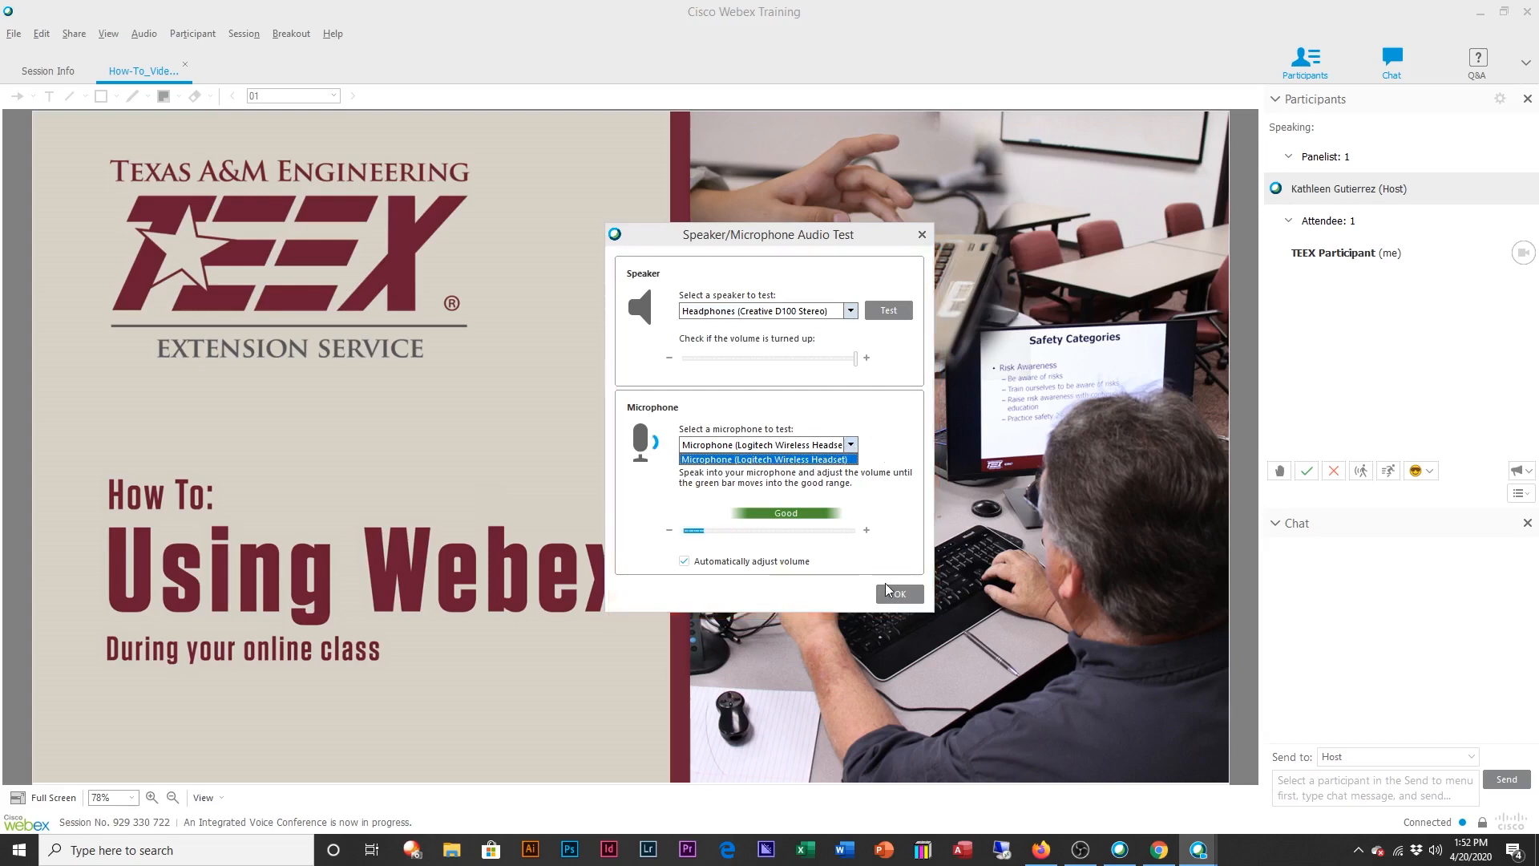
left_click(765, 459)
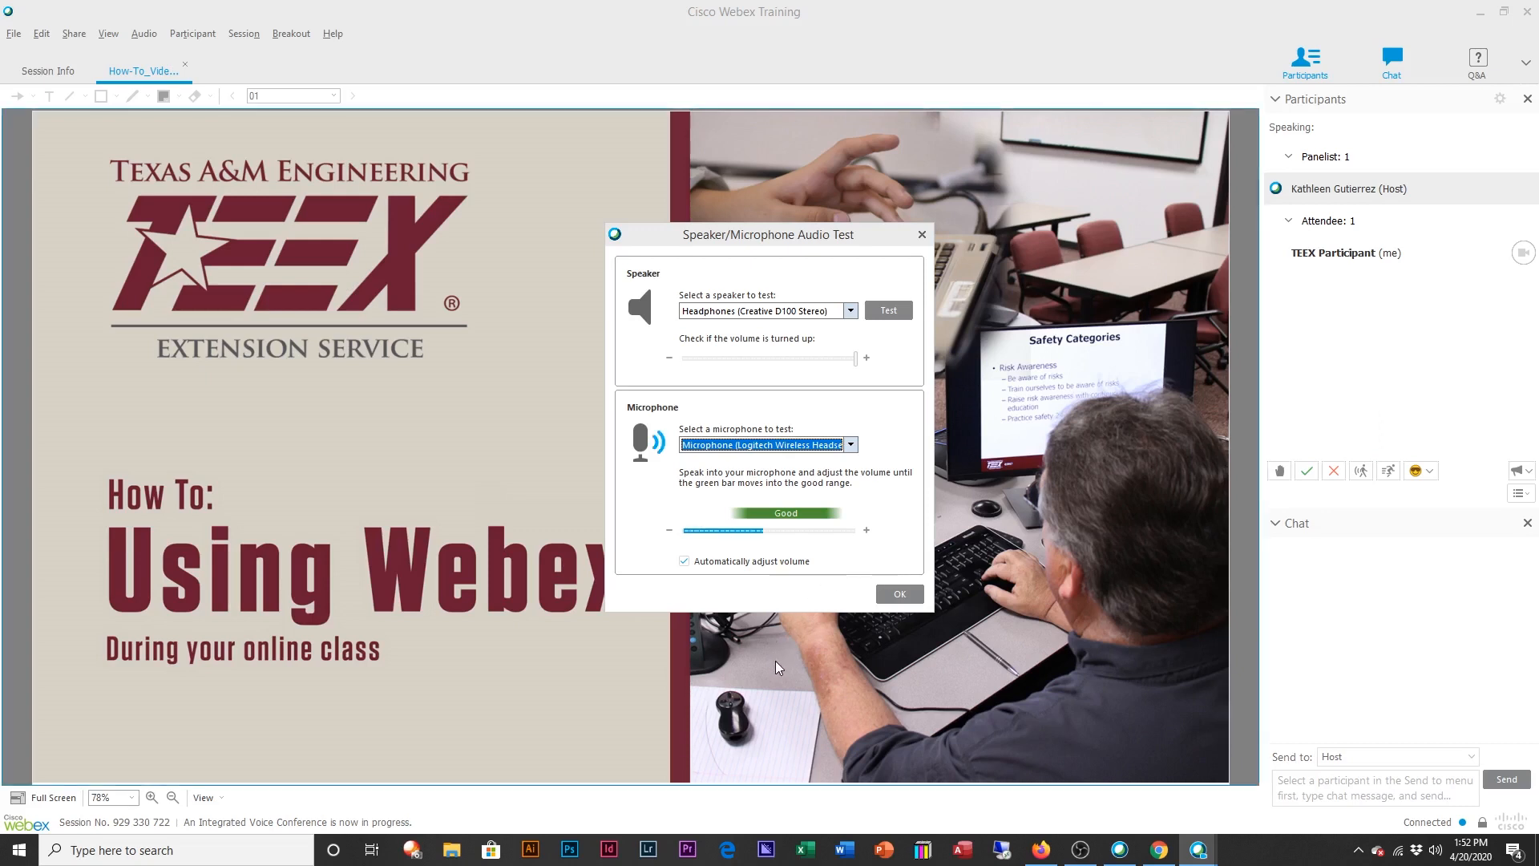
mouse_move(766, 655)
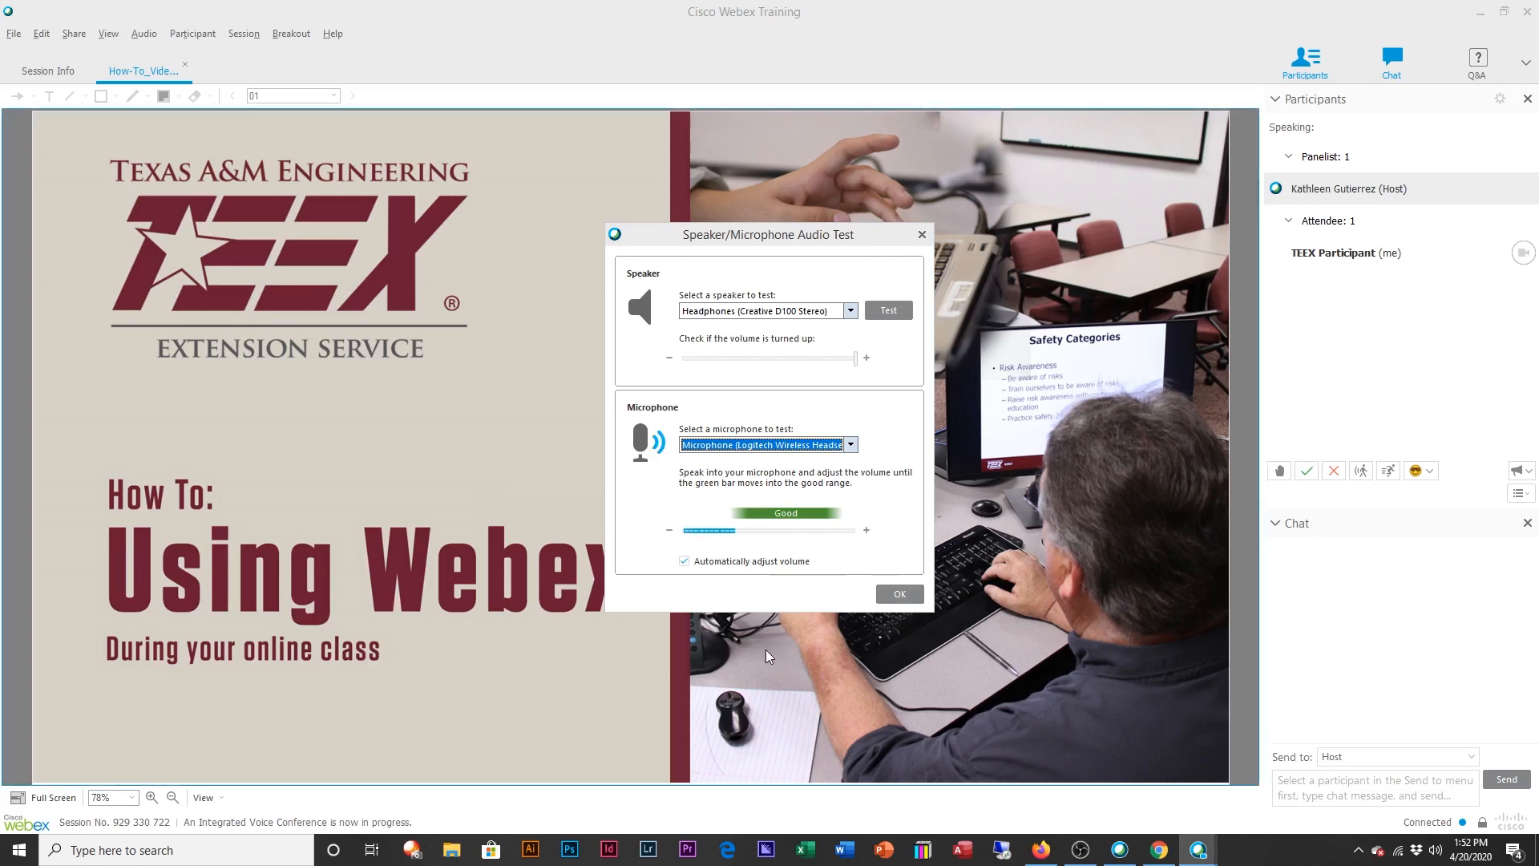
Step: Confirm the audio test devices and drag the speaker and microphone volume sliders to full
left_click(898, 594)
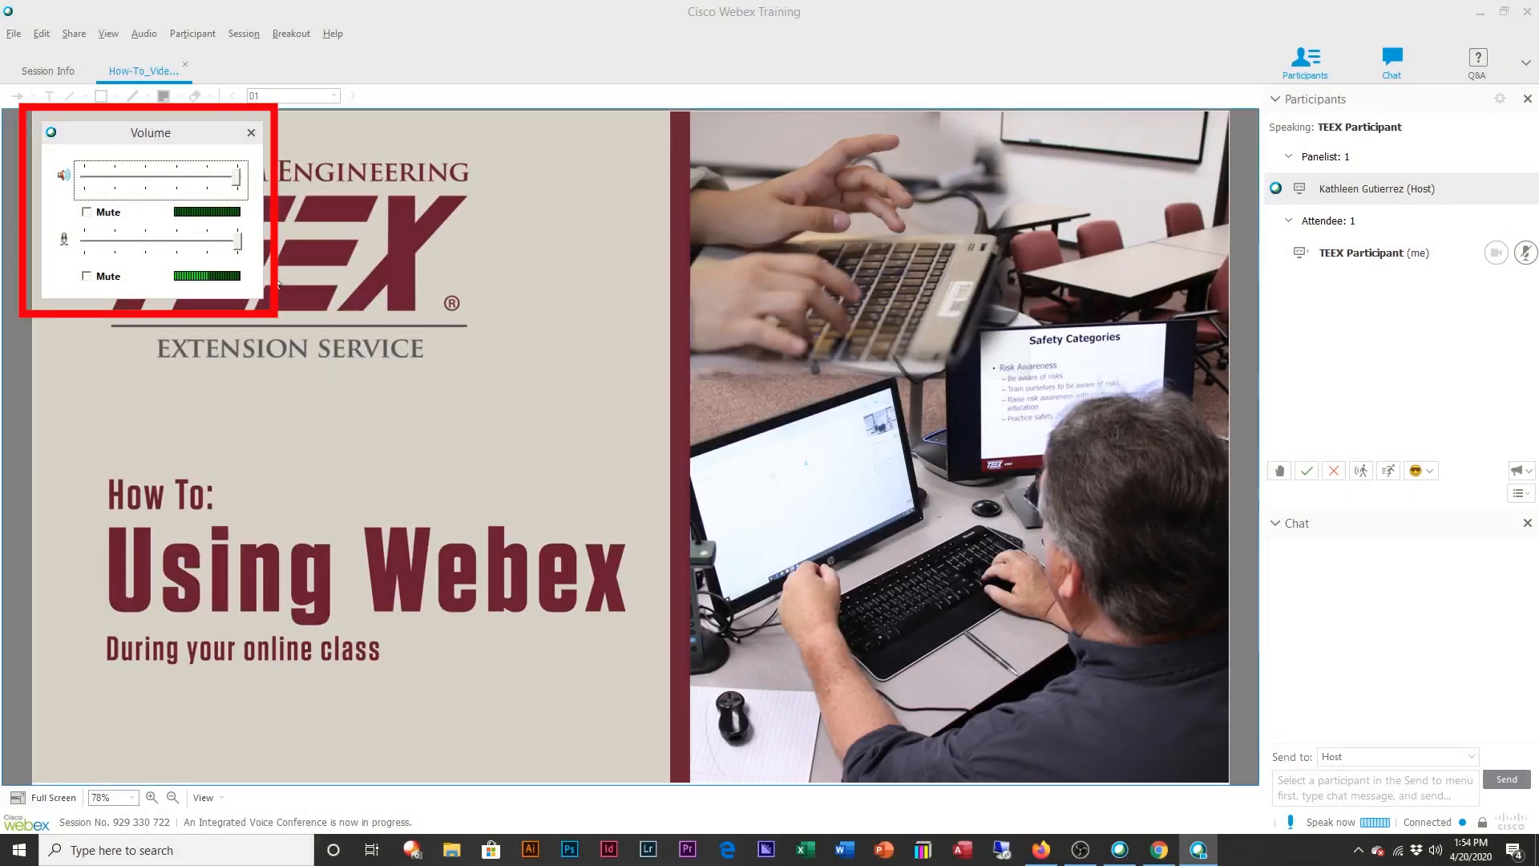
left_click_drag(231, 239, 181, 242)
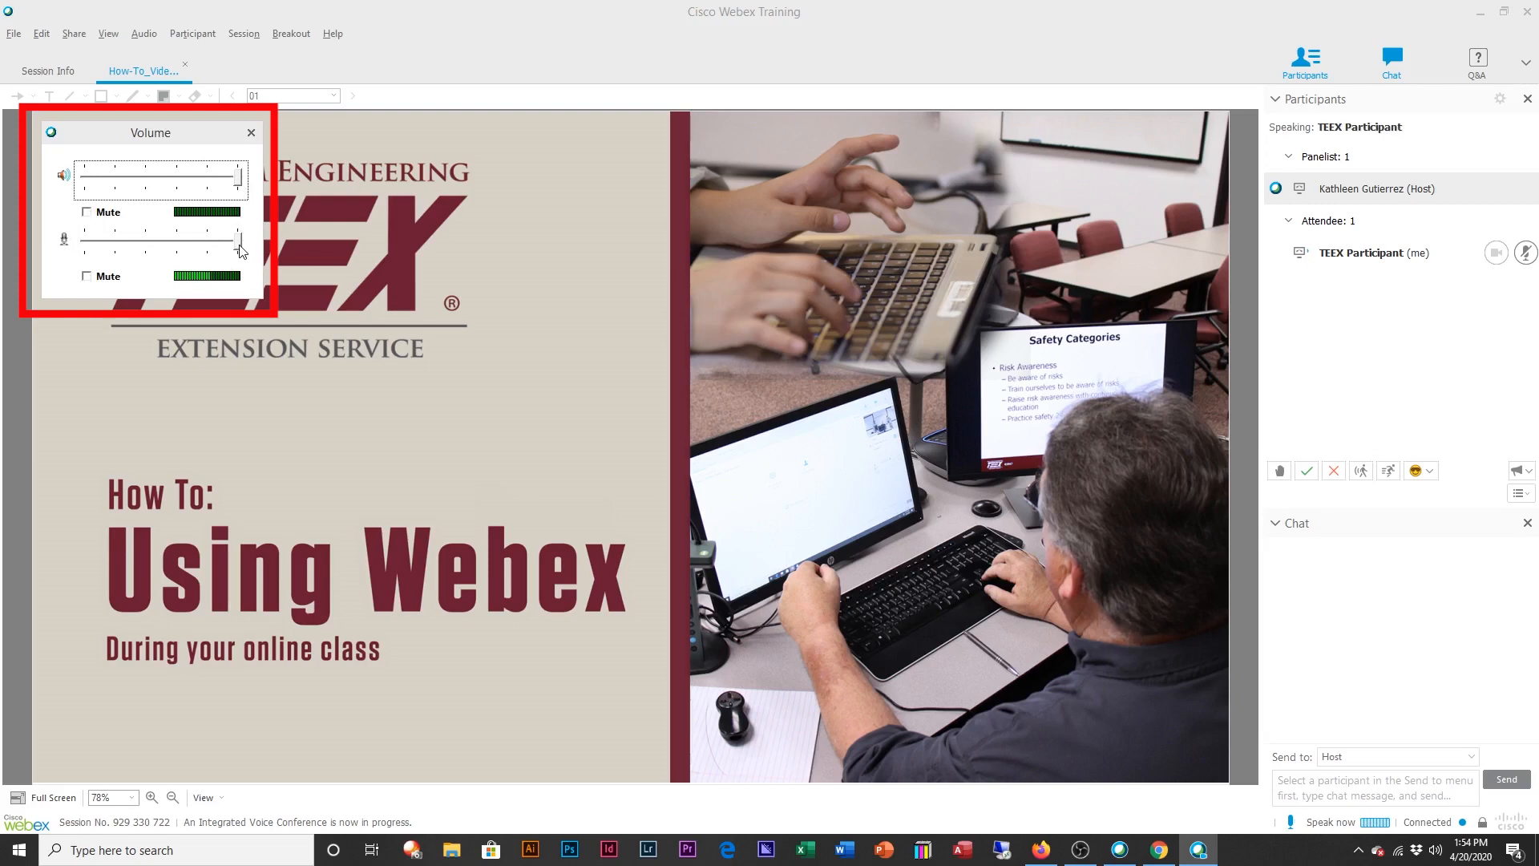
left_click_drag(239, 240, 183, 240)
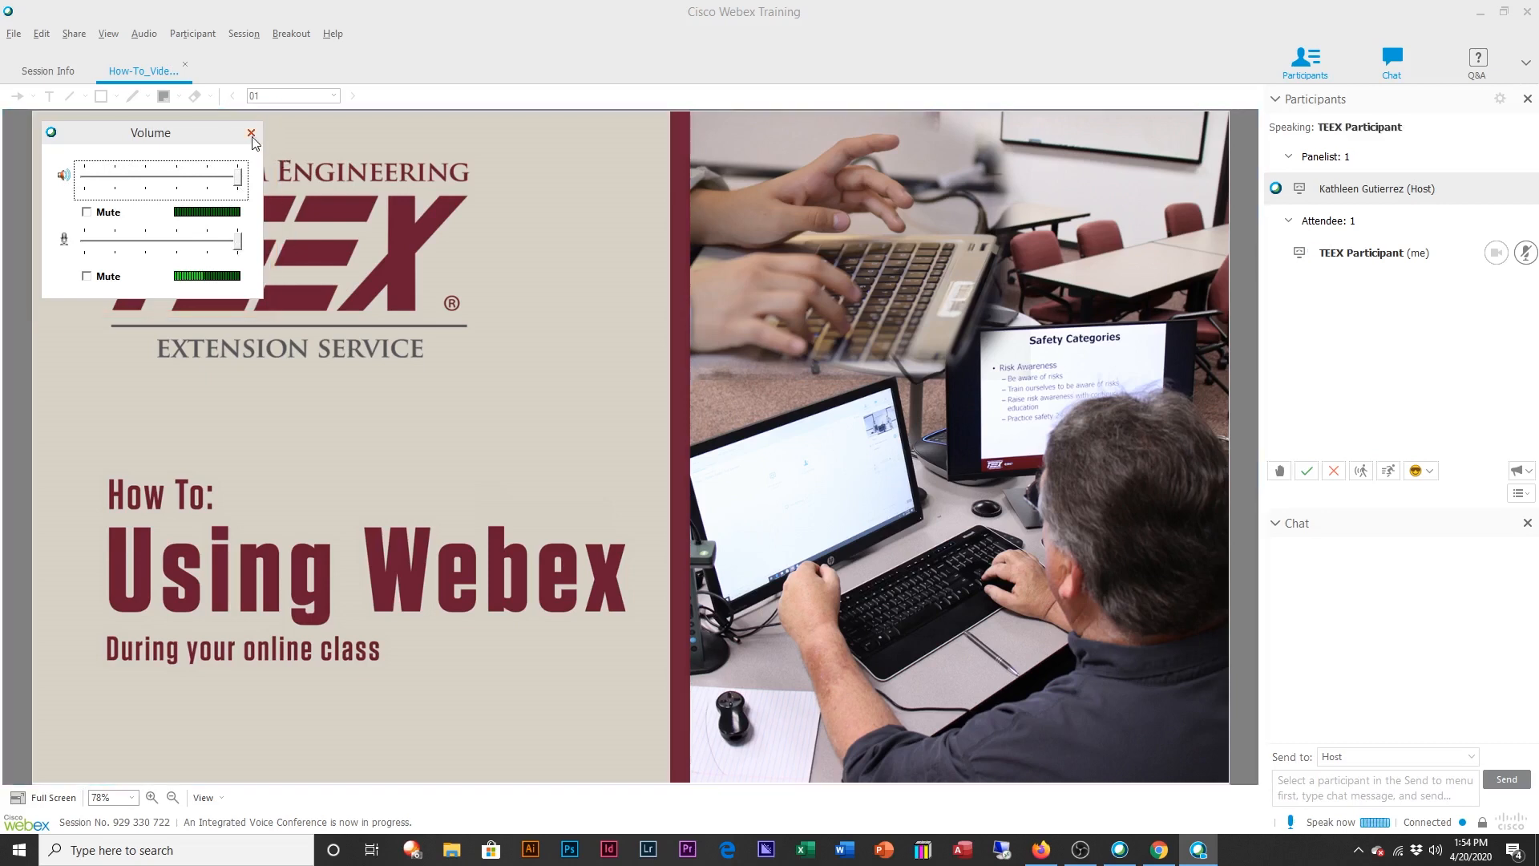
Step: Close the Volume window, reopen it from Audio > Integrated Voice Conference, close it again, and revisit the Audio menu
left_click(251, 133)
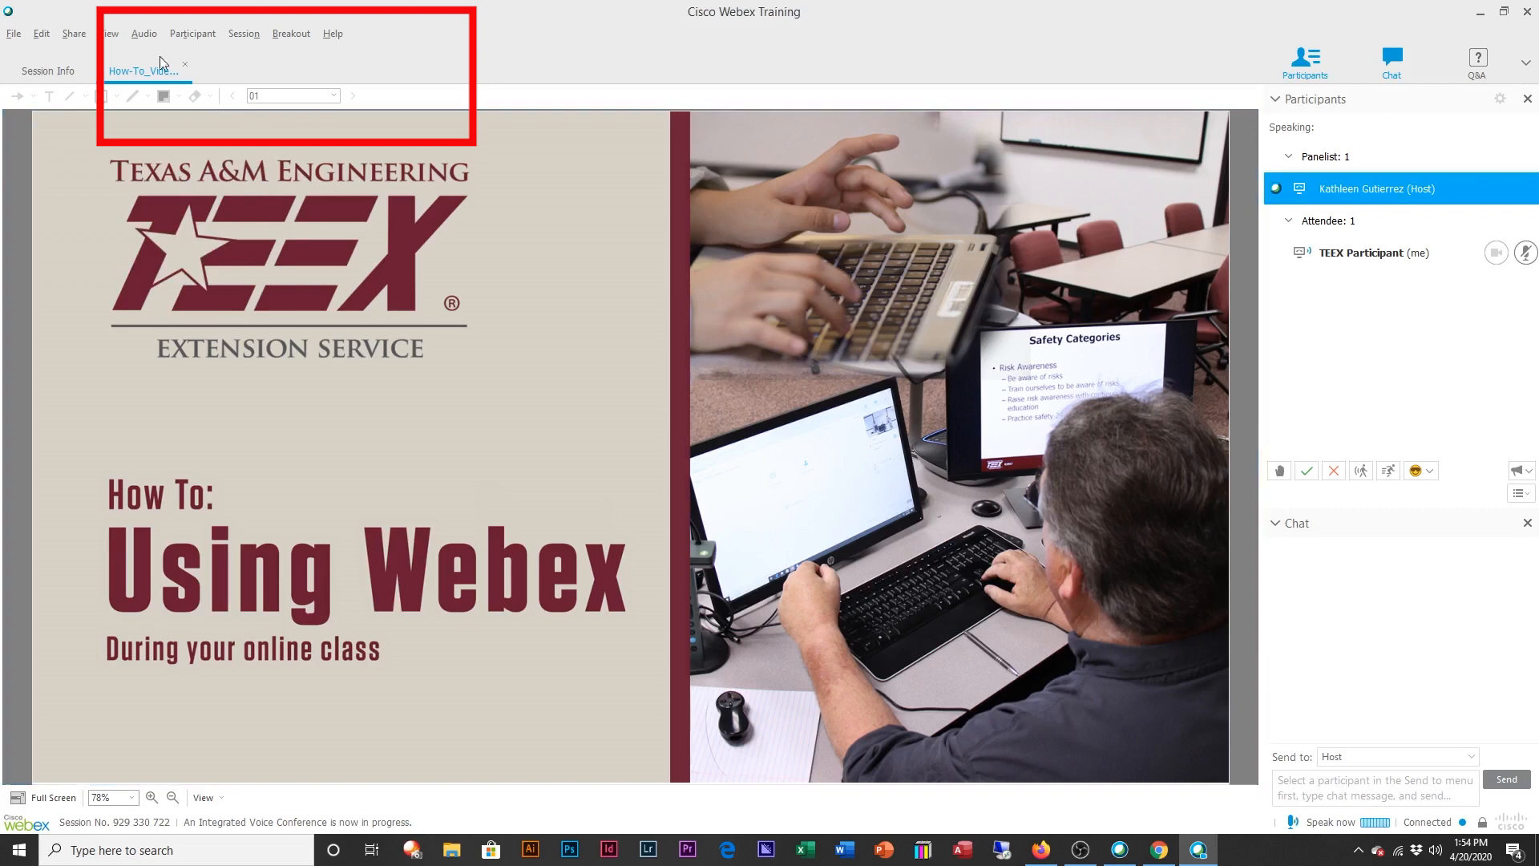
left_click(143, 33)
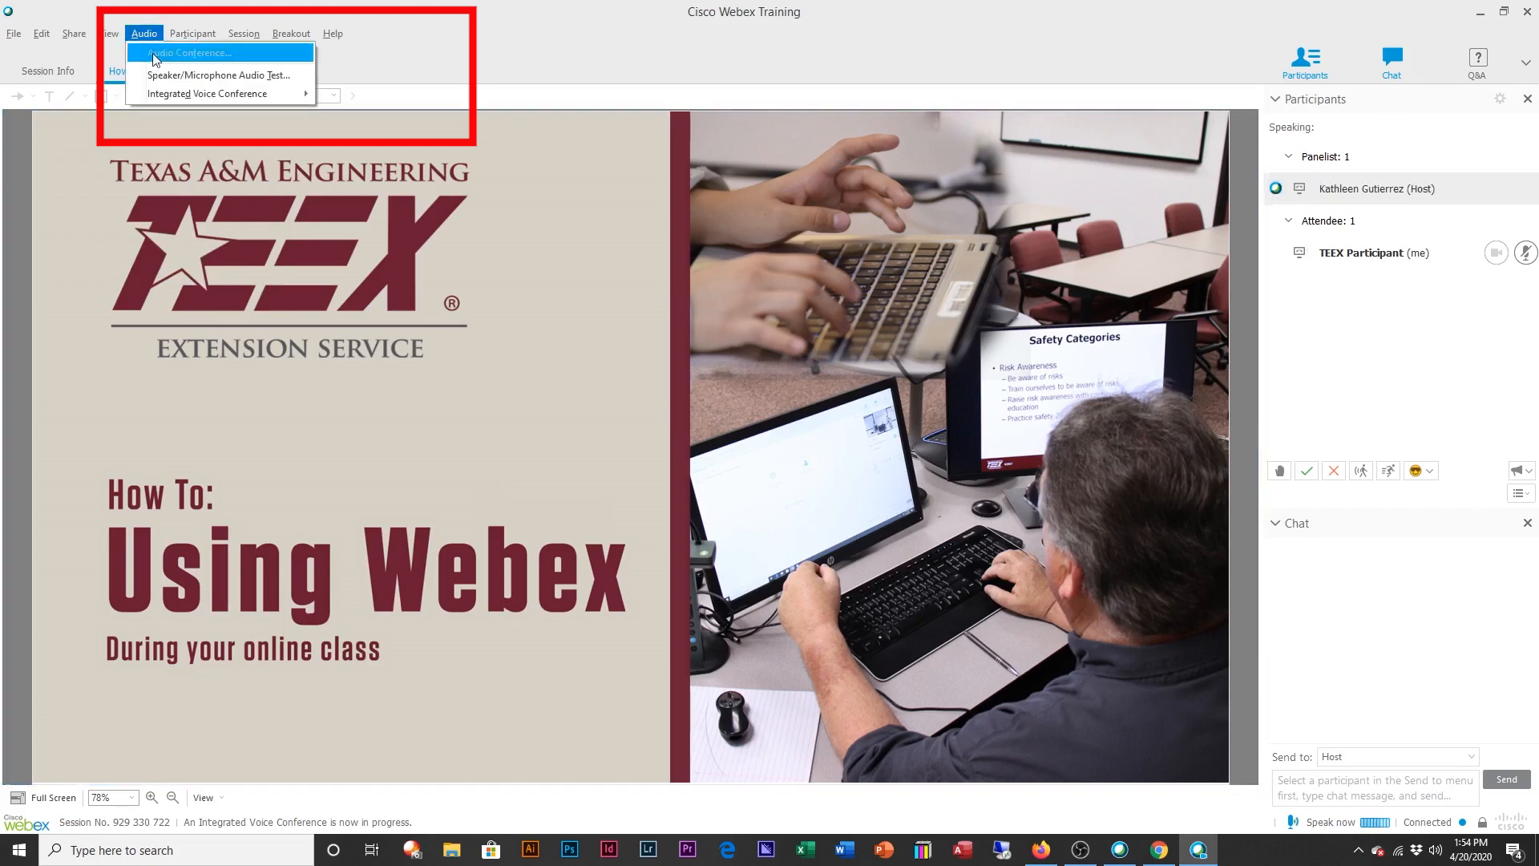
mouse_move(207, 93)
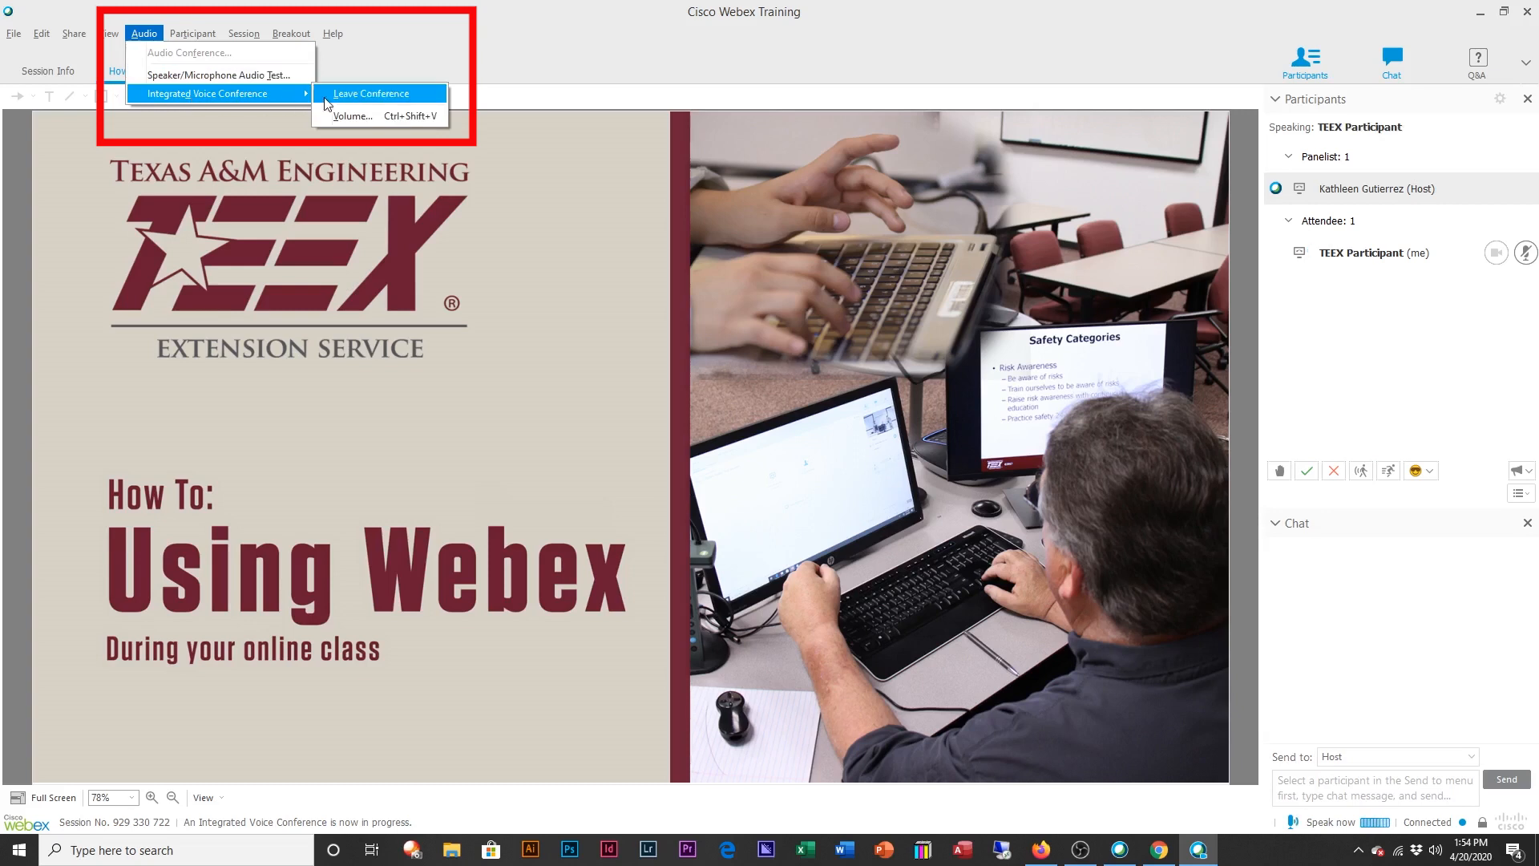
mouse_move(382, 115)
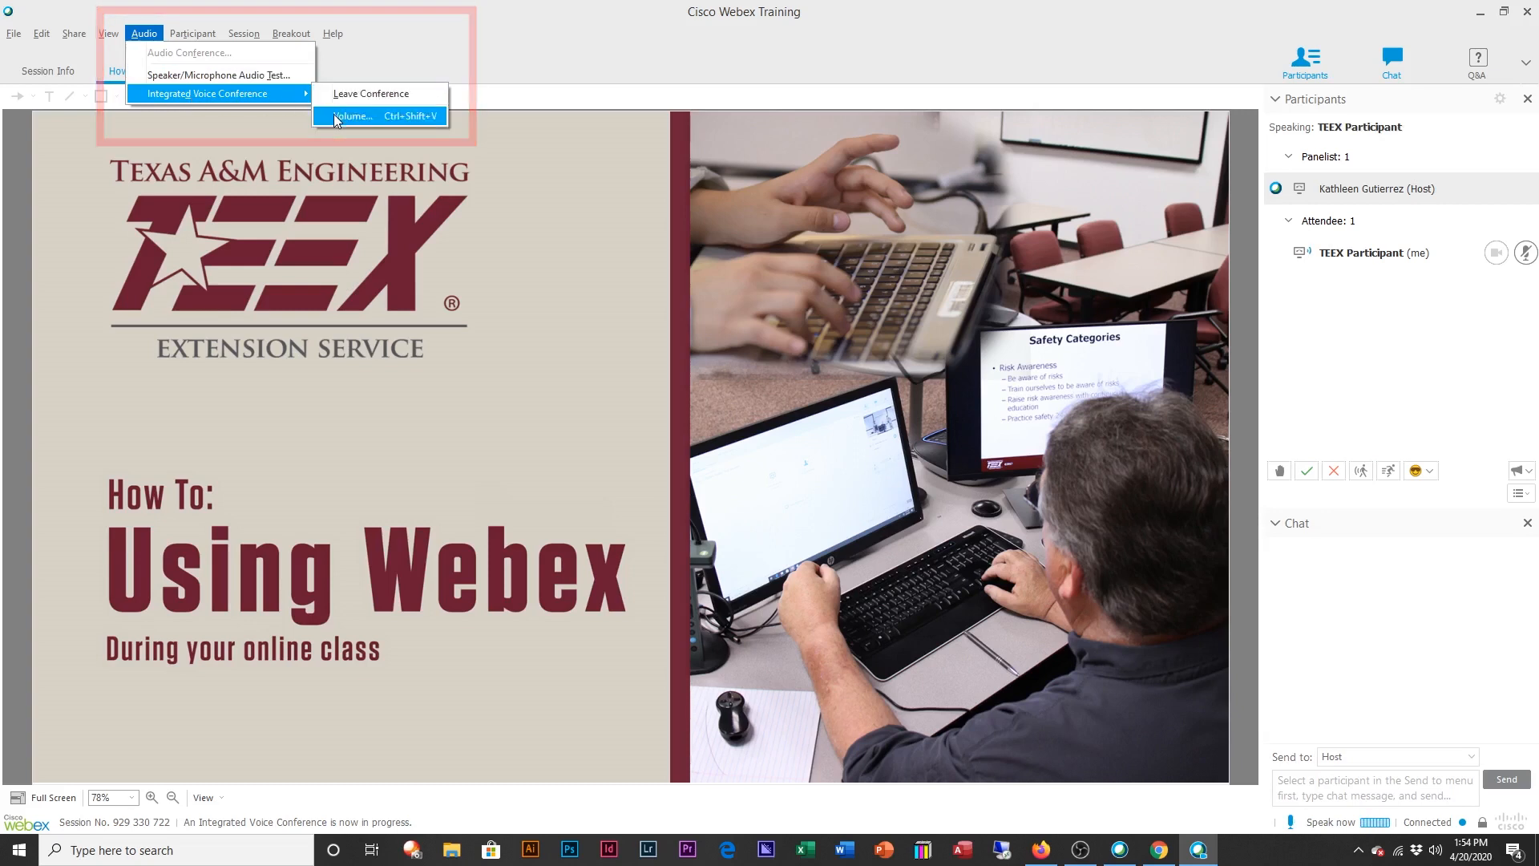
left_click(353, 115)
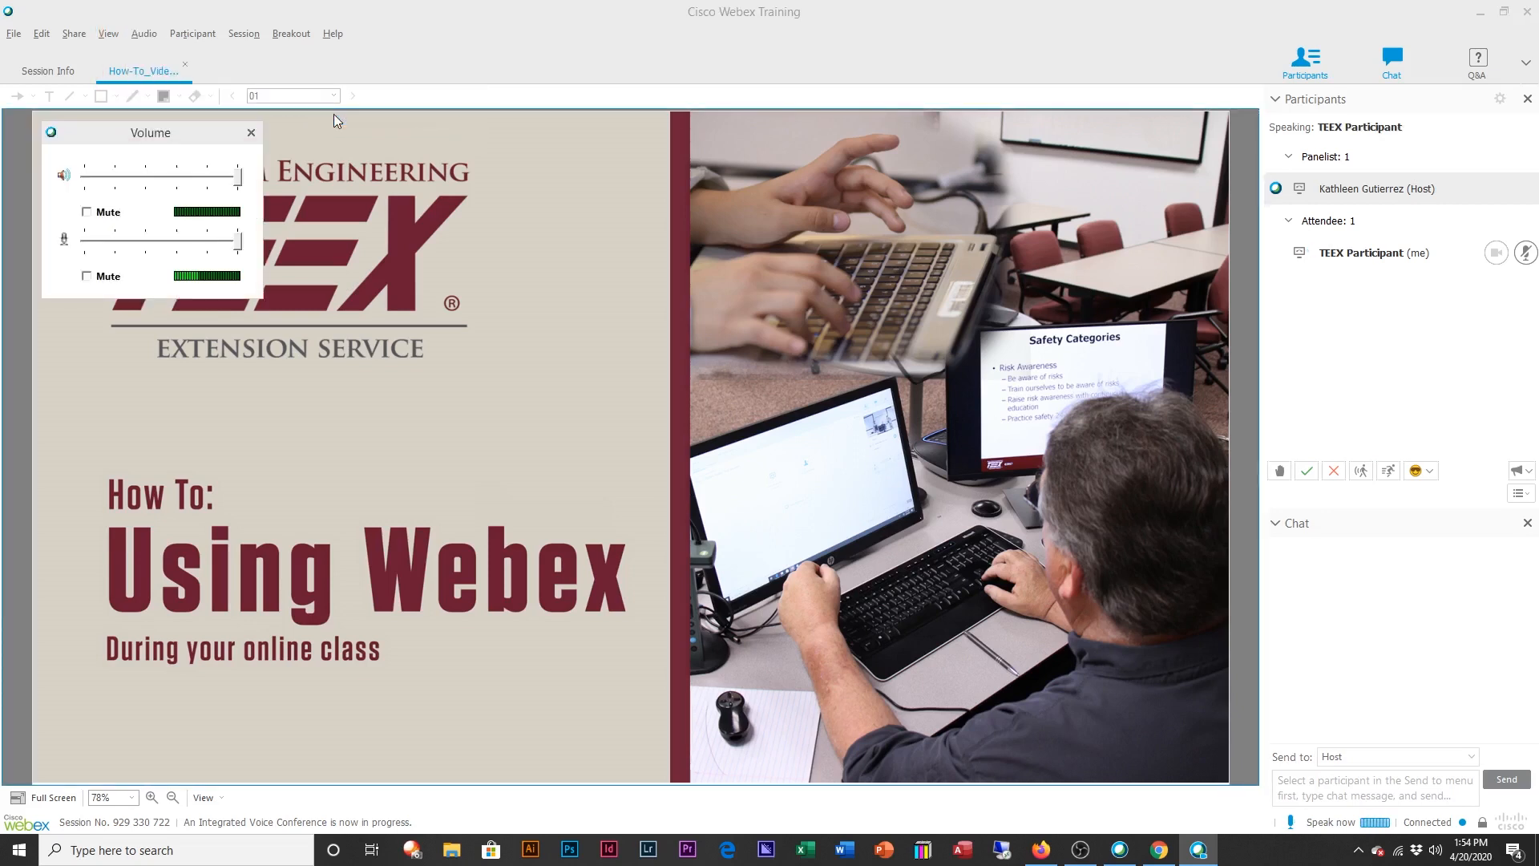
left_click(251, 133)
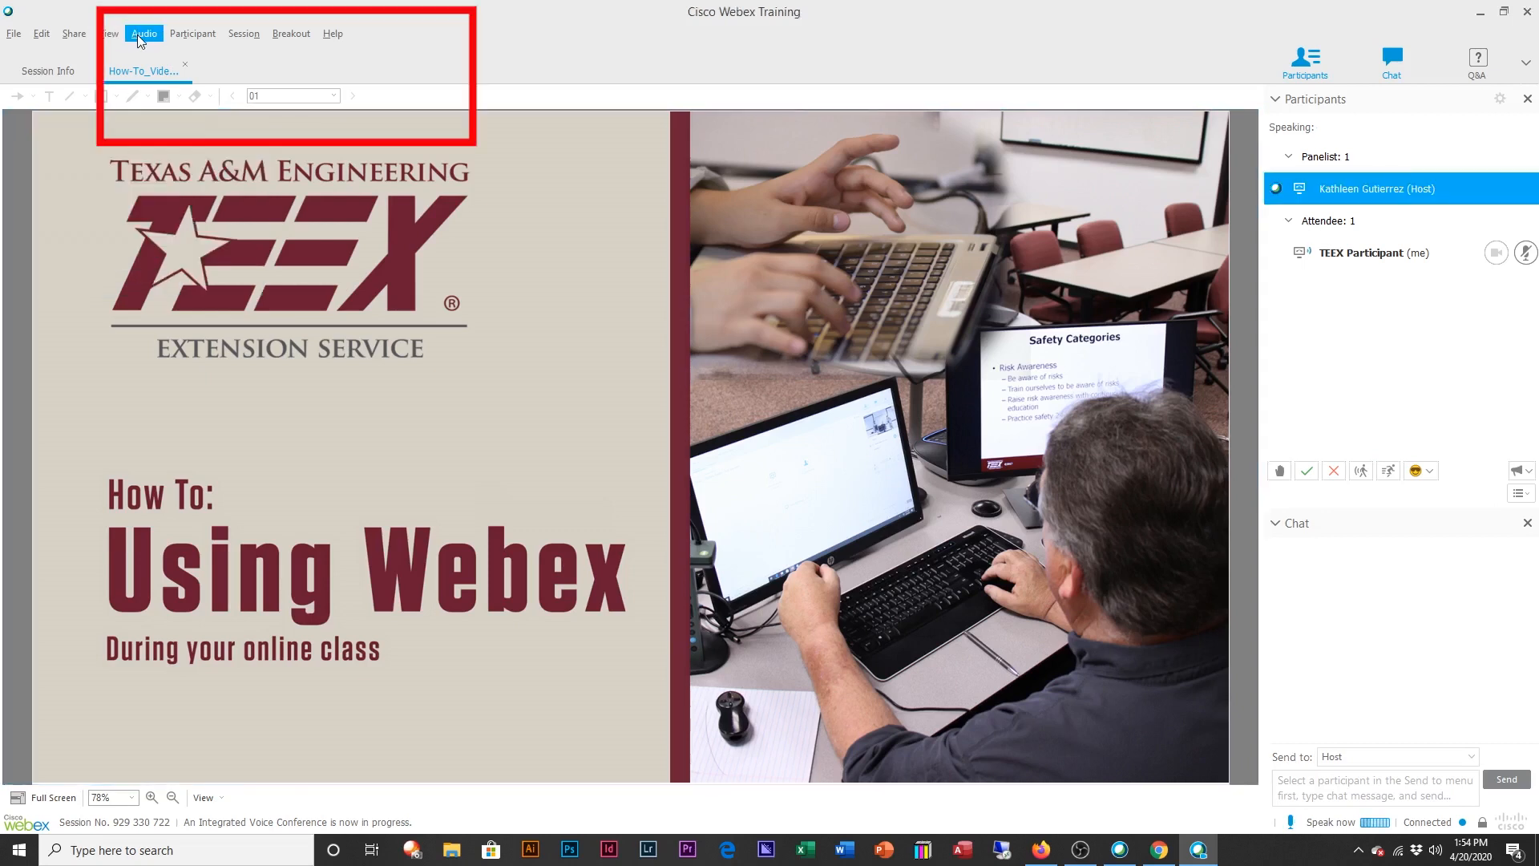
left_click(143, 32)
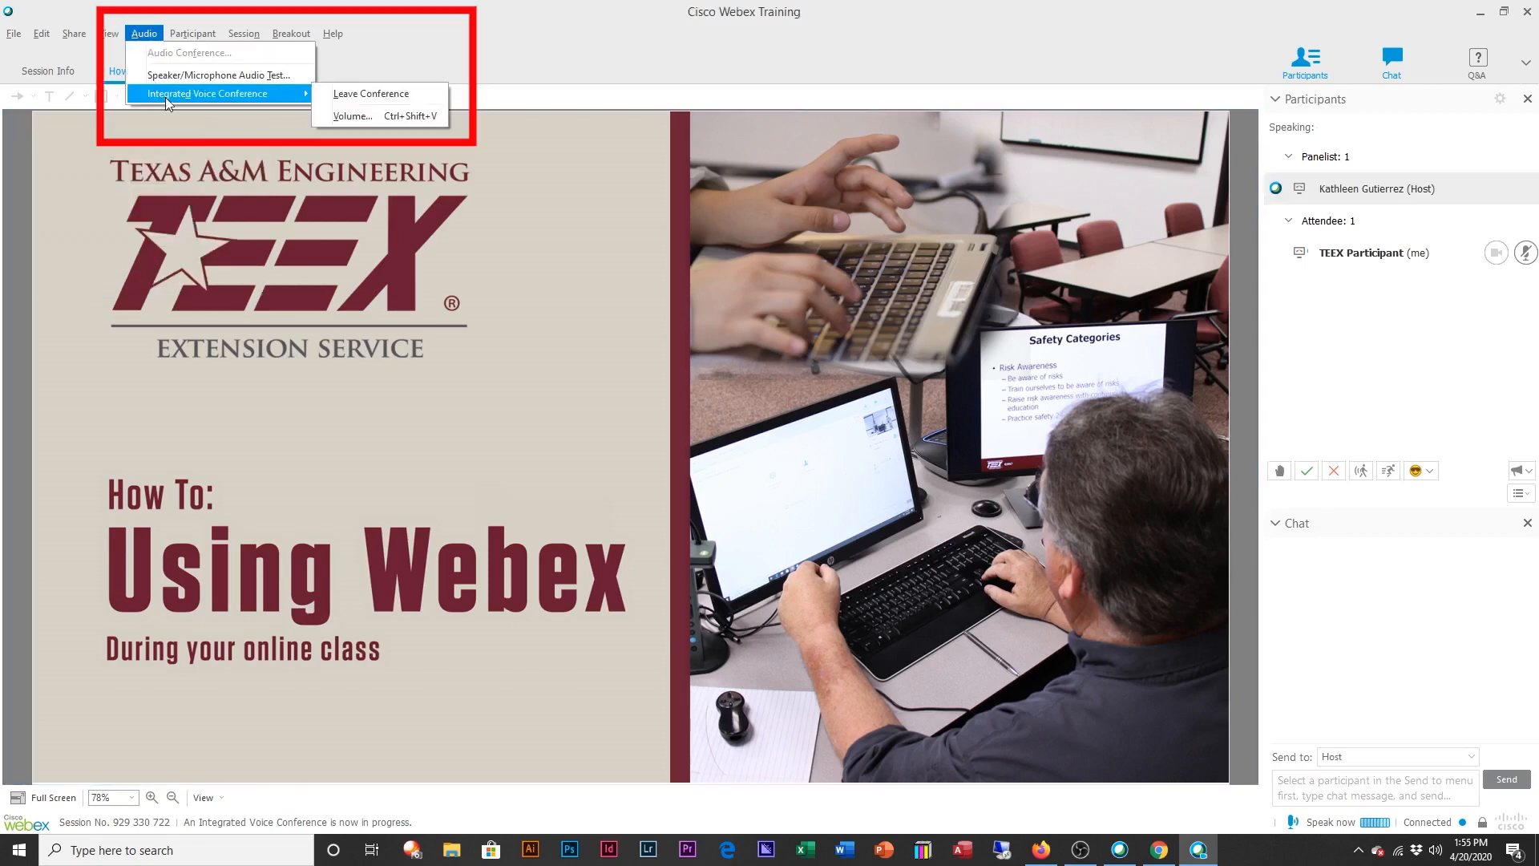
left_click(353, 116)
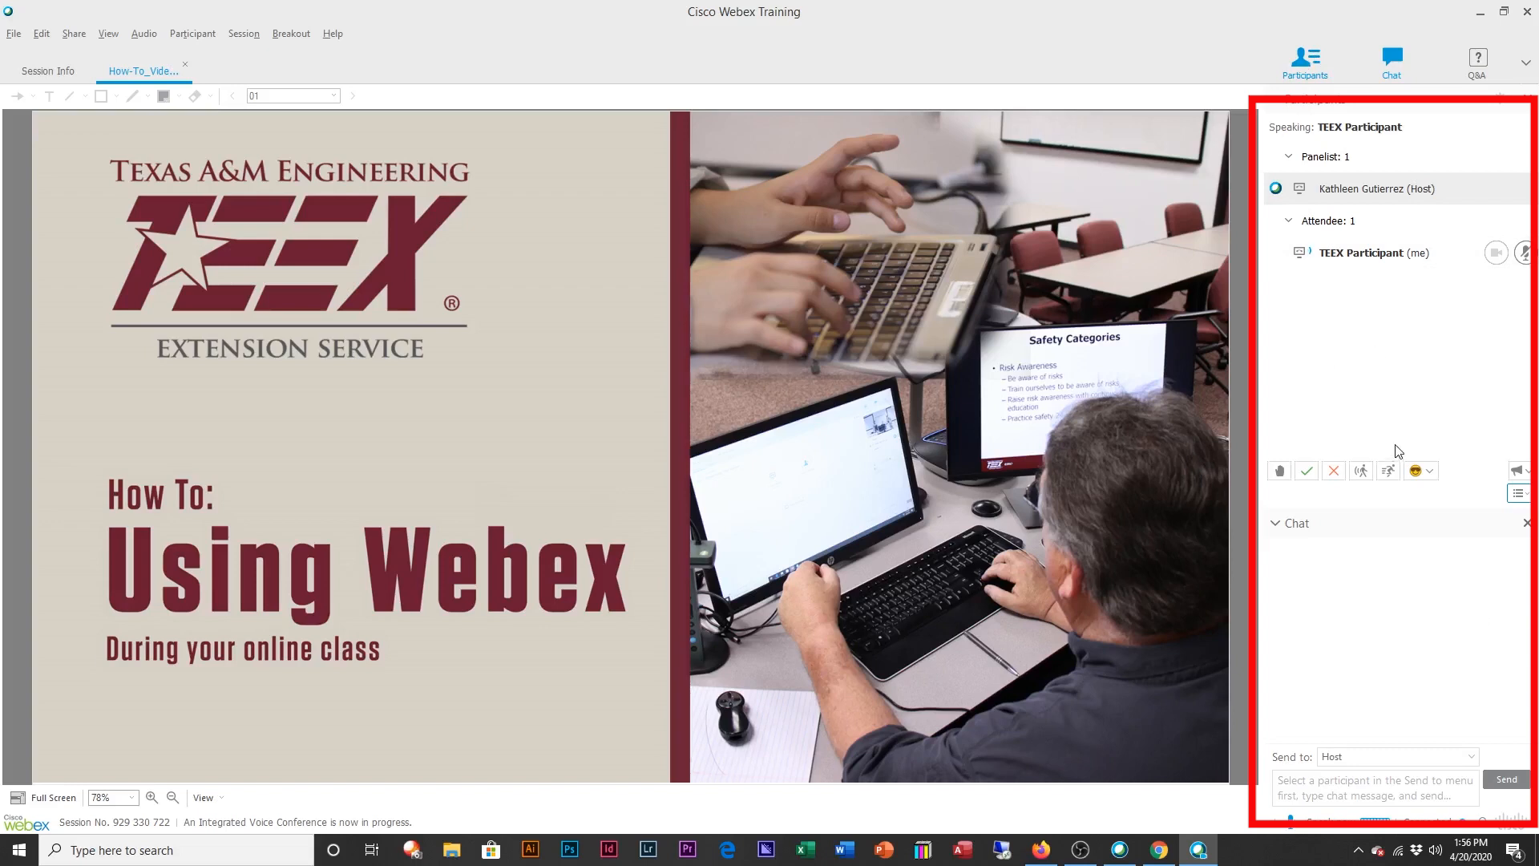
mouse_move(1404, 589)
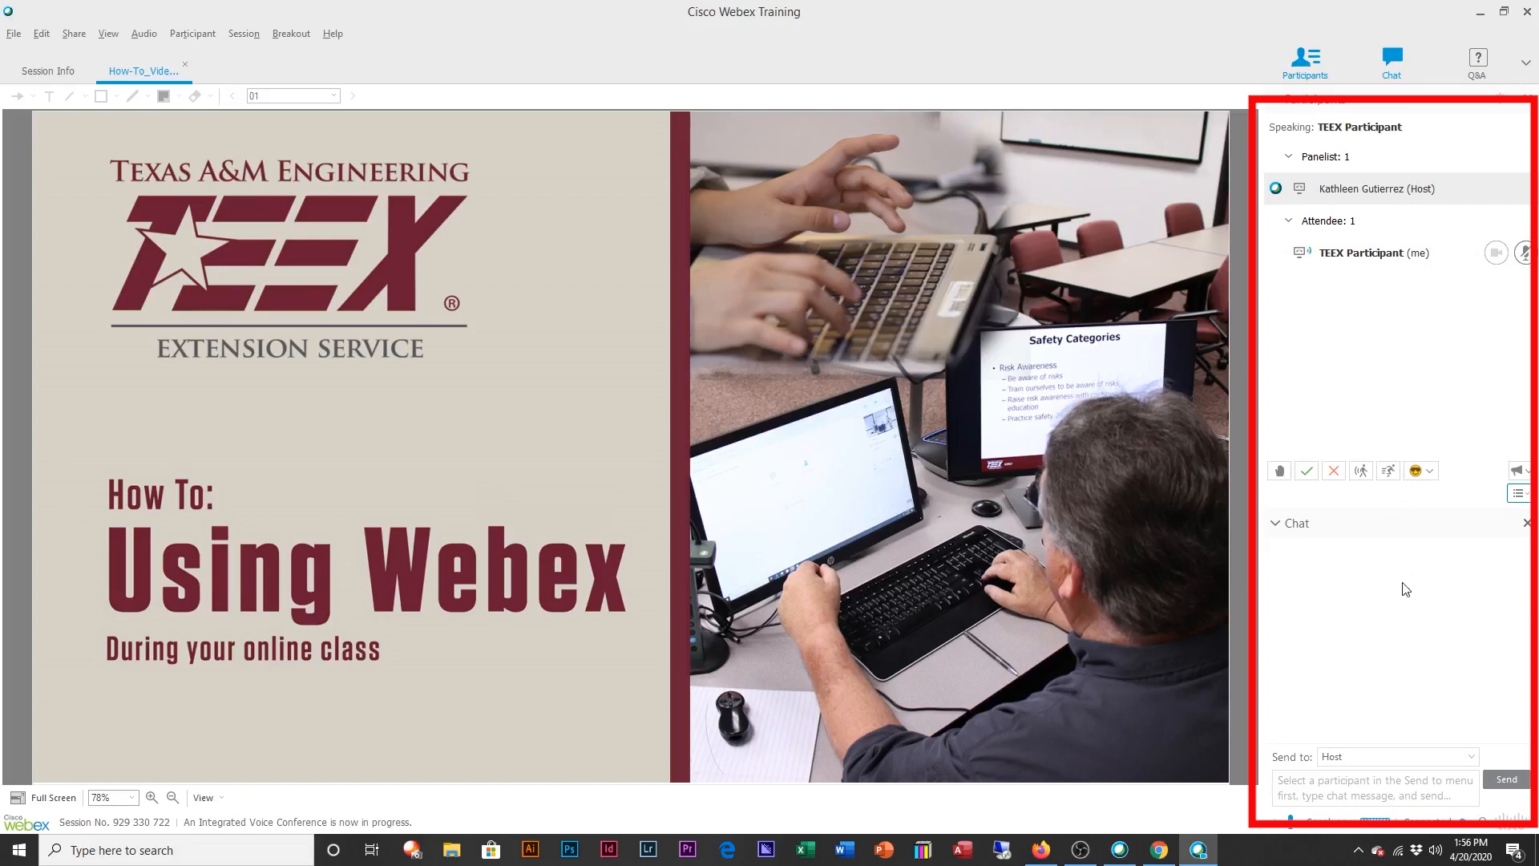
mouse_move(1369, 619)
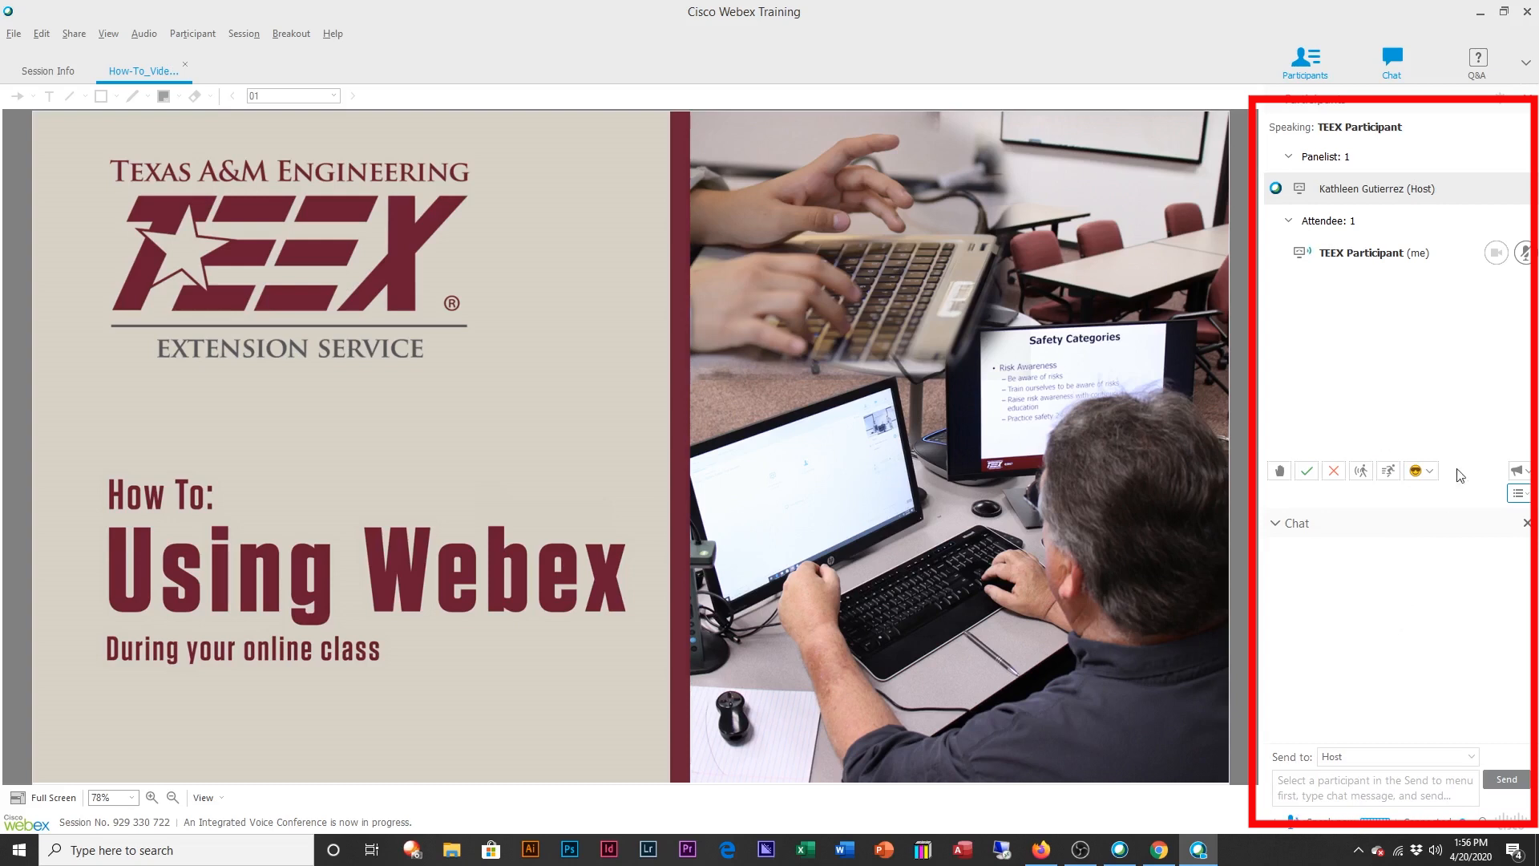
mouse_move(1375, 518)
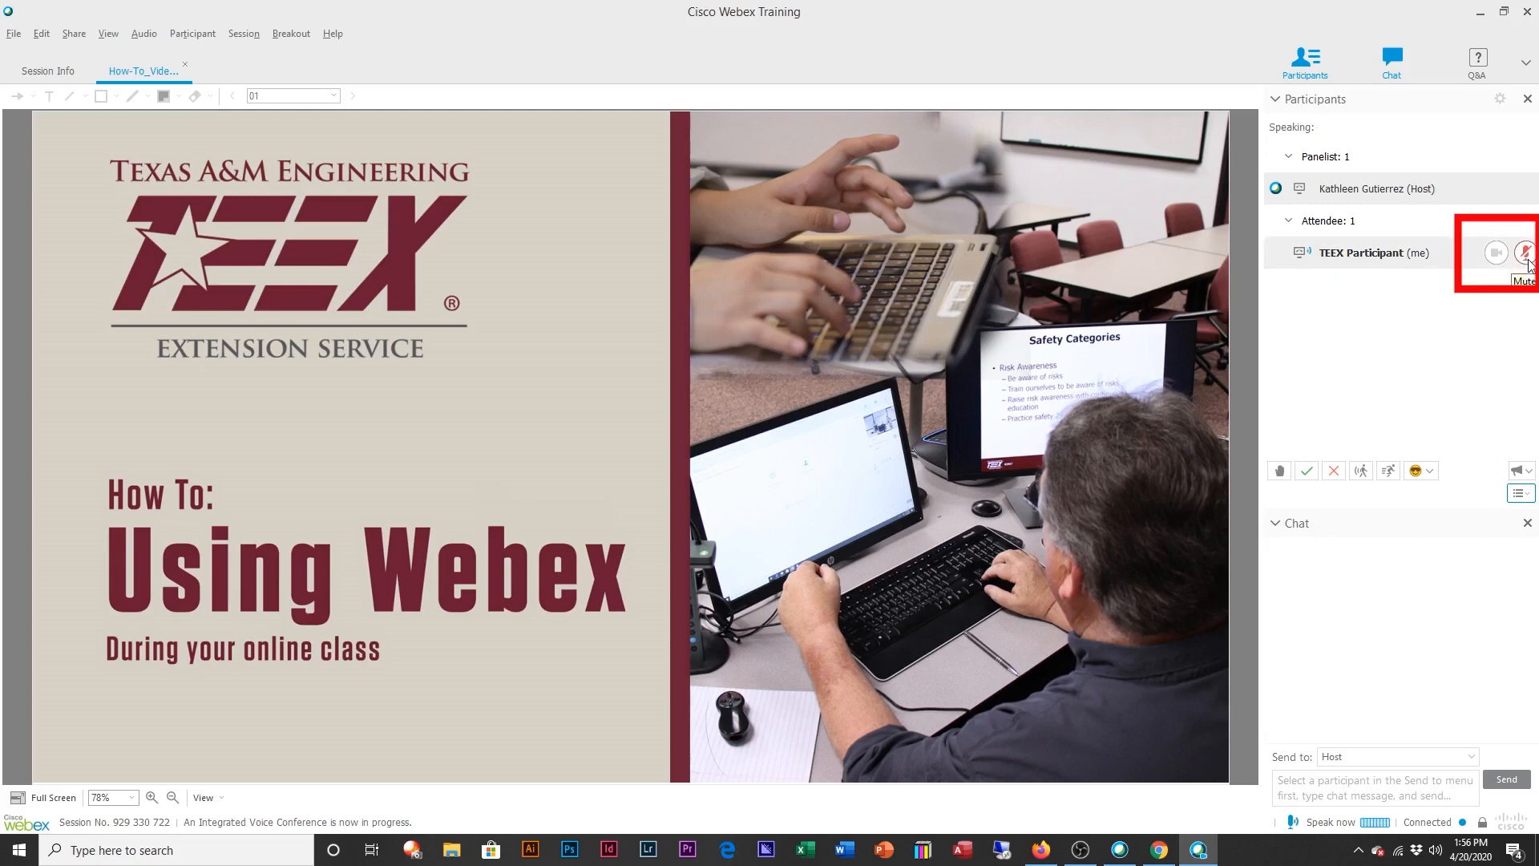
left_click(1525, 252)
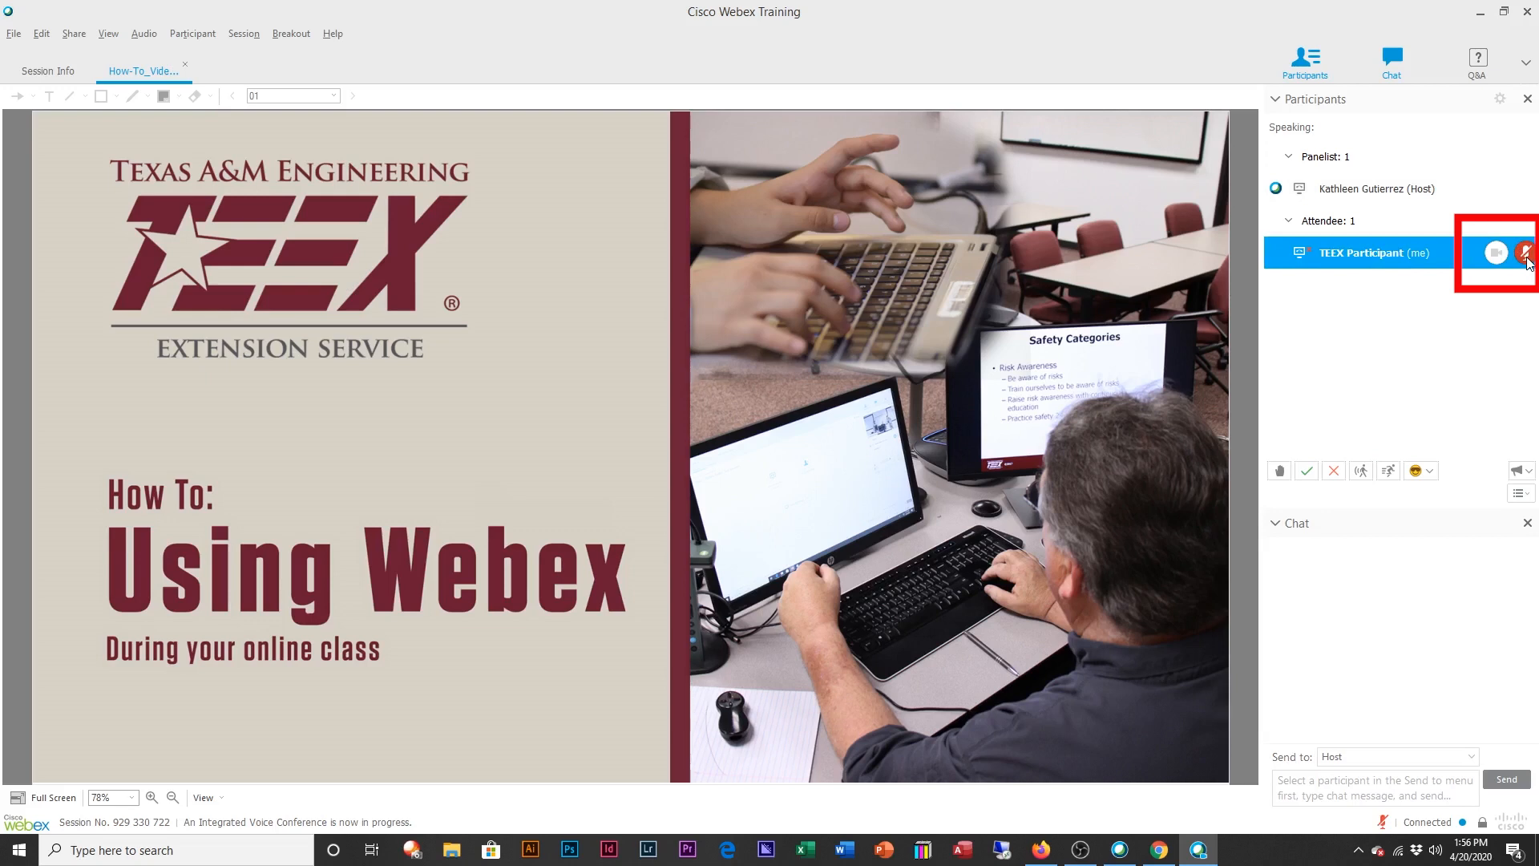
left_click(1525, 252)
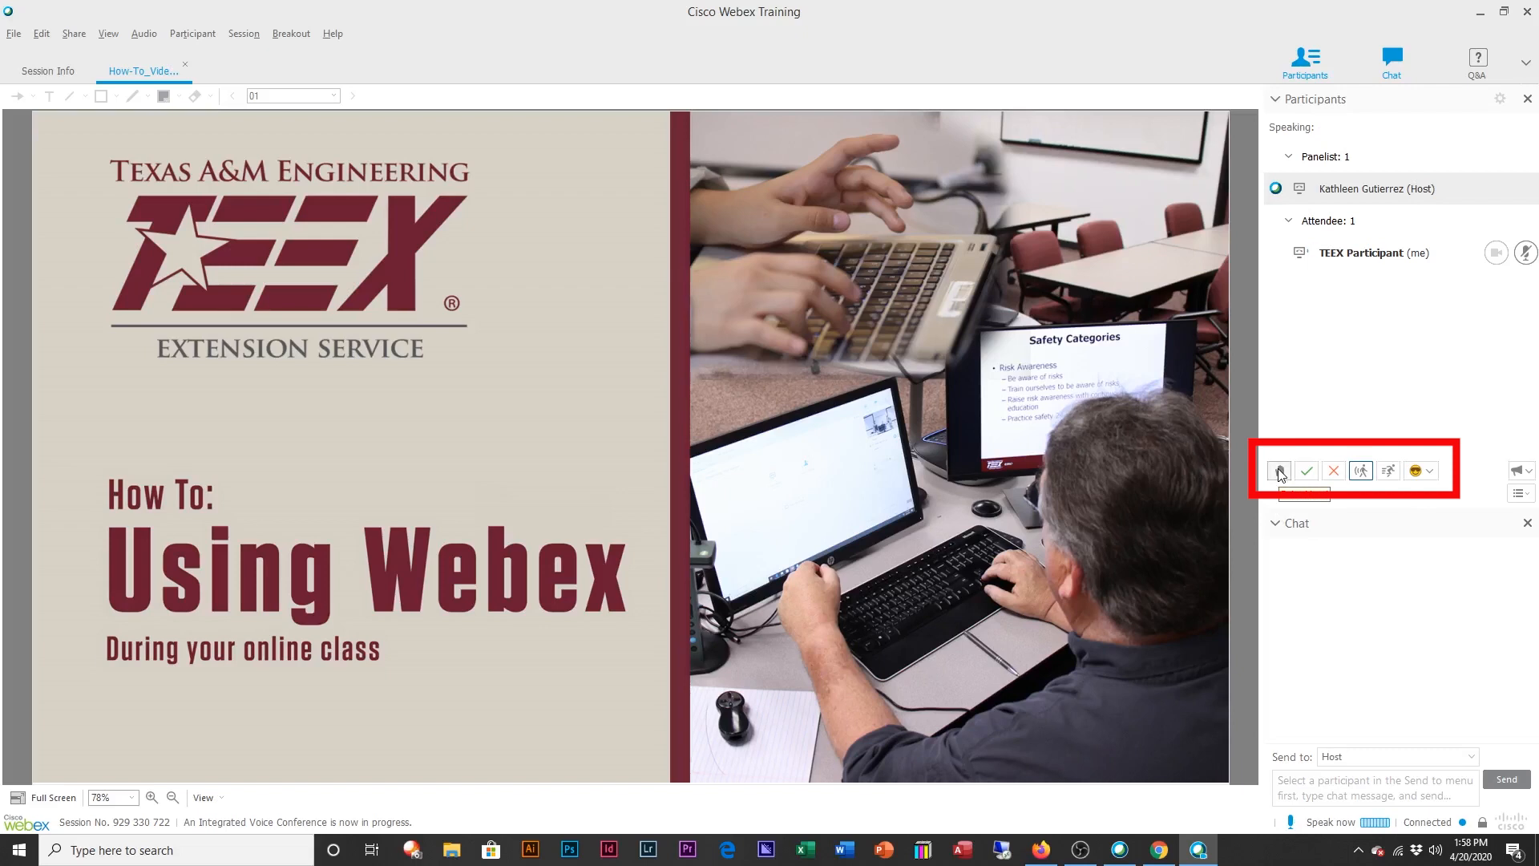
left_click(1278, 470)
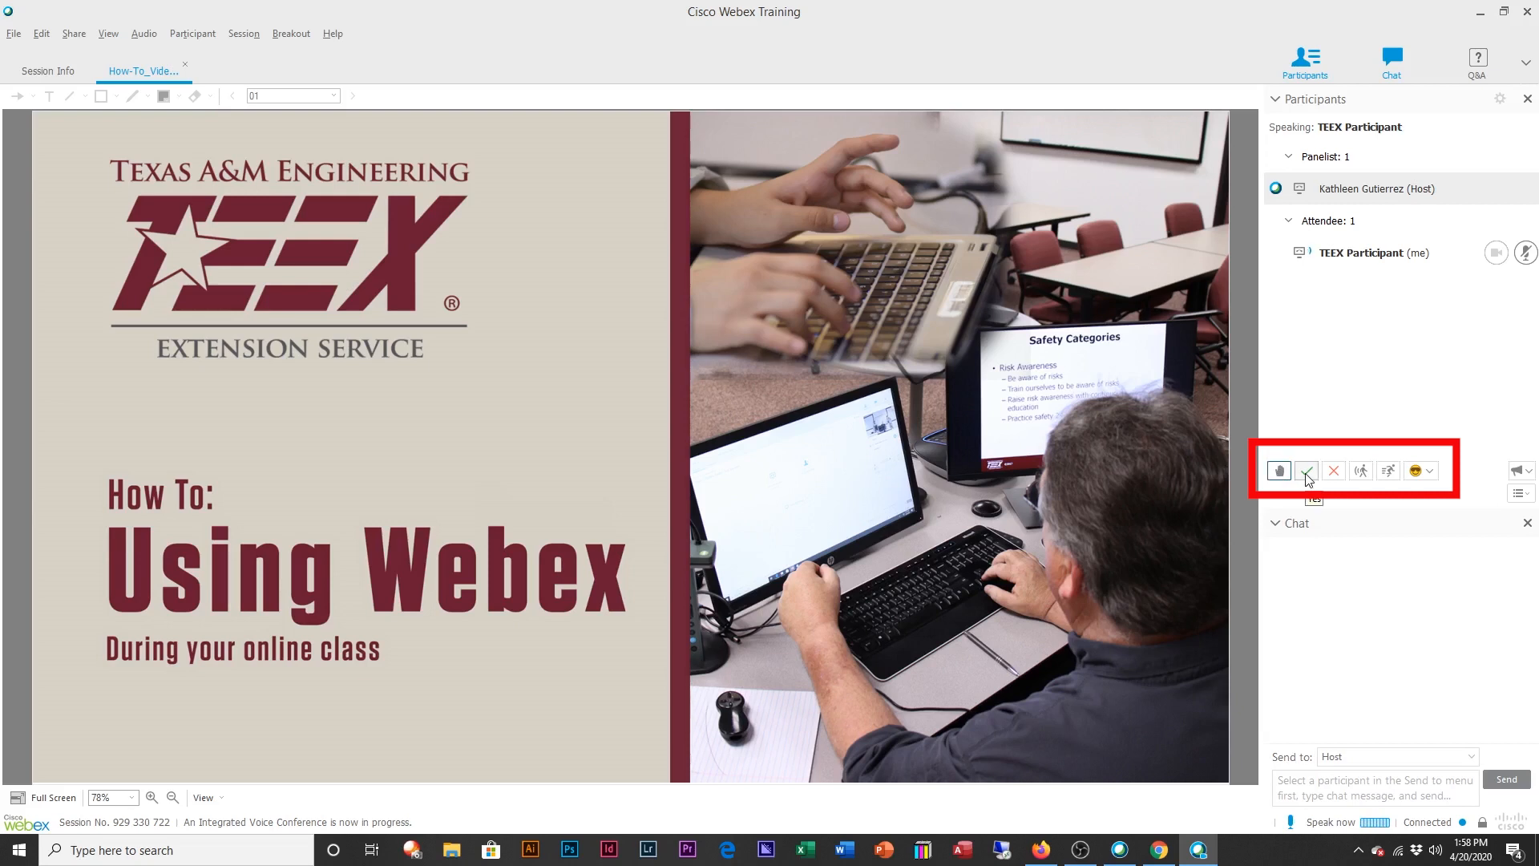
left_click(1305, 470)
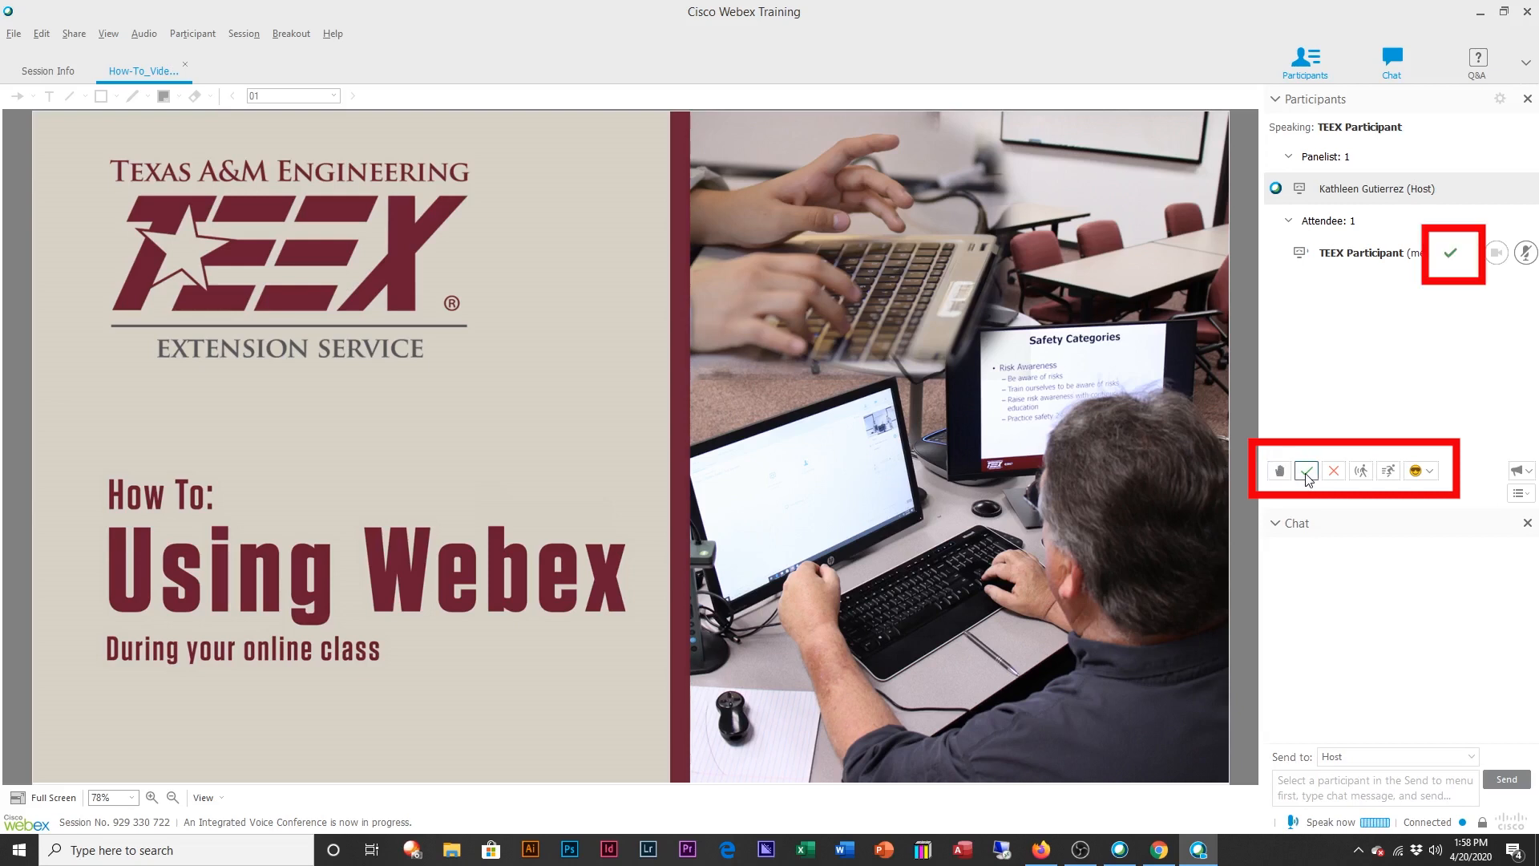
left_click(1307, 470)
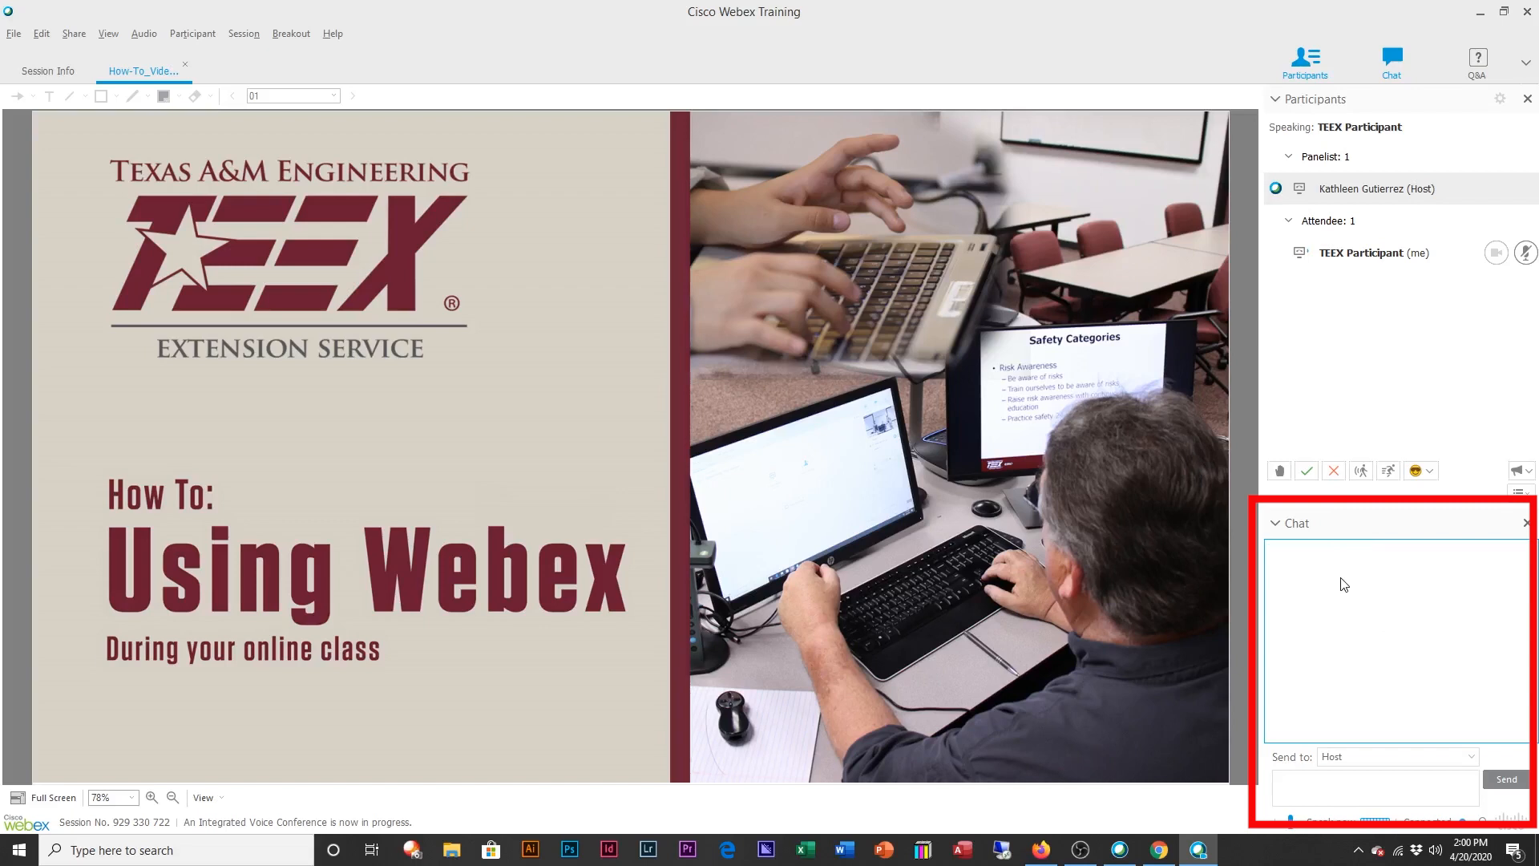
mouse_move(1294, 771)
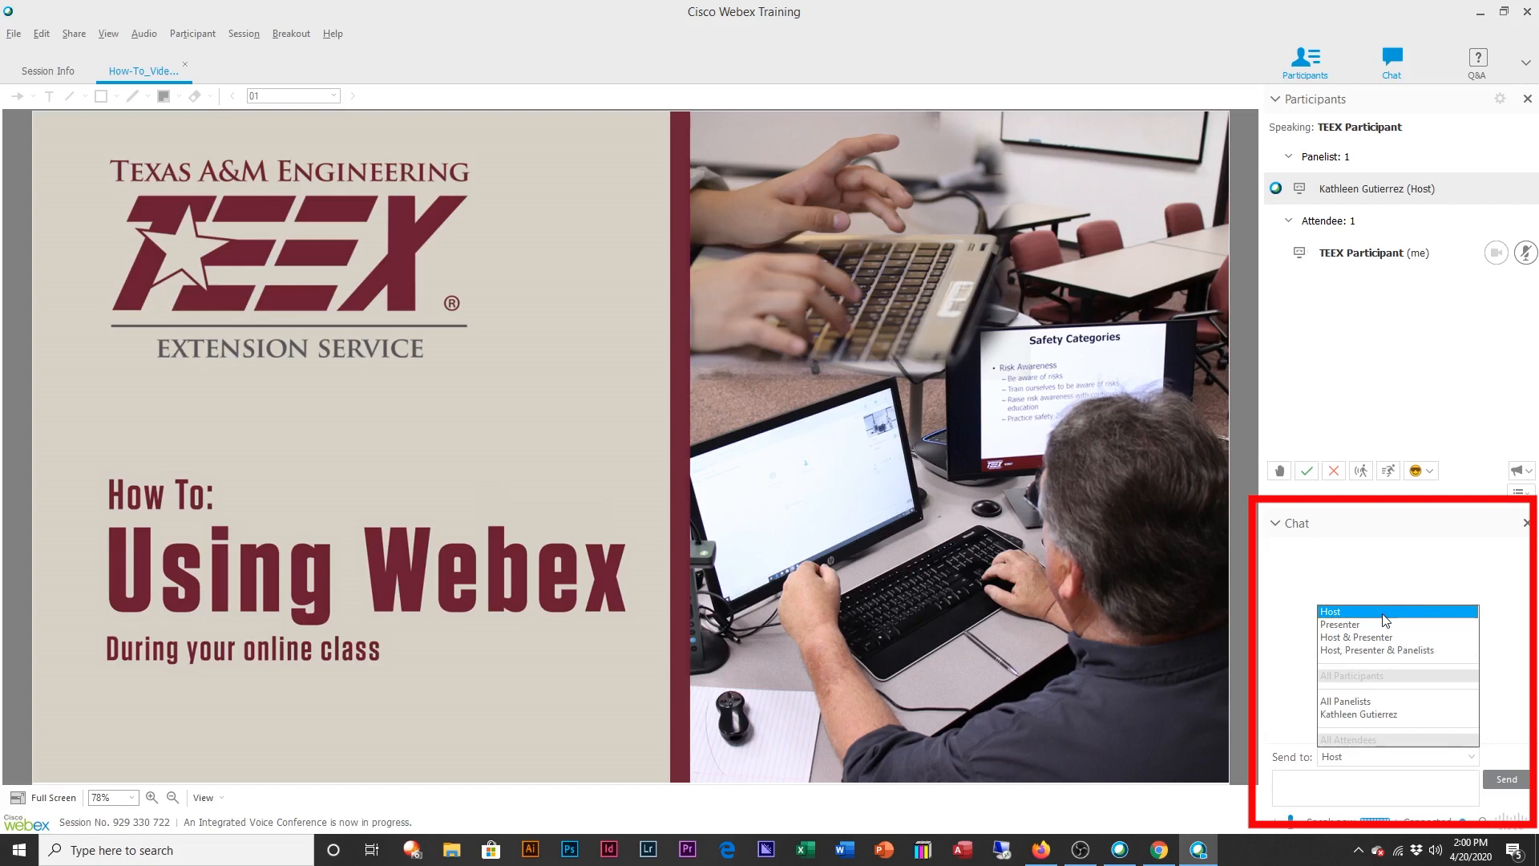
Step: Send the host a private chat message 'Have a question.'
left_click(1332, 611)
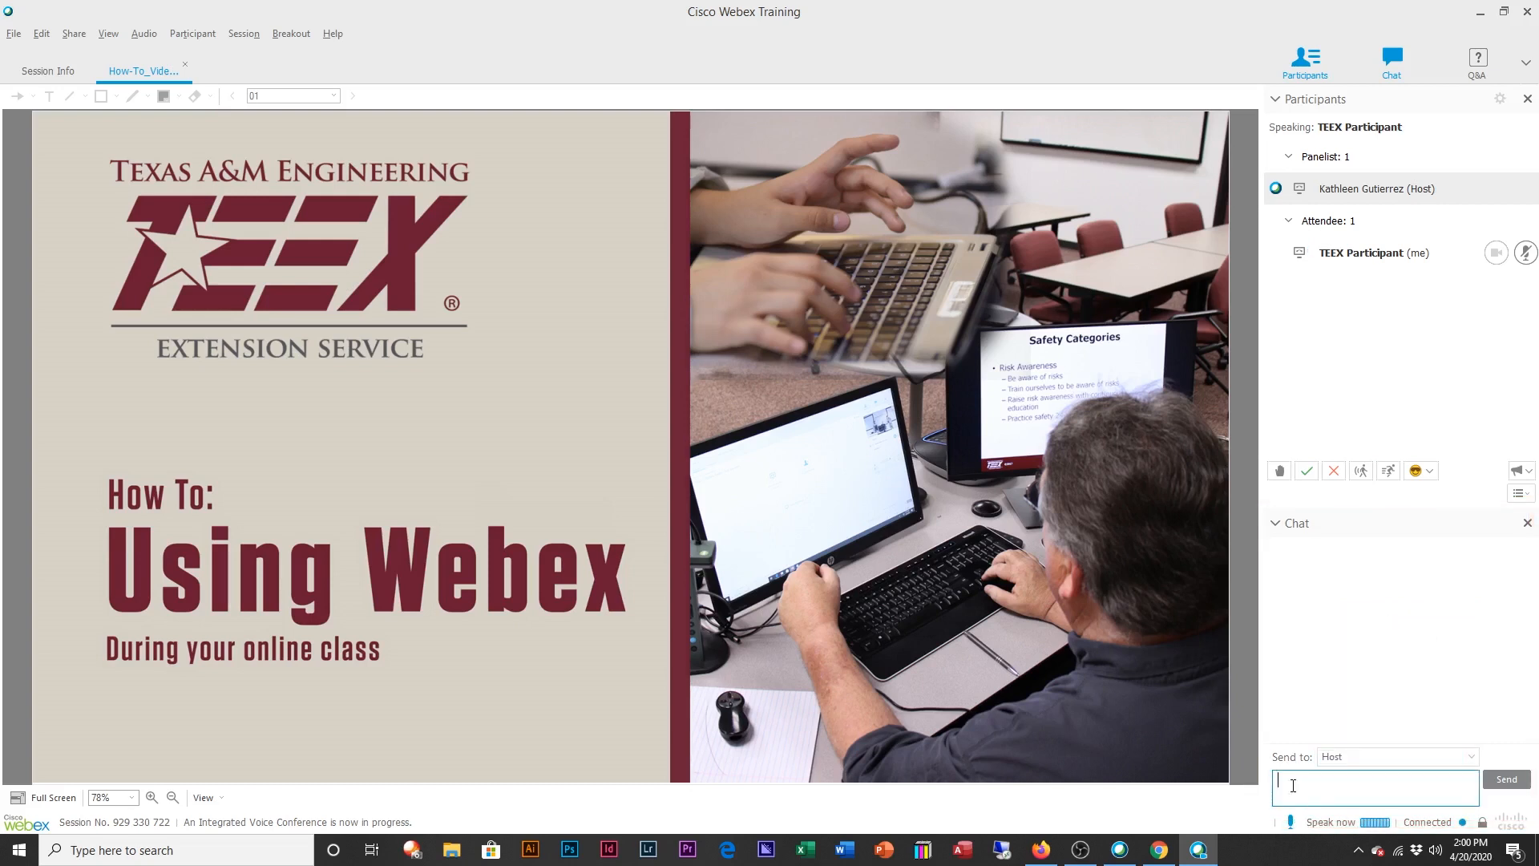
type("Have a que")
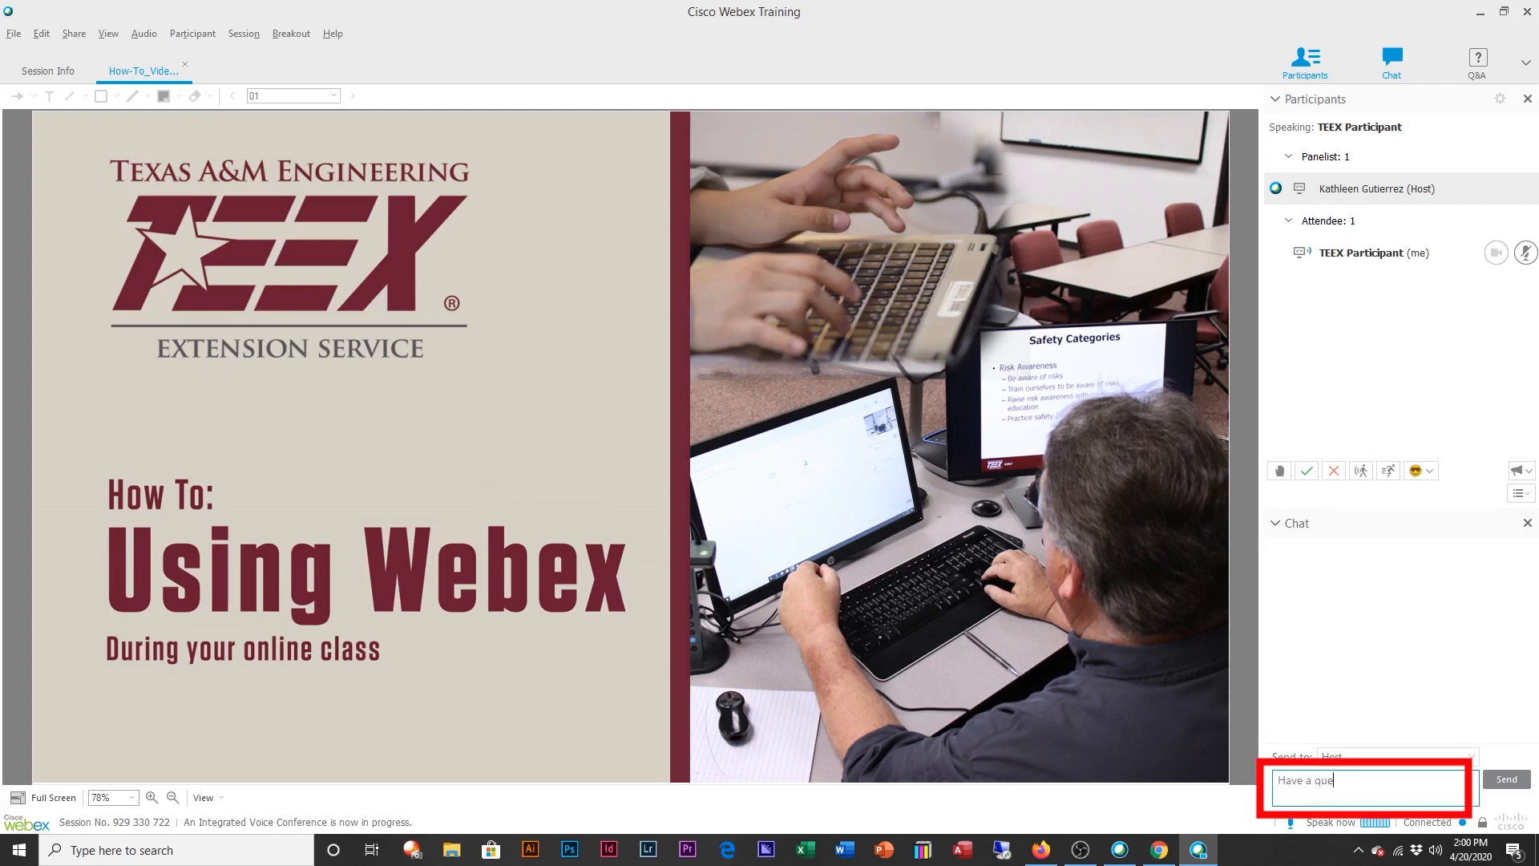
type("stion.")
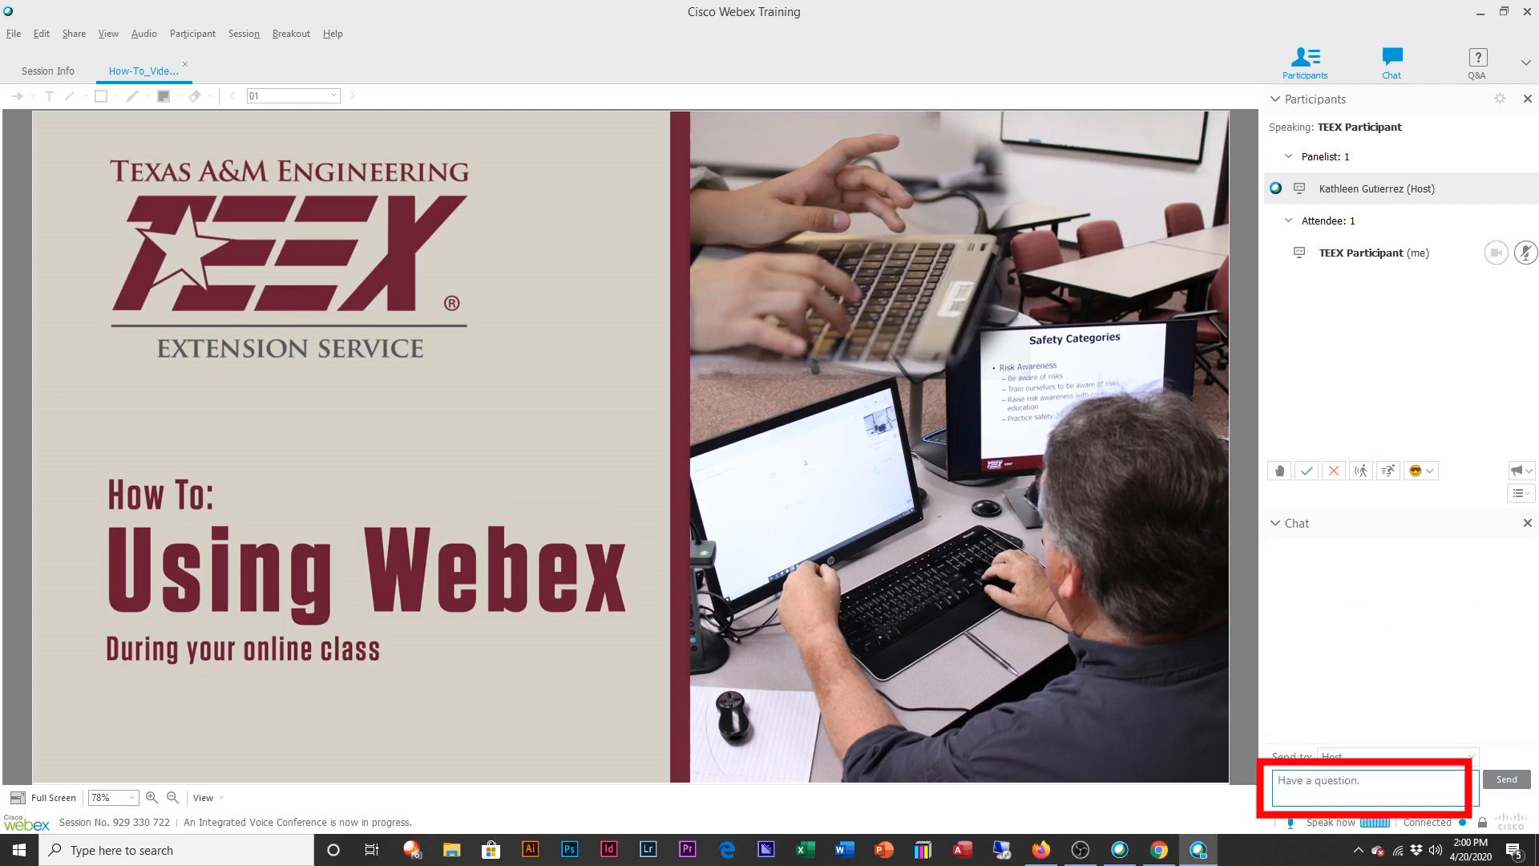
left_click(1505, 780)
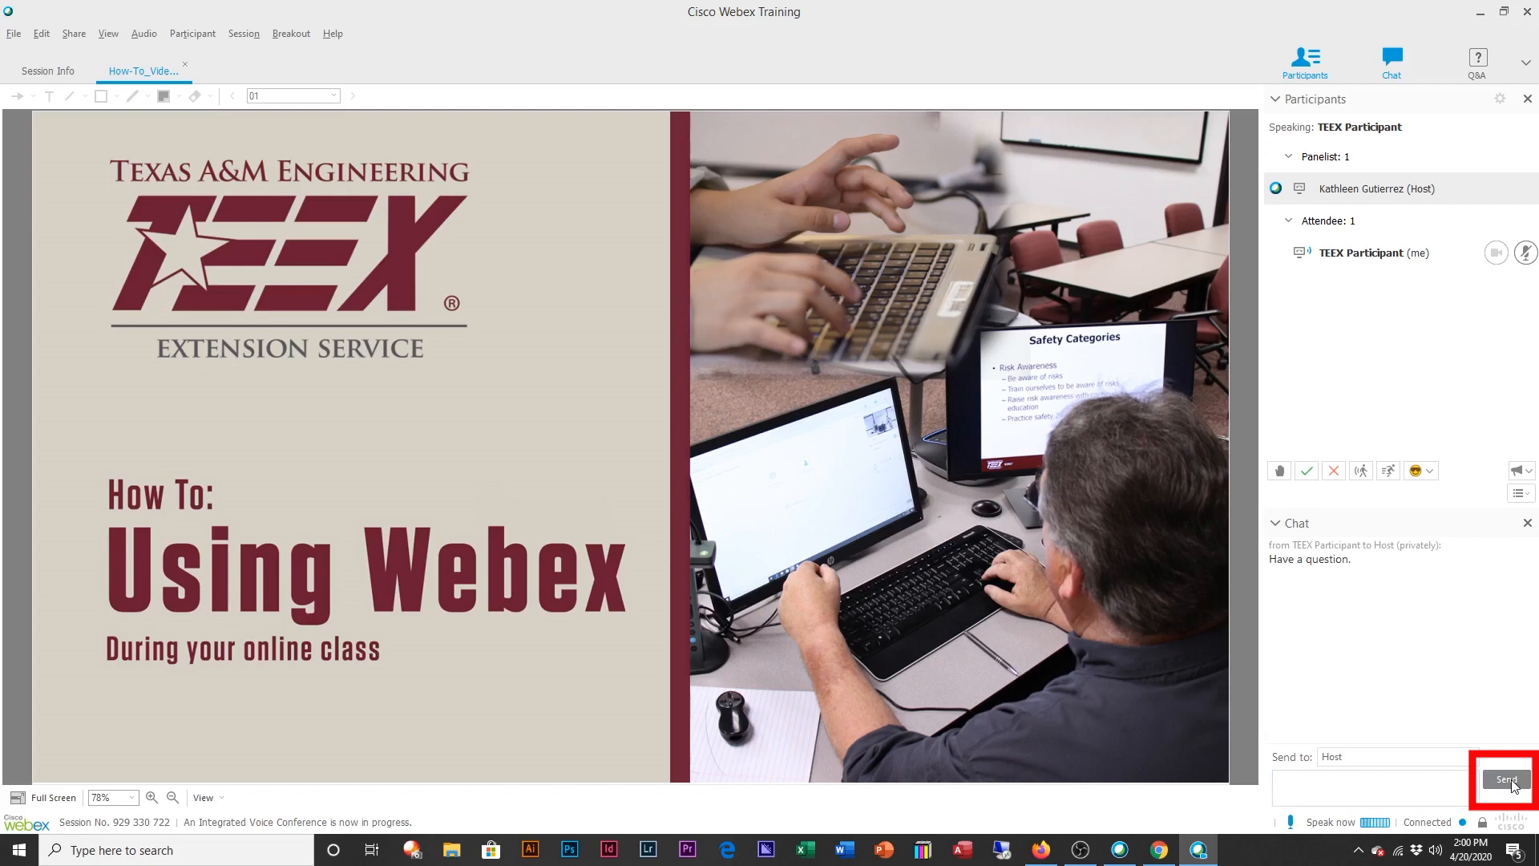
left_click(1506, 779)
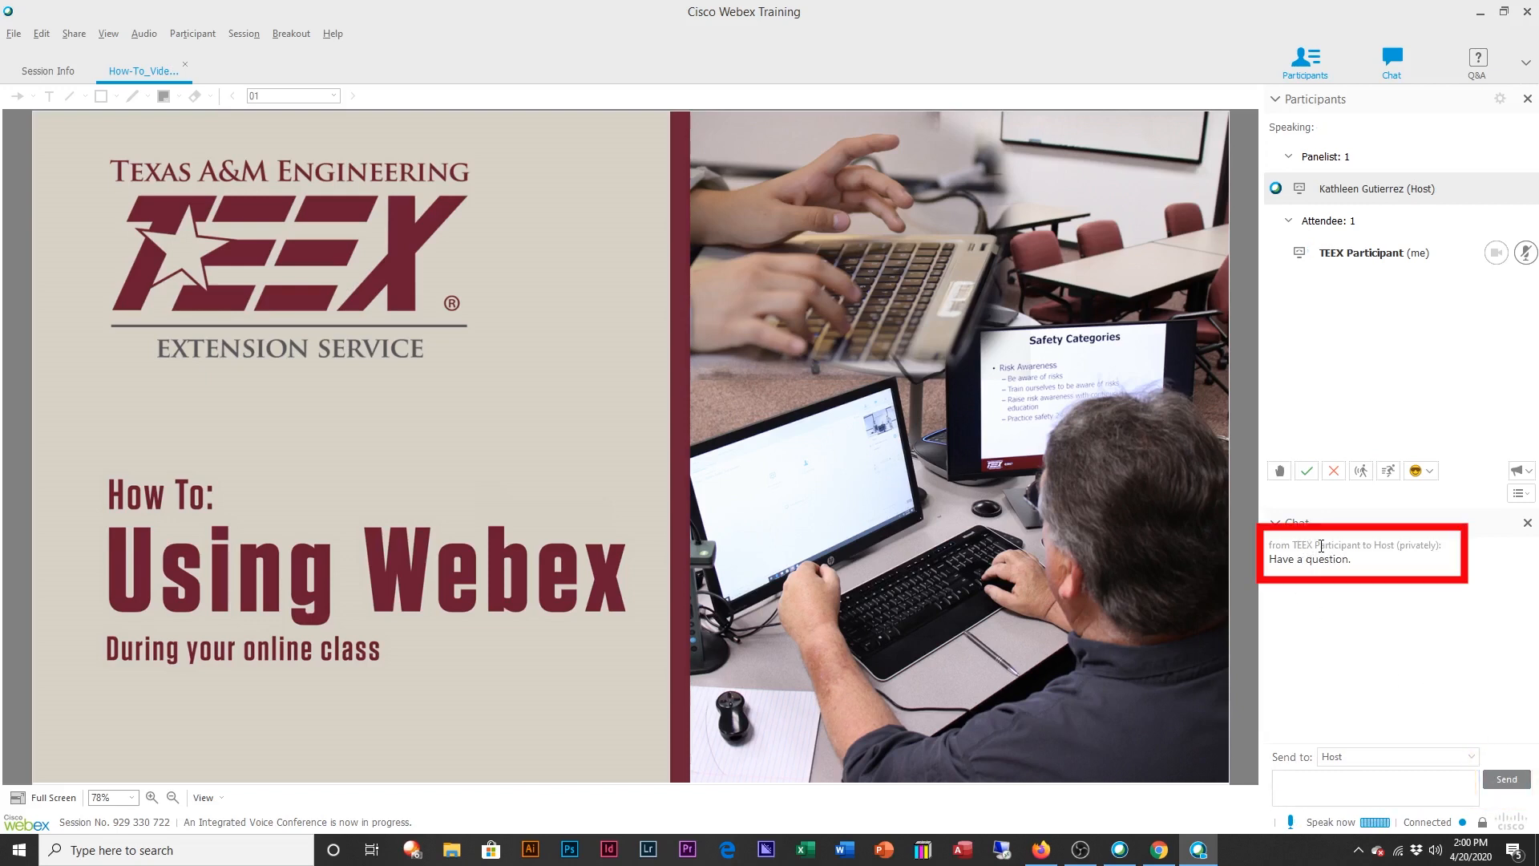
mouse_move(1410, 556)
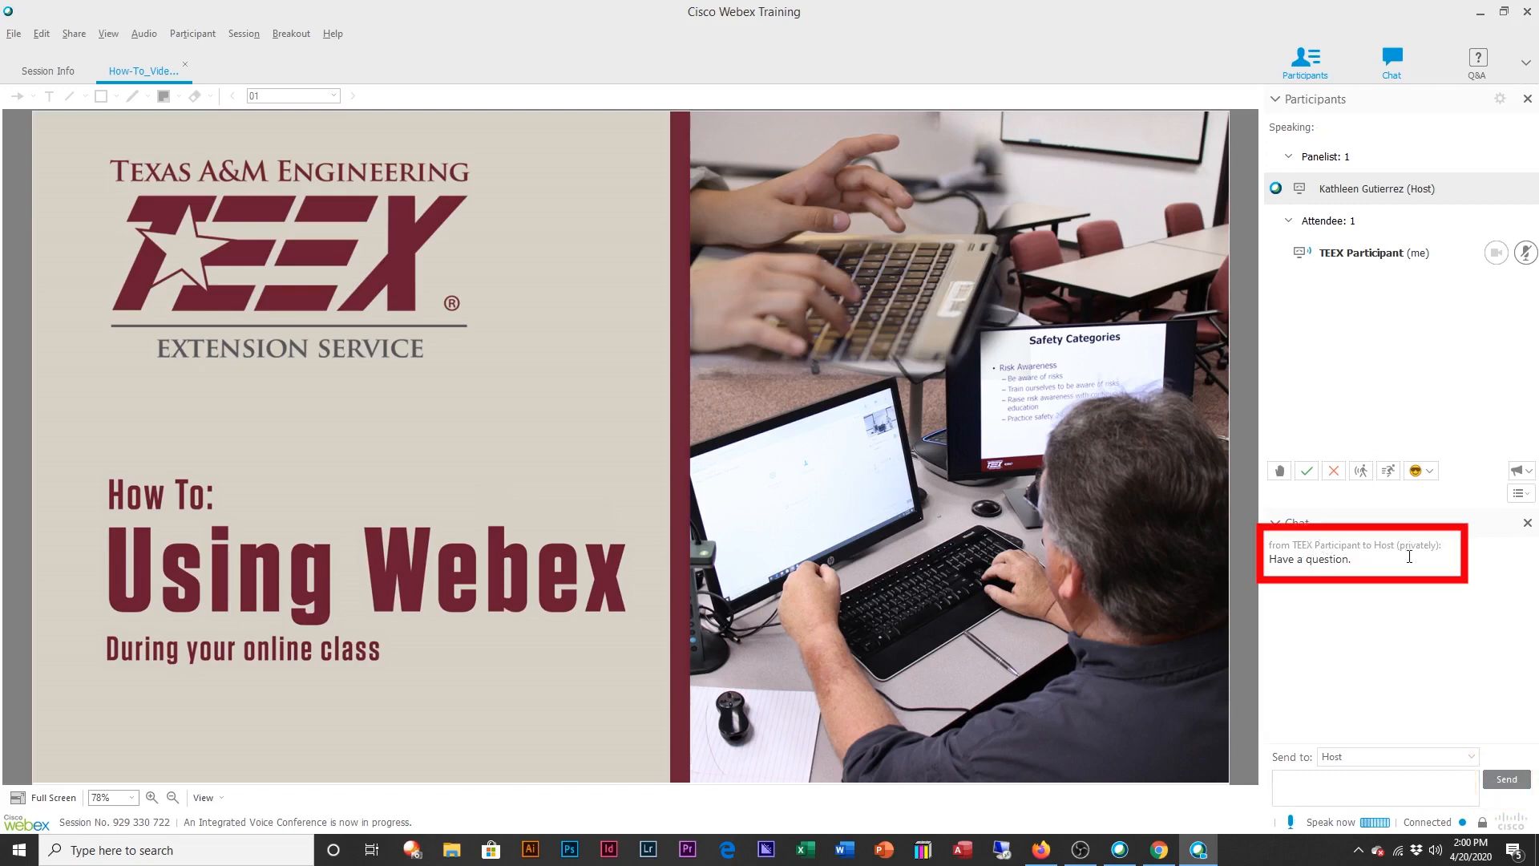
Step: Send the host a private reply 'Thank you, I understand.'
left_click(1374, 786)
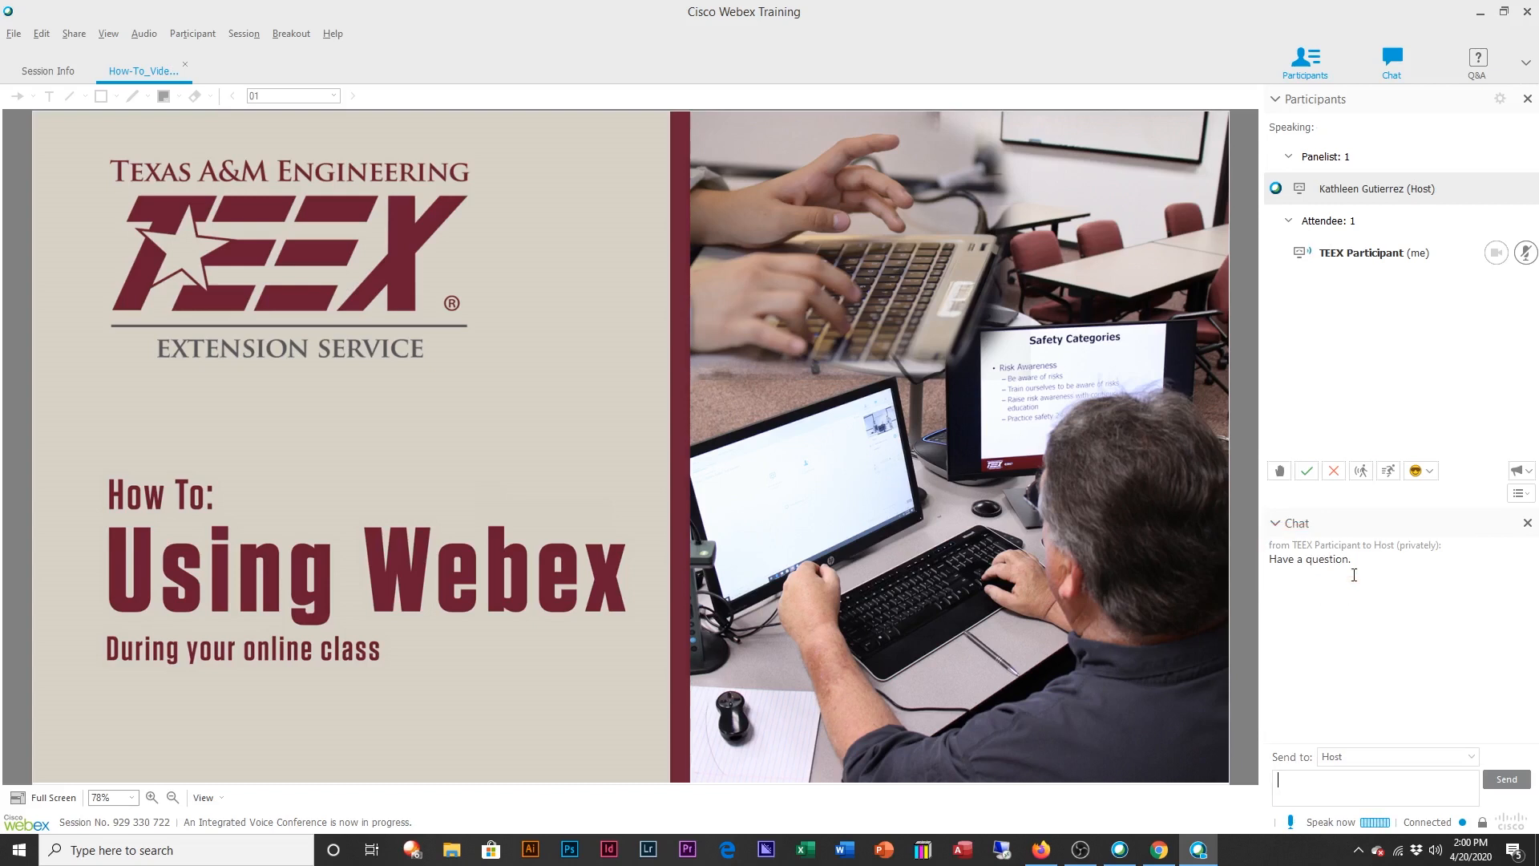
type("Thank yo")
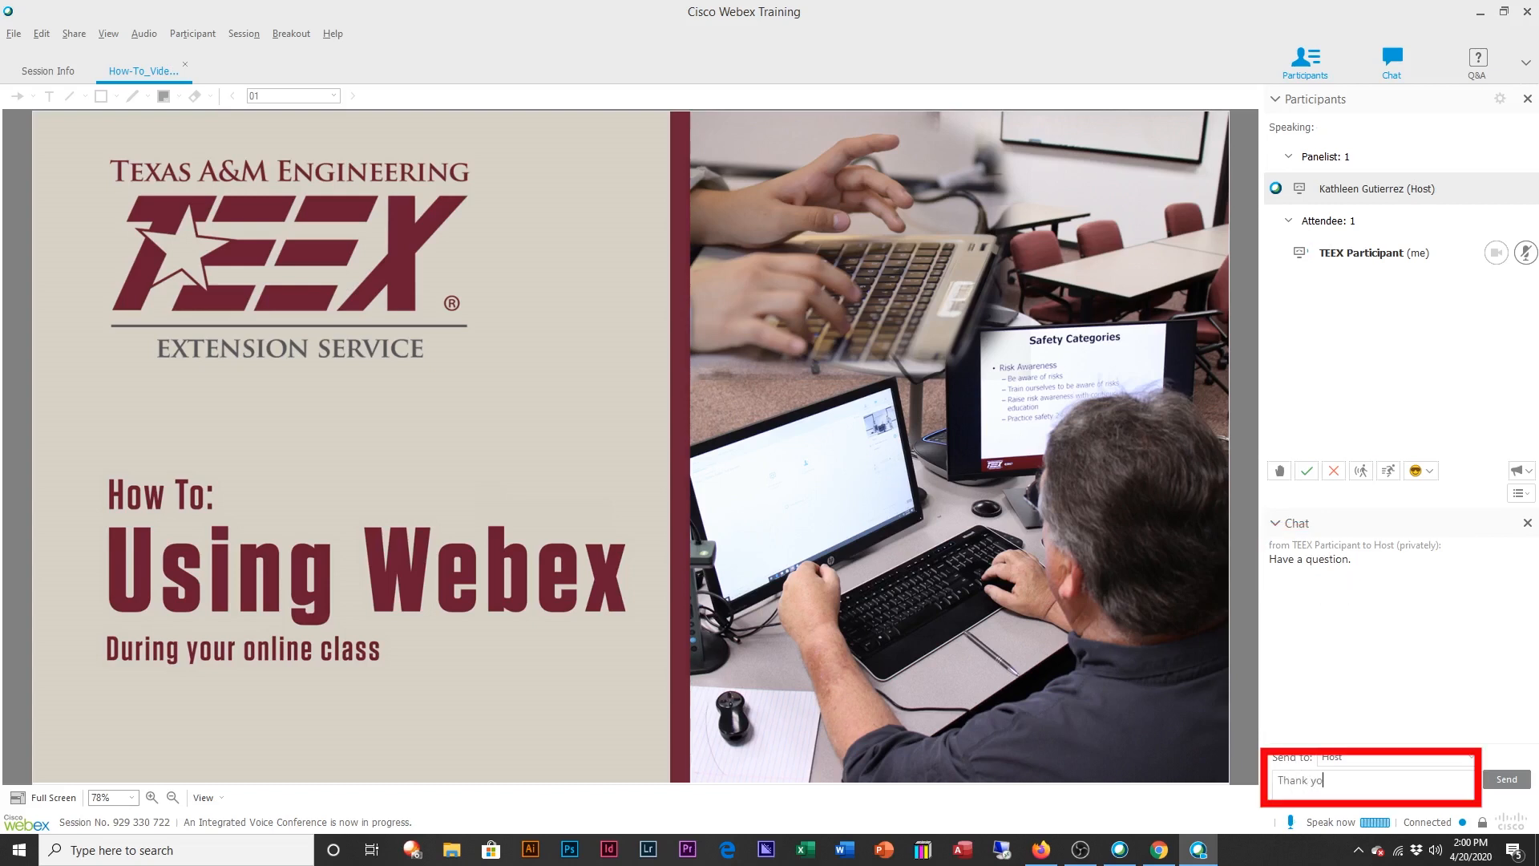
type("u, I under")
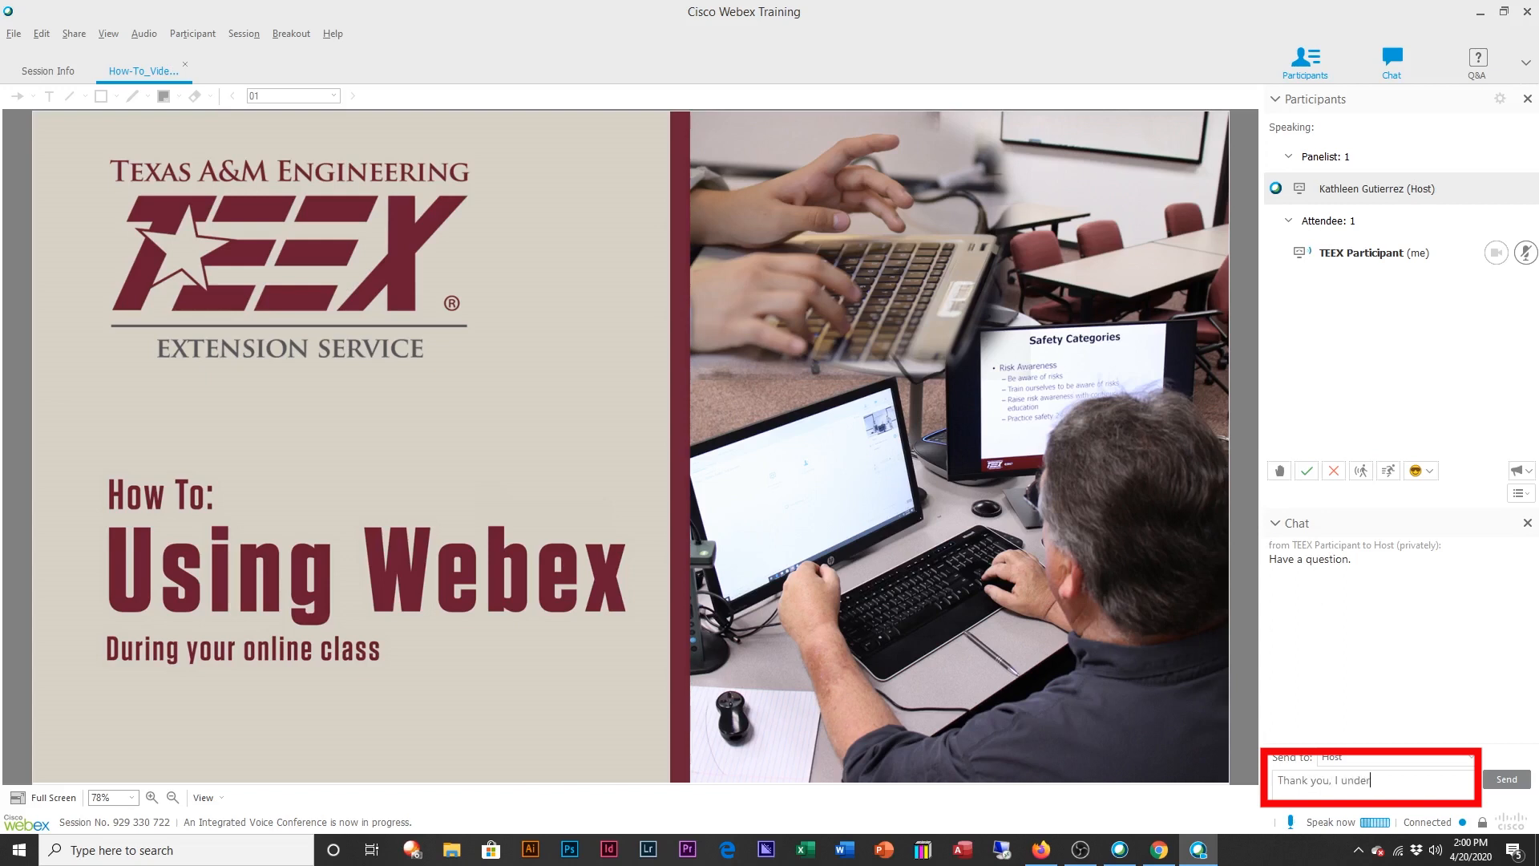
type("stand.")
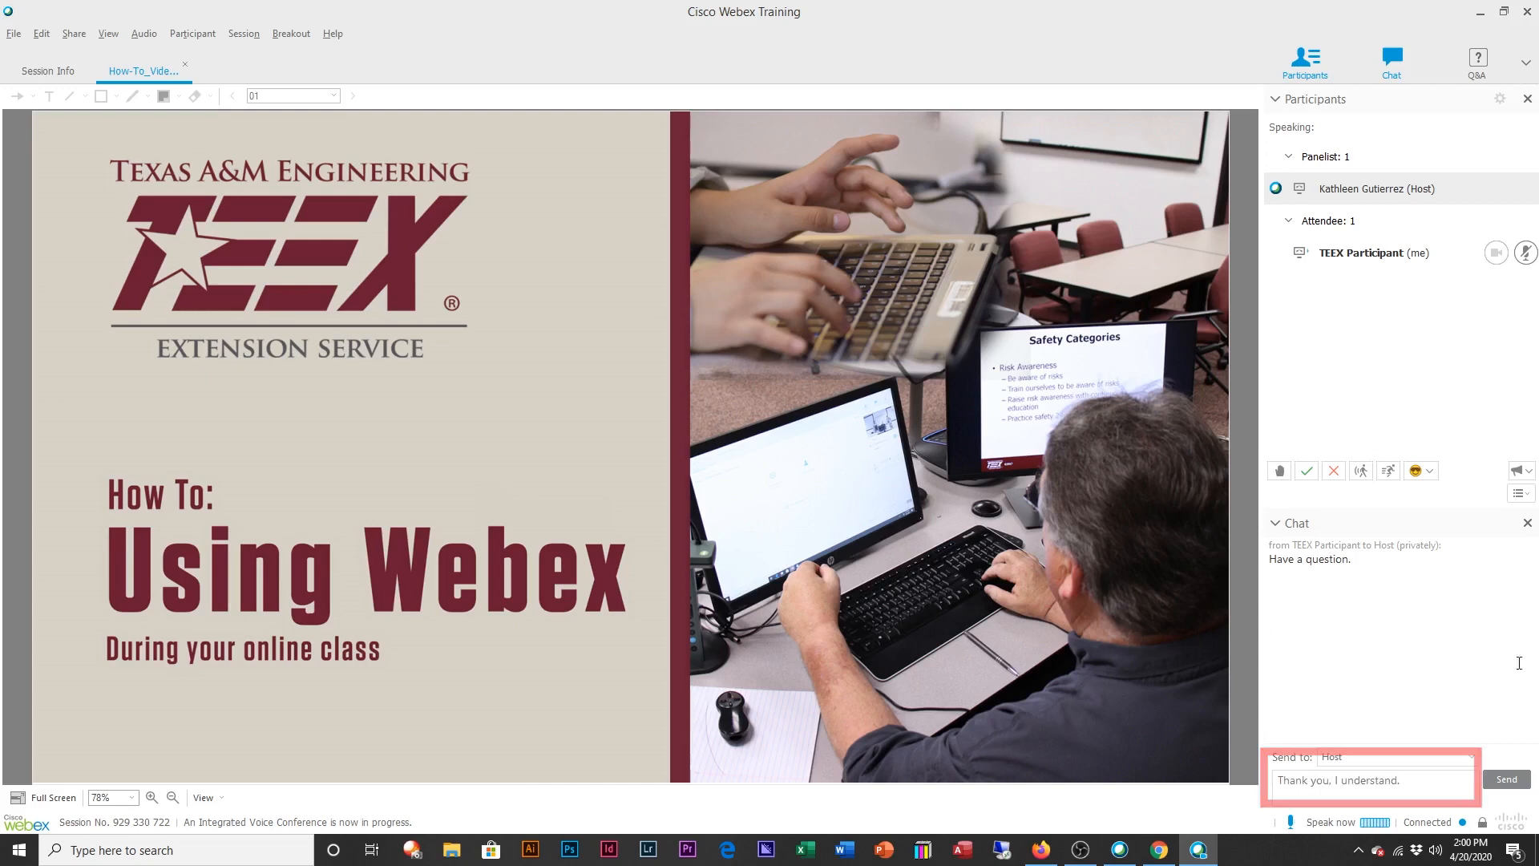
left_click(1506, 780)
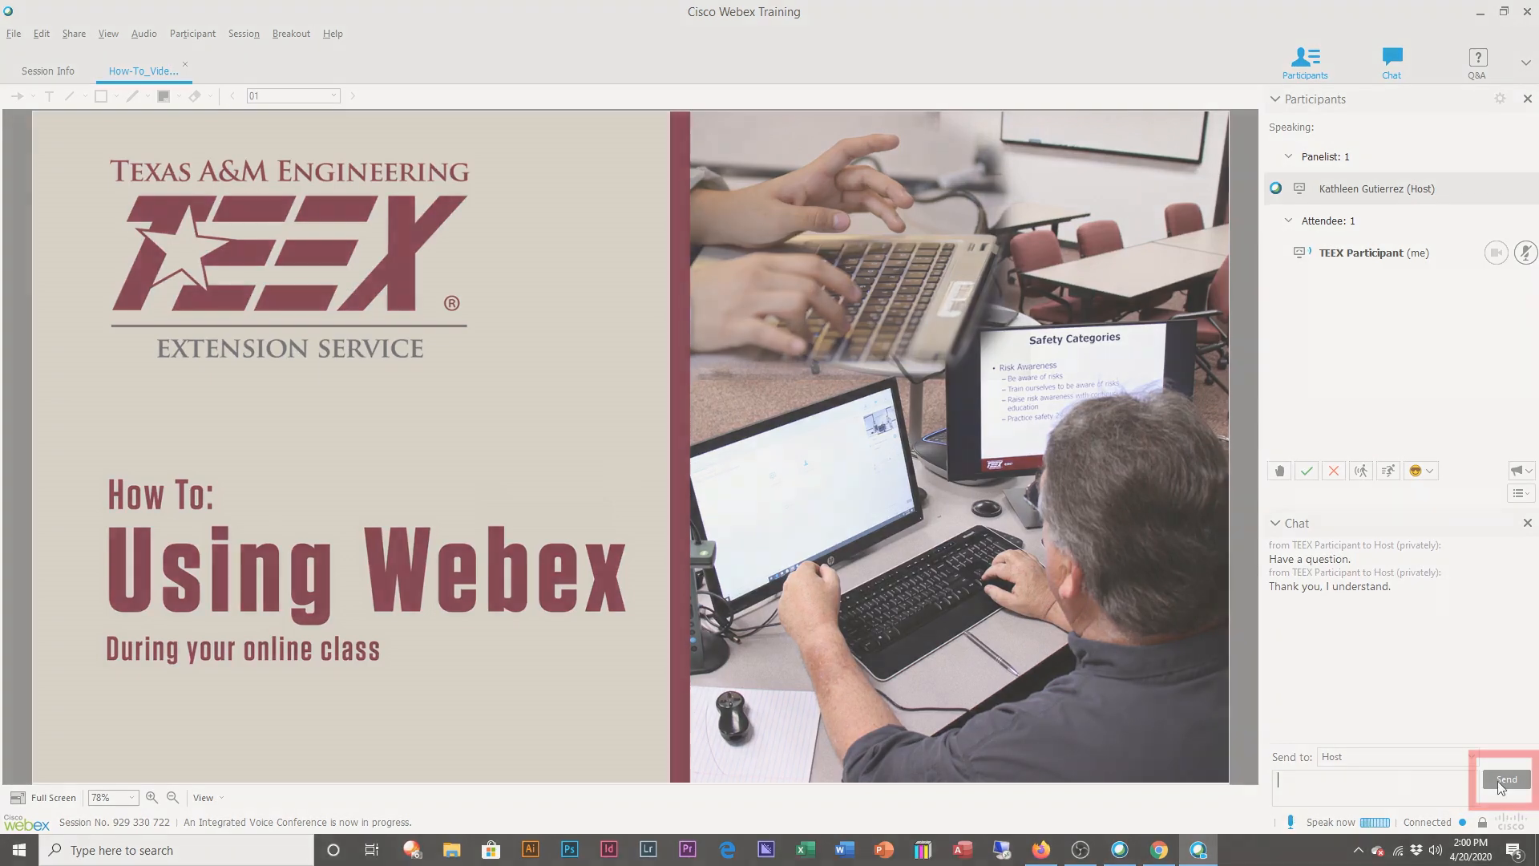
left_click(1506, 780)
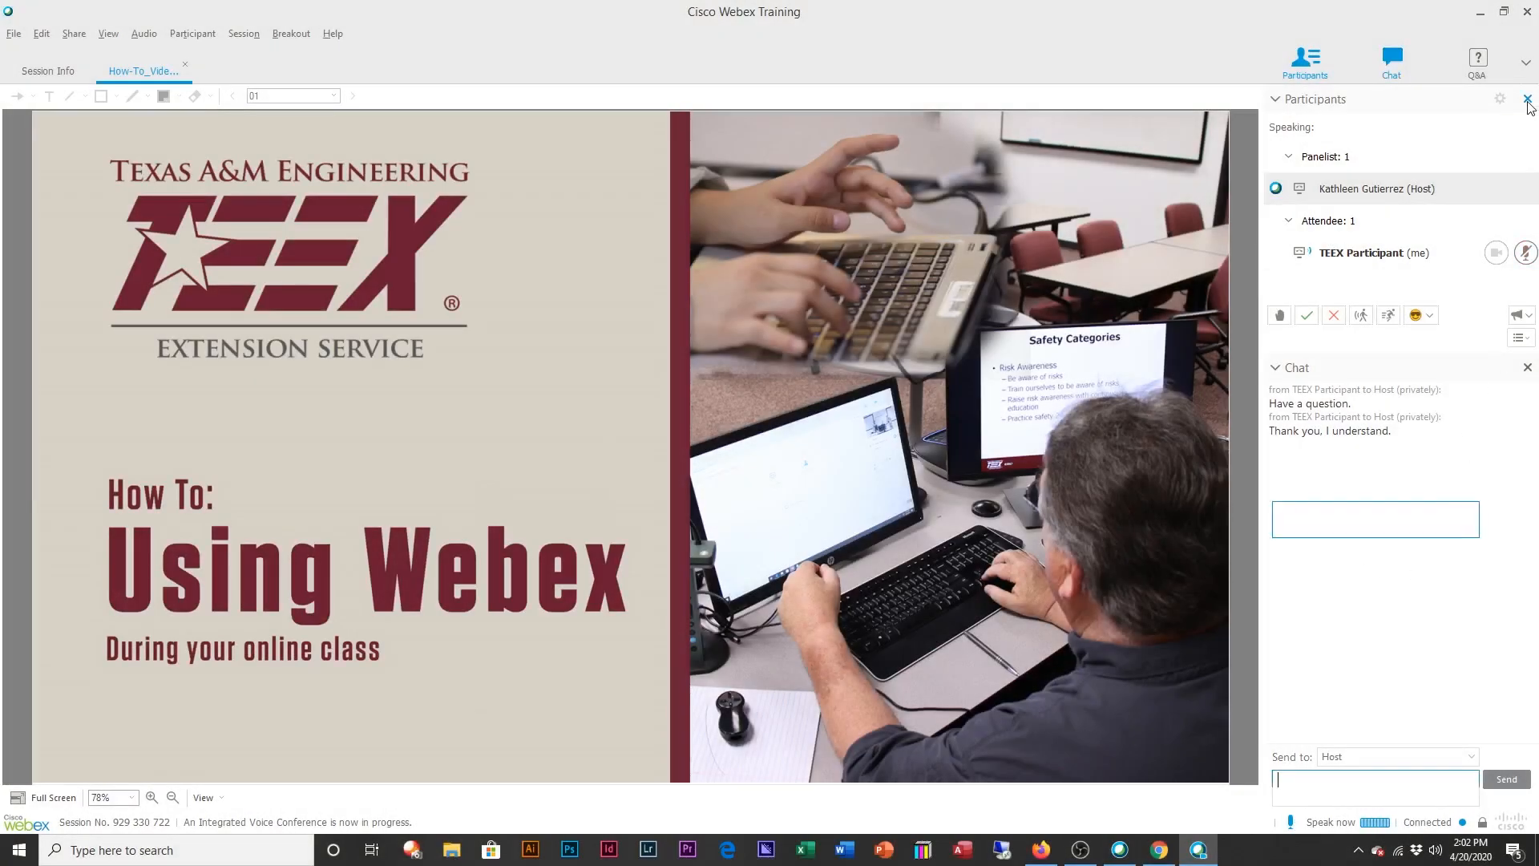
left_click(1527, 100)
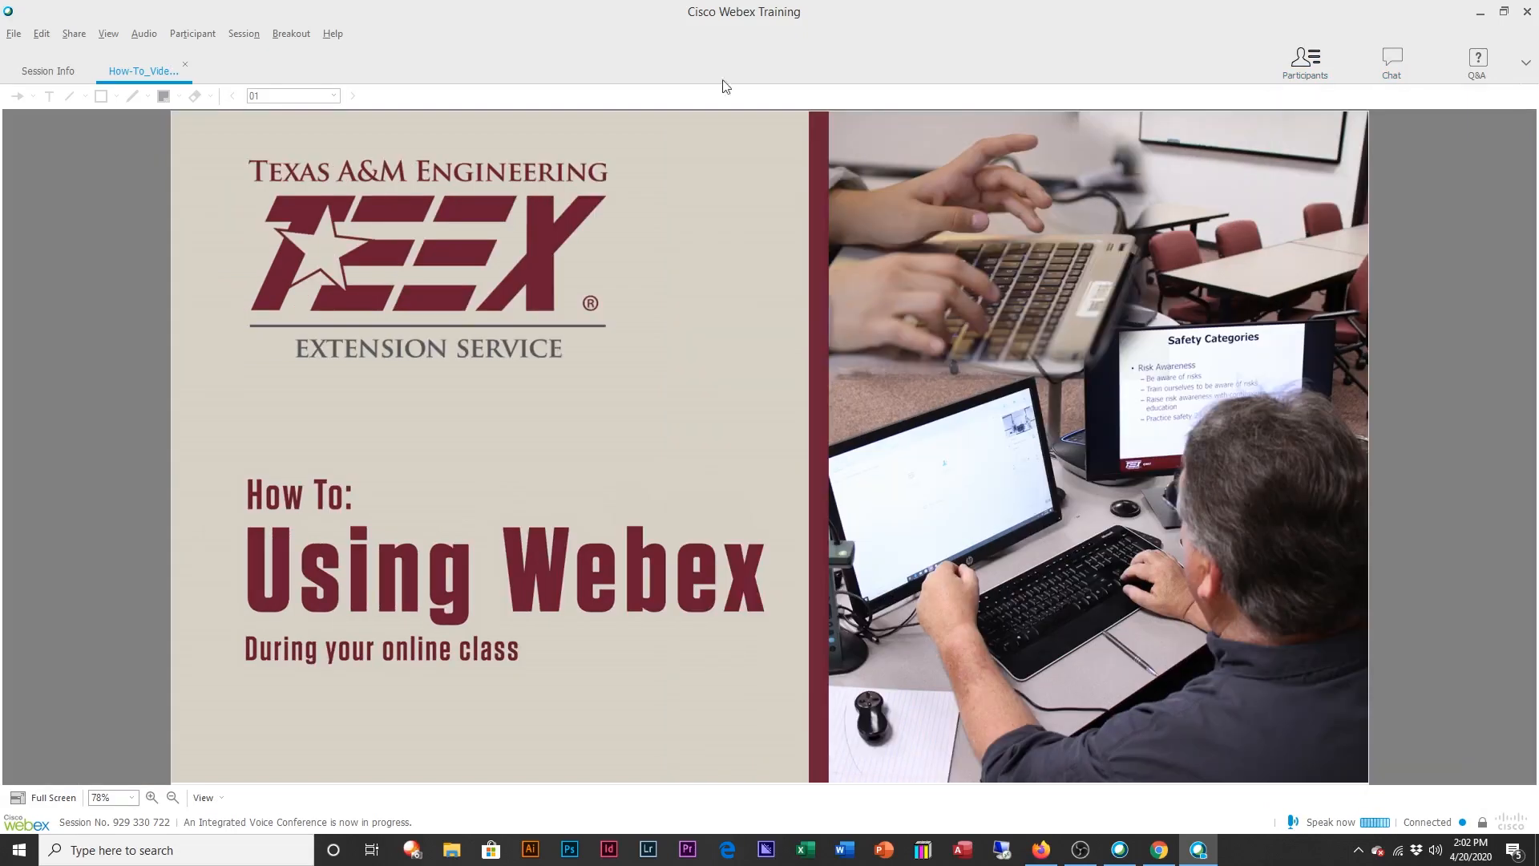
mouse_move(1314, 333)
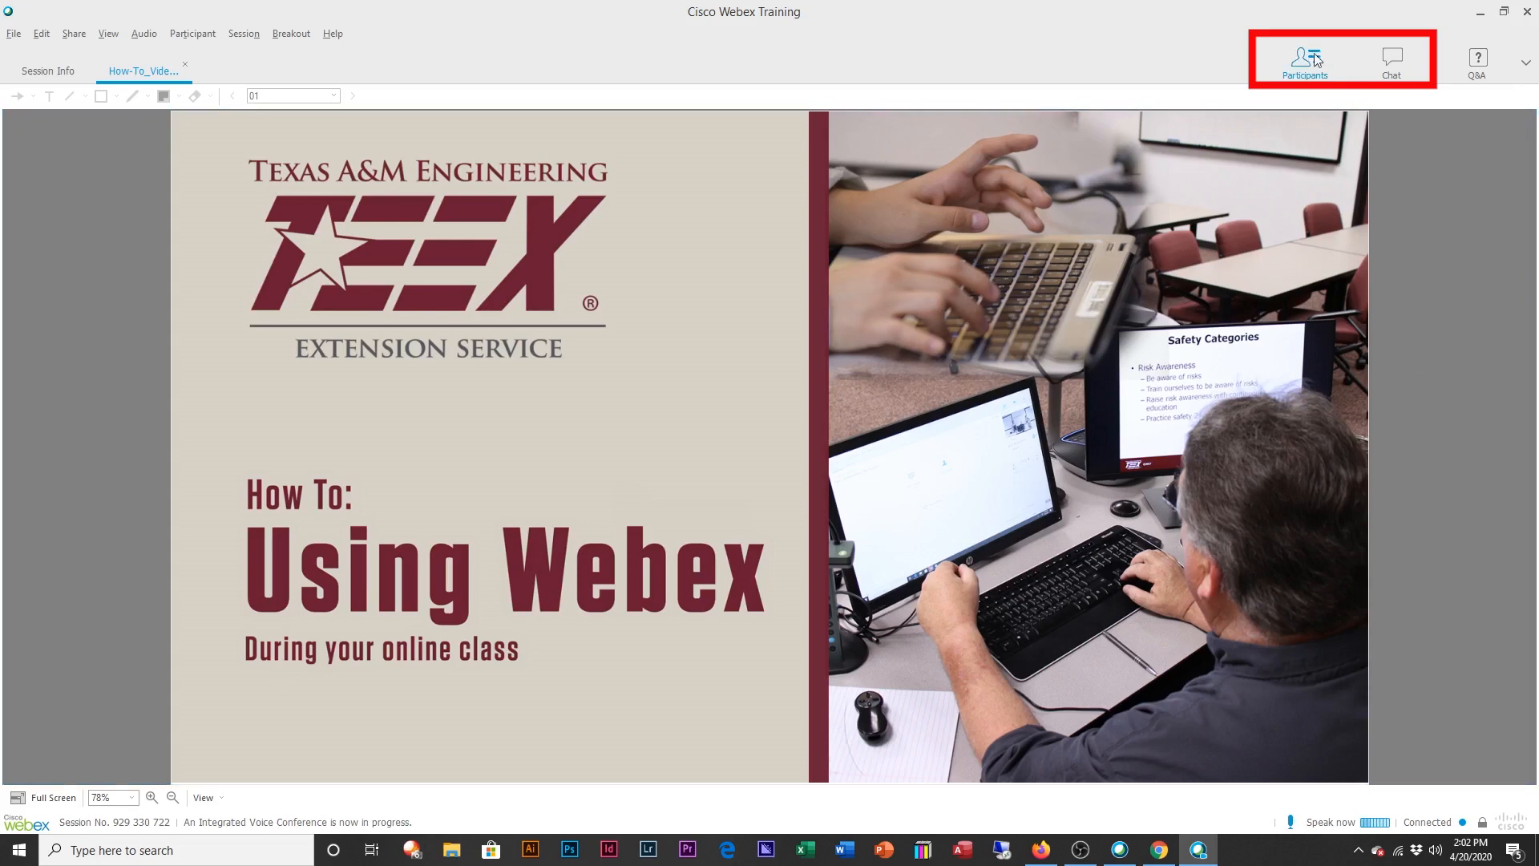
left_click(1304, 60)
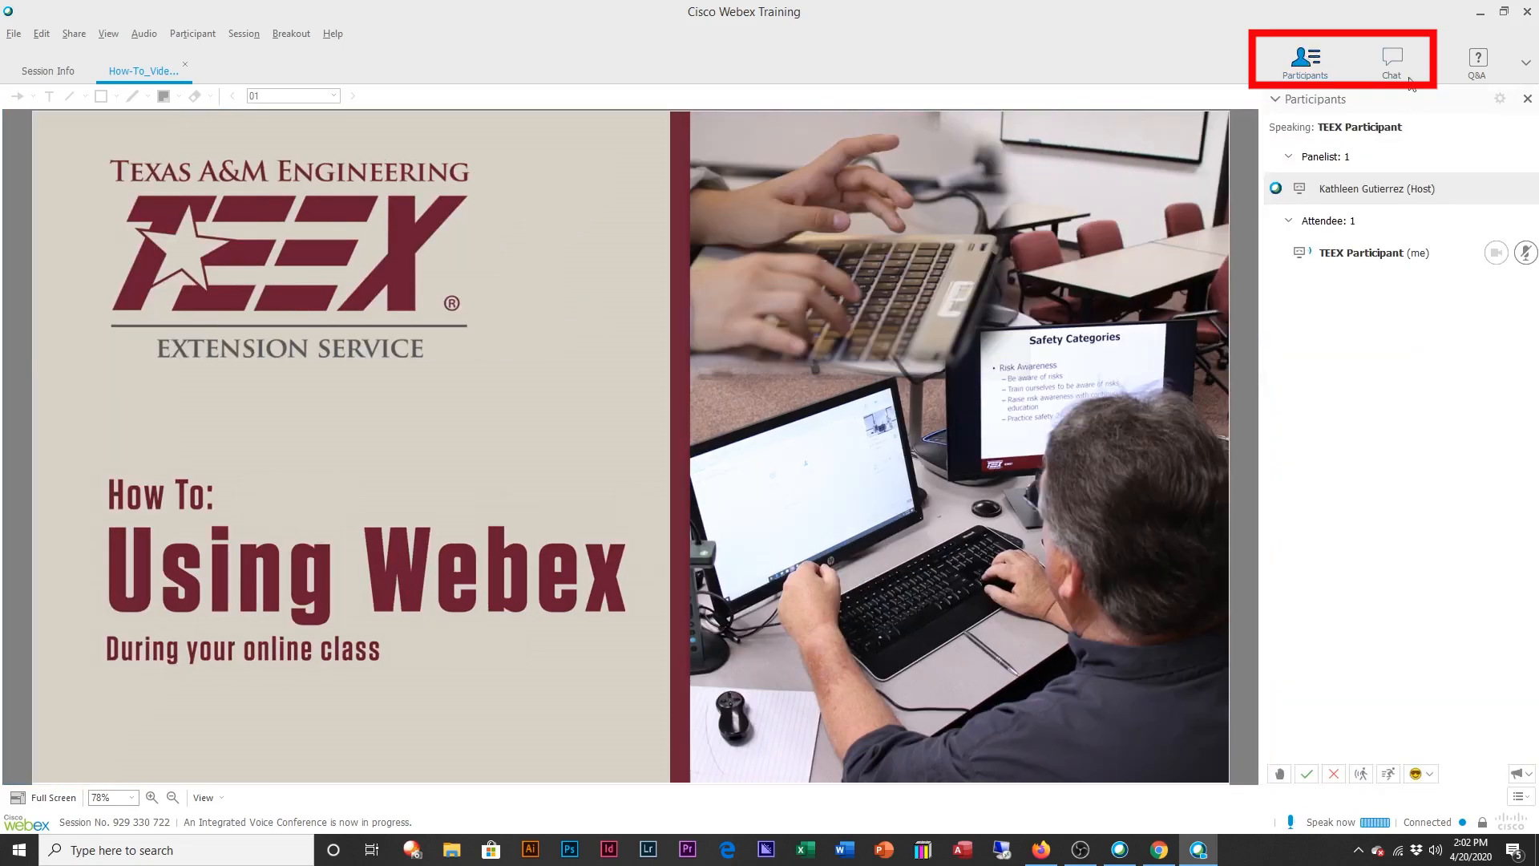
left_click(1390, 60)
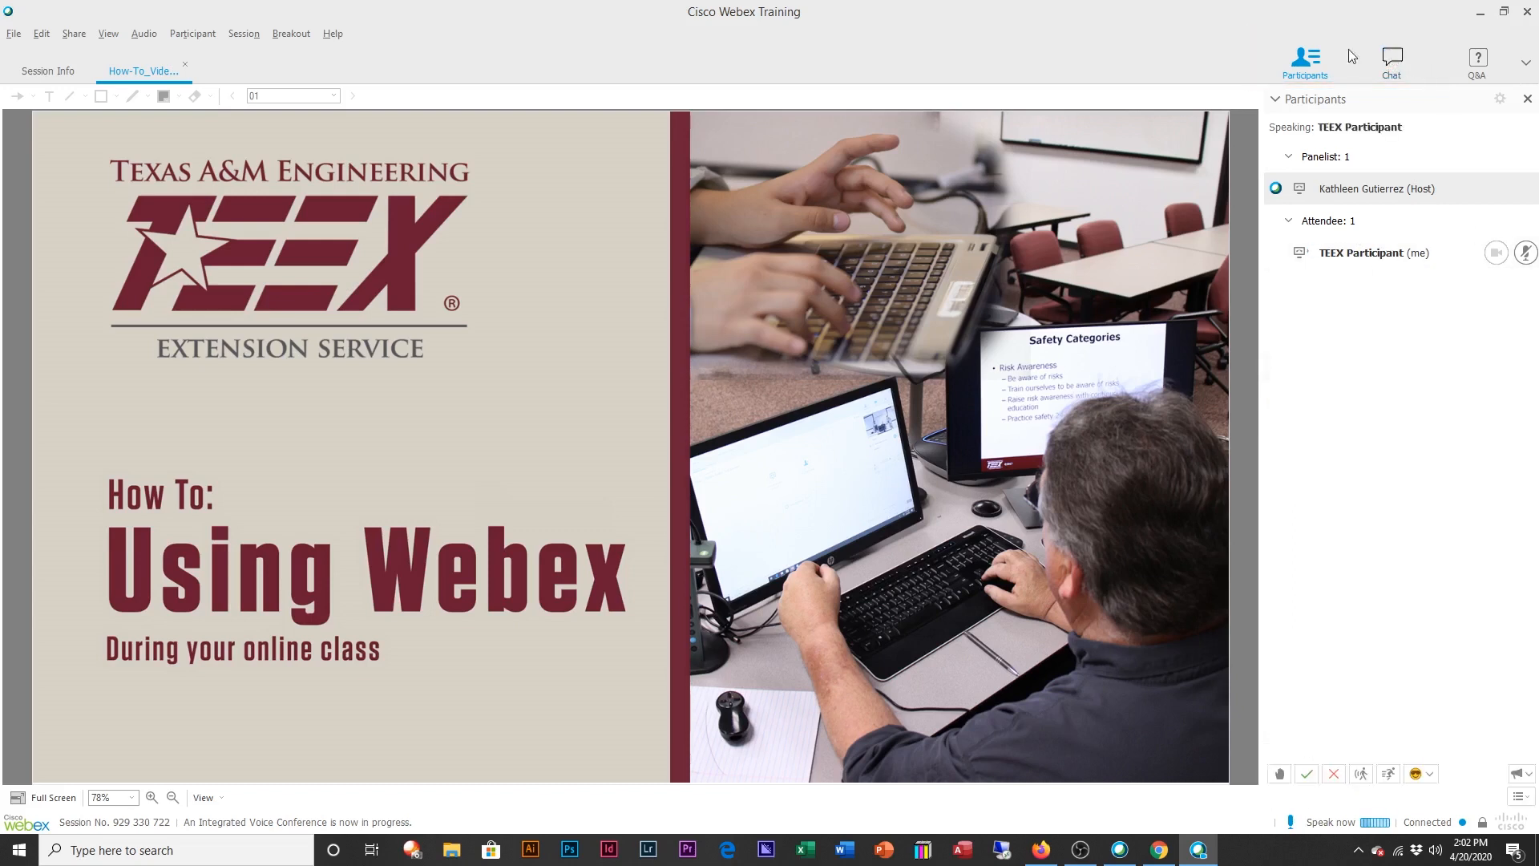
left_click(1306, 60)
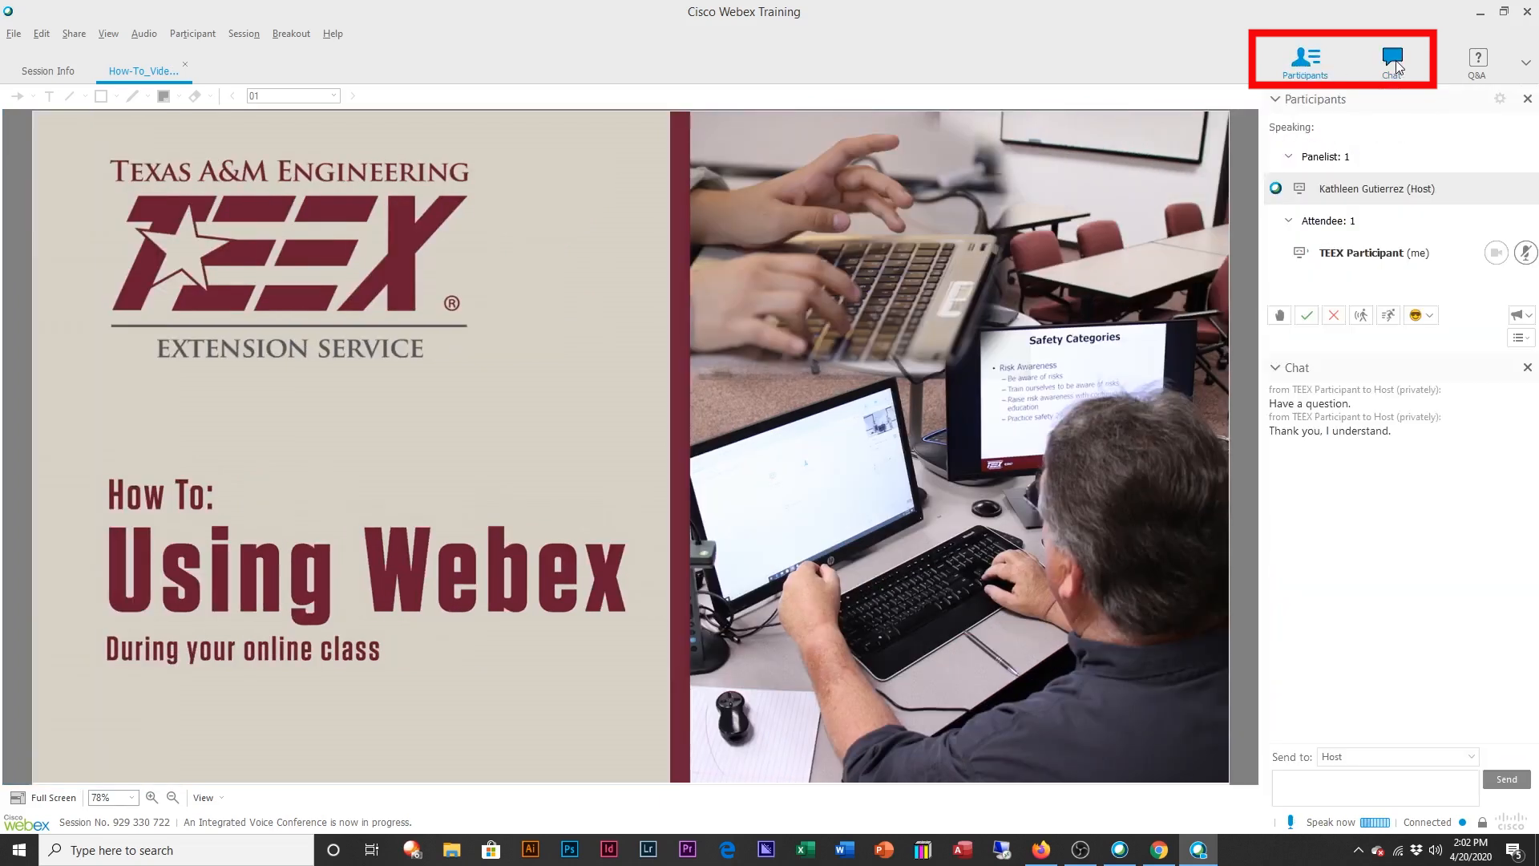
mouse_move(1305, 61)
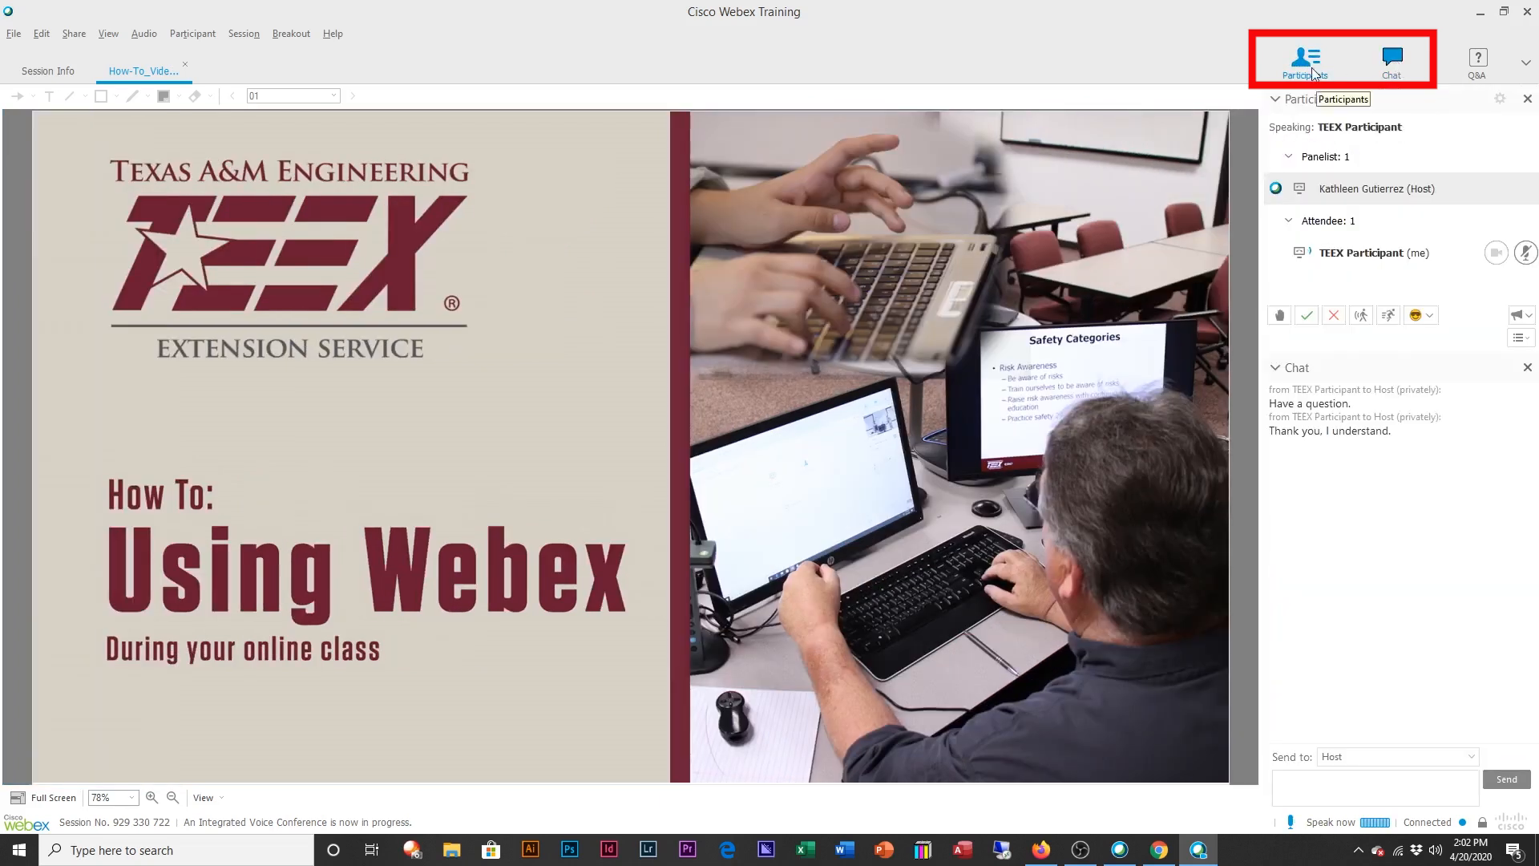
left_click(152, 797)
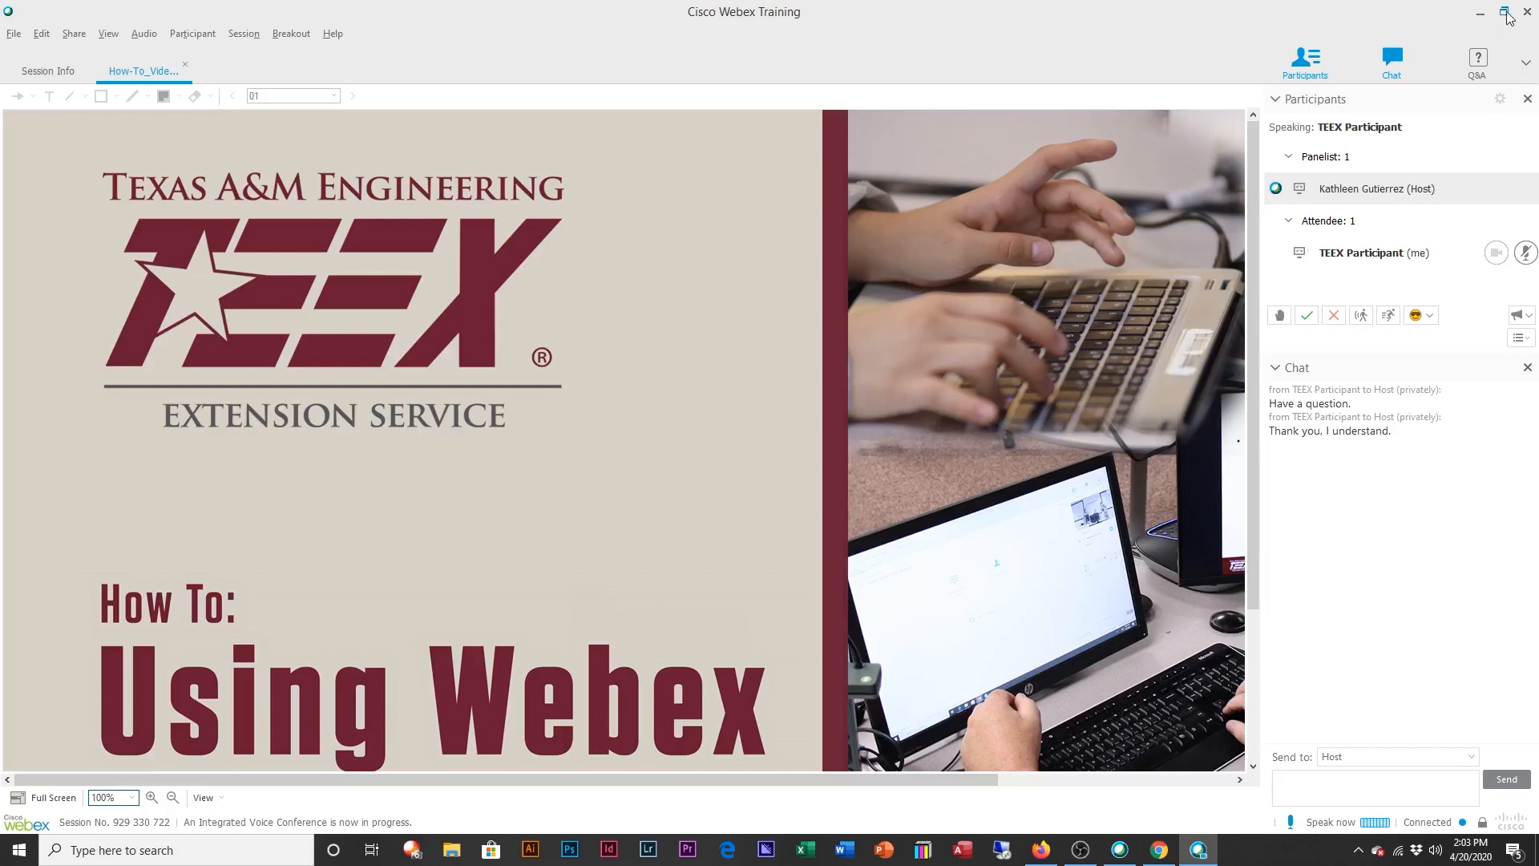
mouse_move(1503, 14)
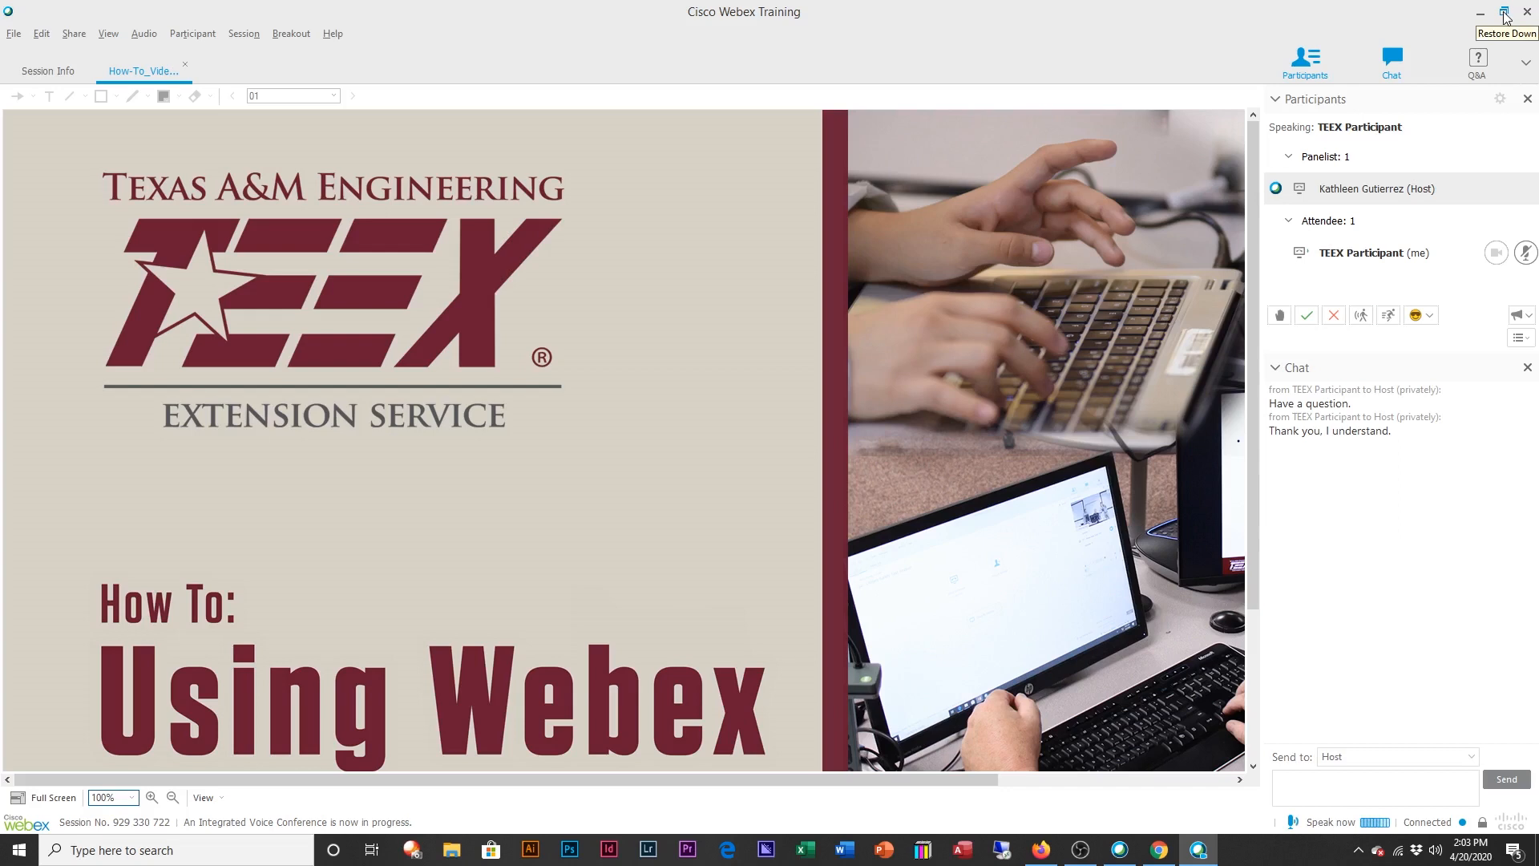
Step: Restore the Webex window down and open the Groundwater Production course PDF from the desktop in Acrobat
left_click(1502, 13)
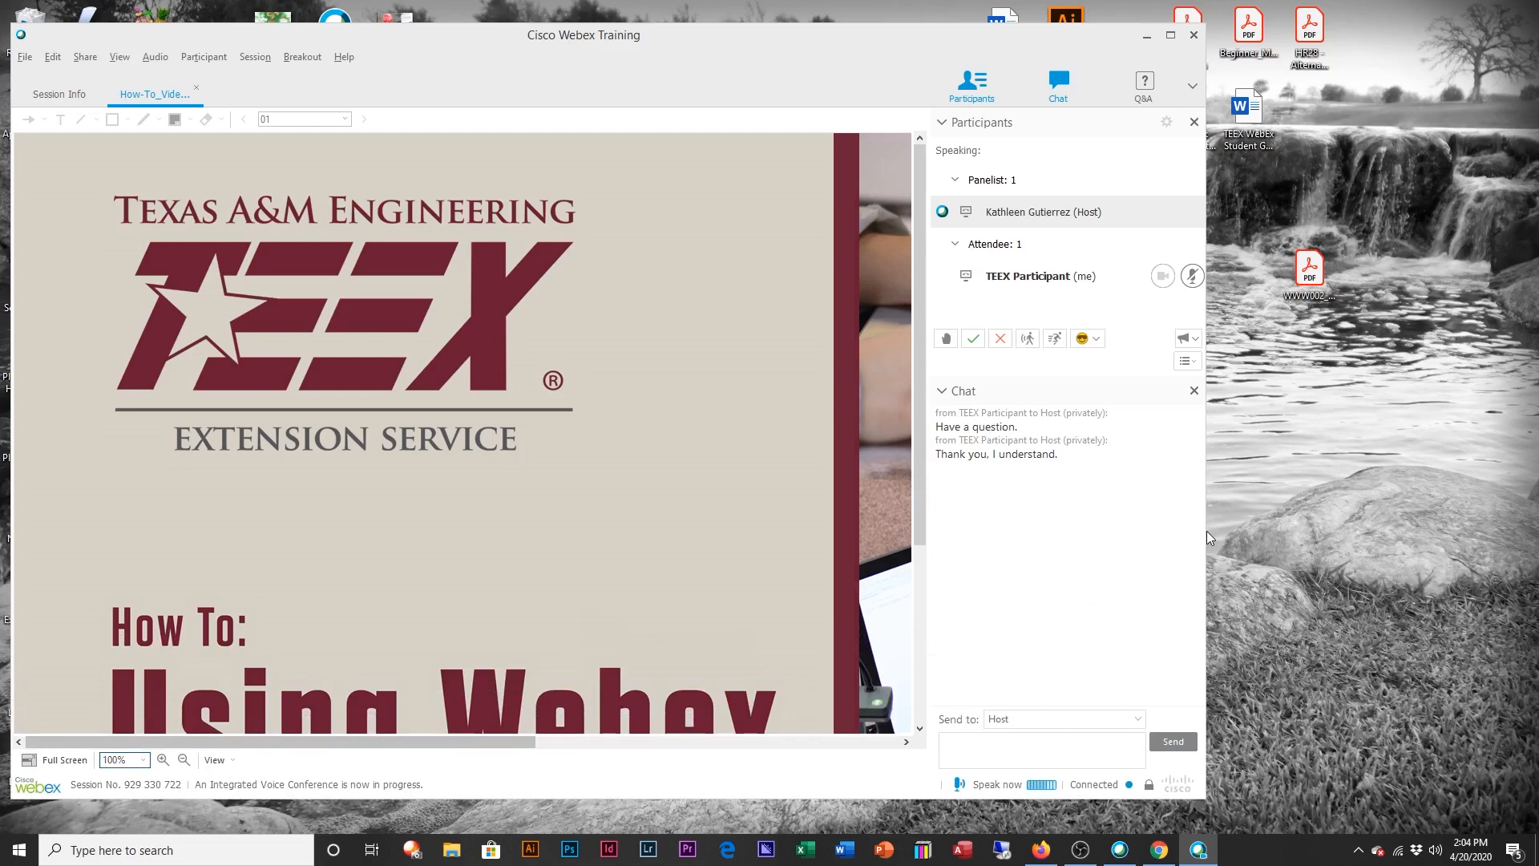
mouse_move(1195, 757)
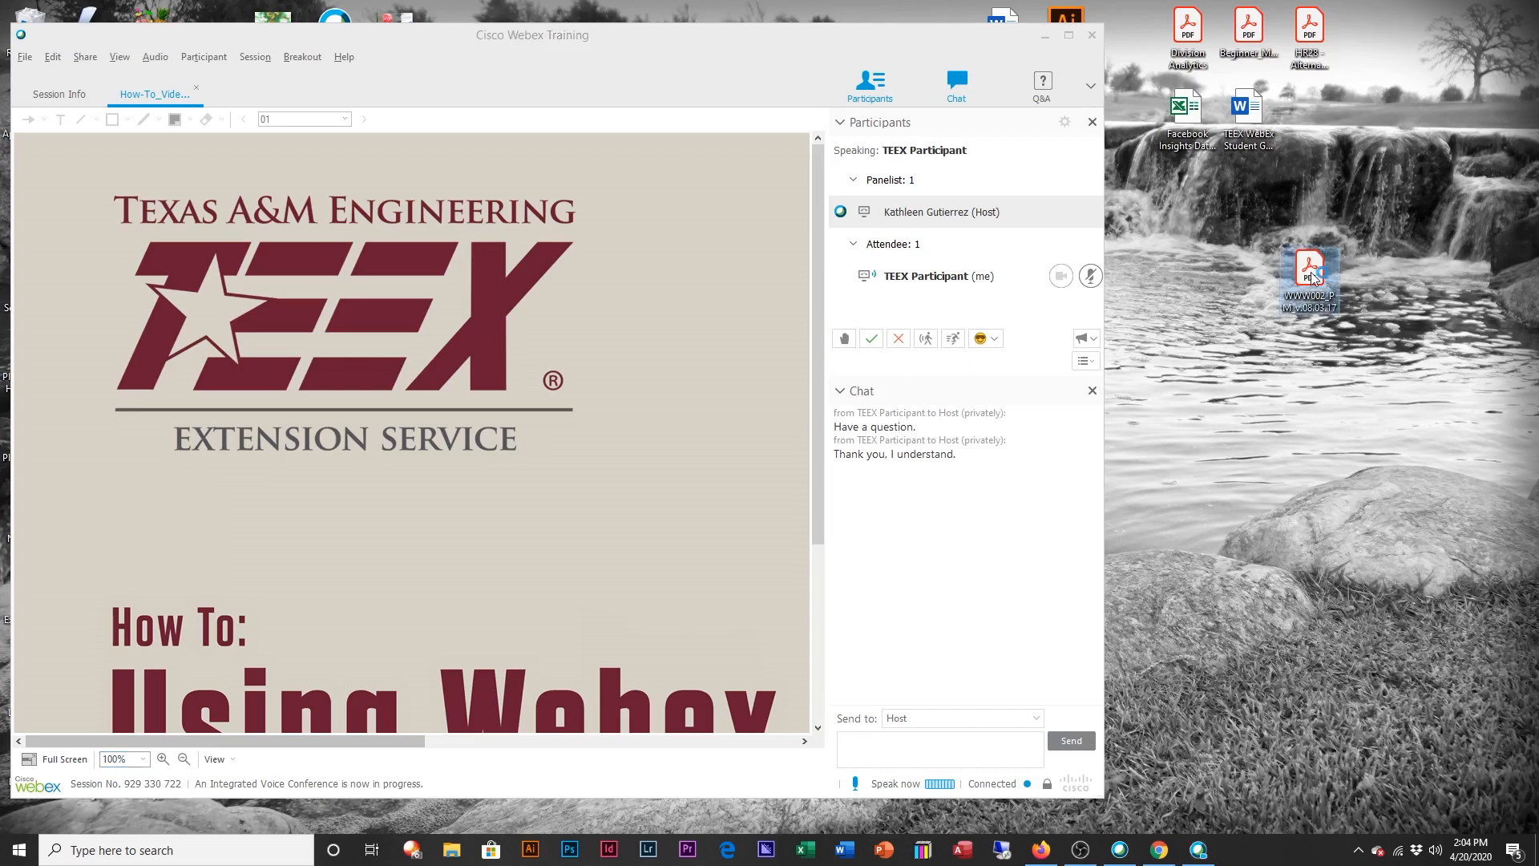
double_click(1311, 270)
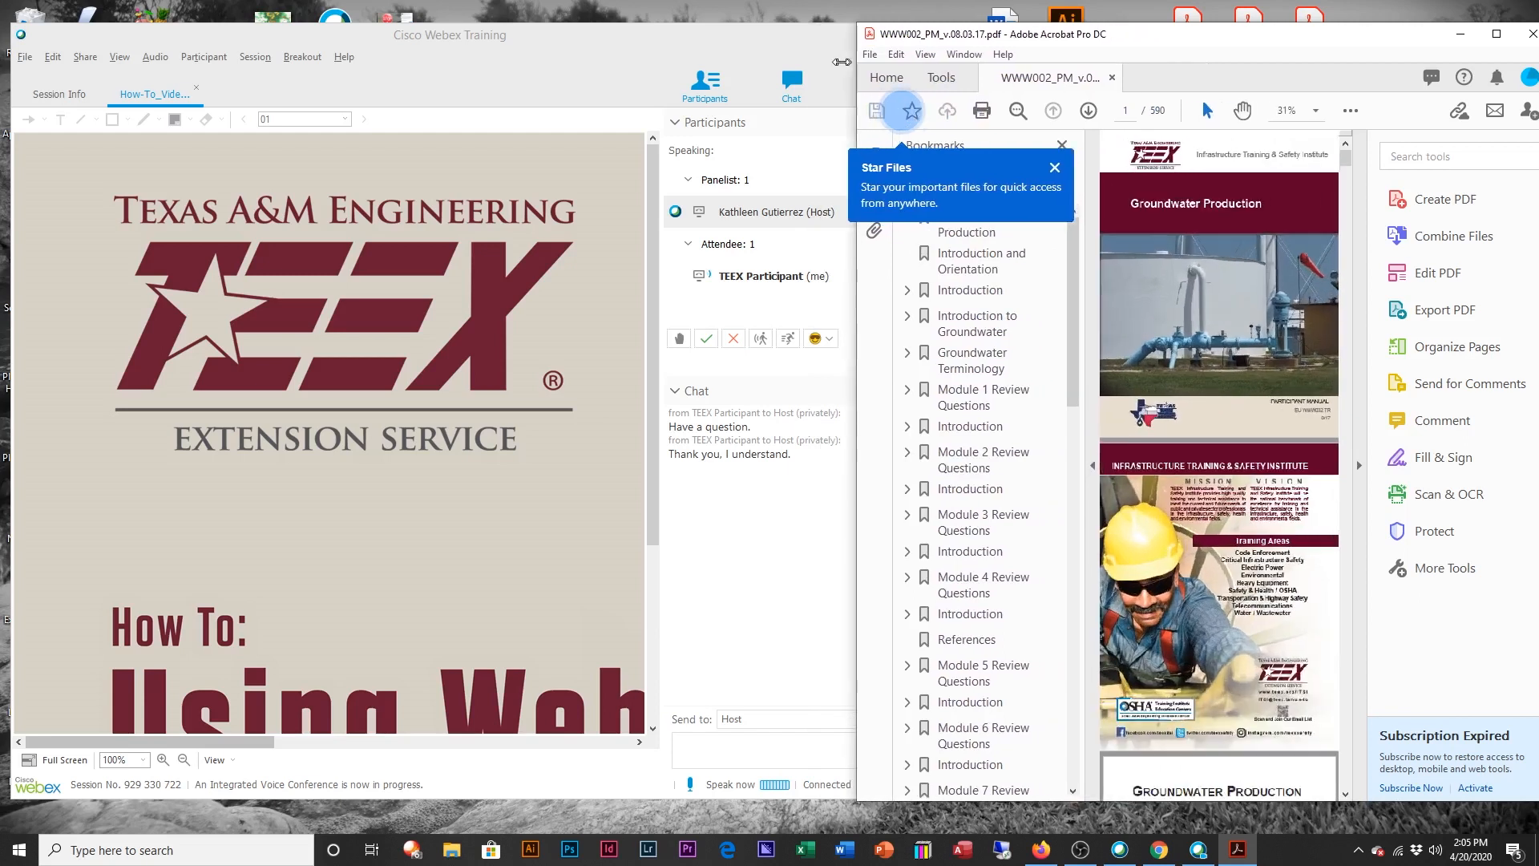
left_click(1274, 110)
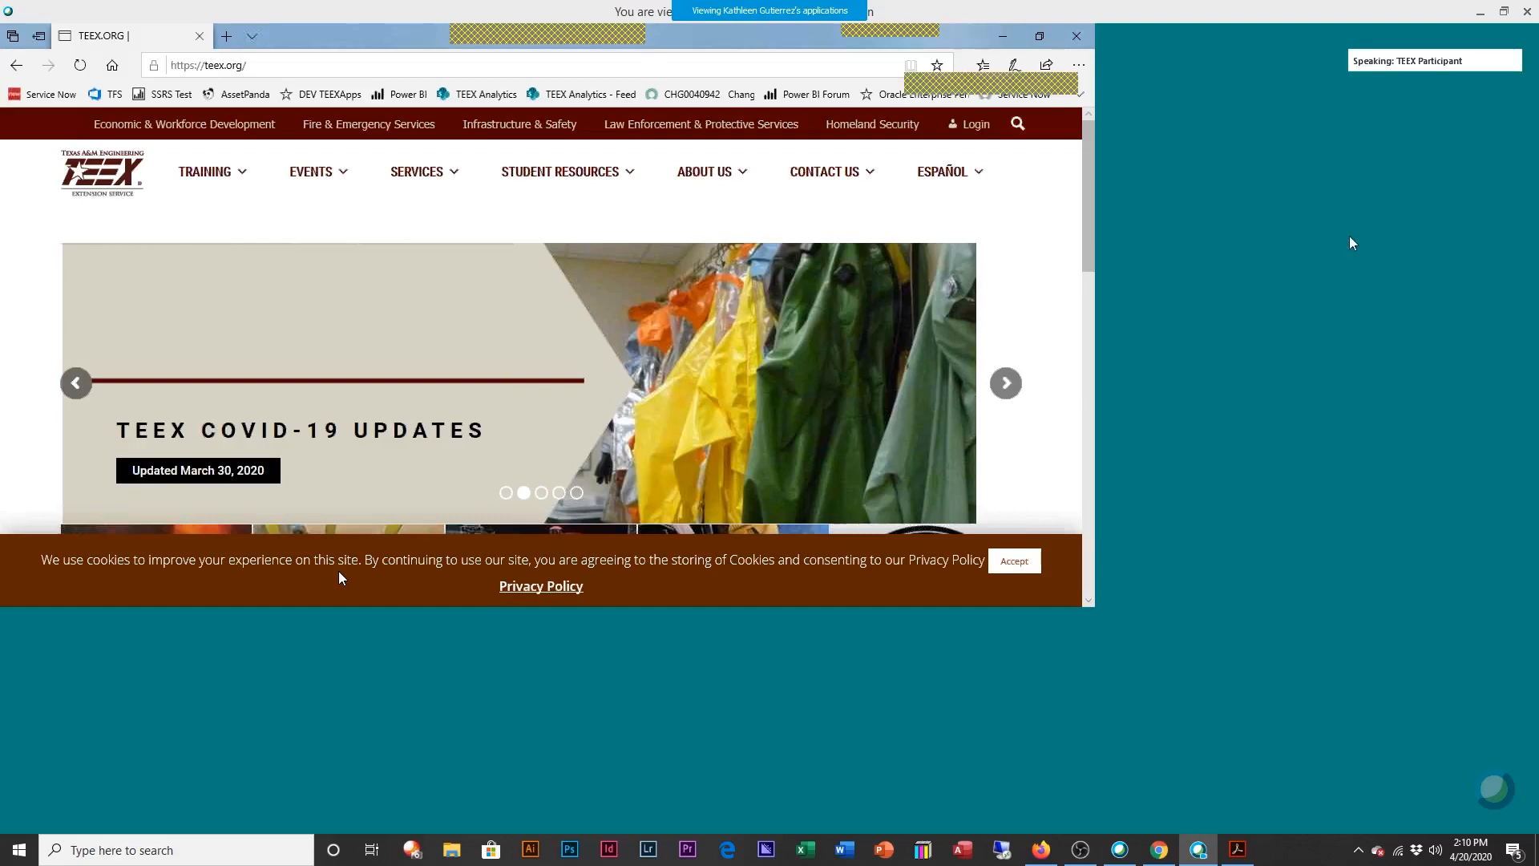
mouse_move(1296, 533)
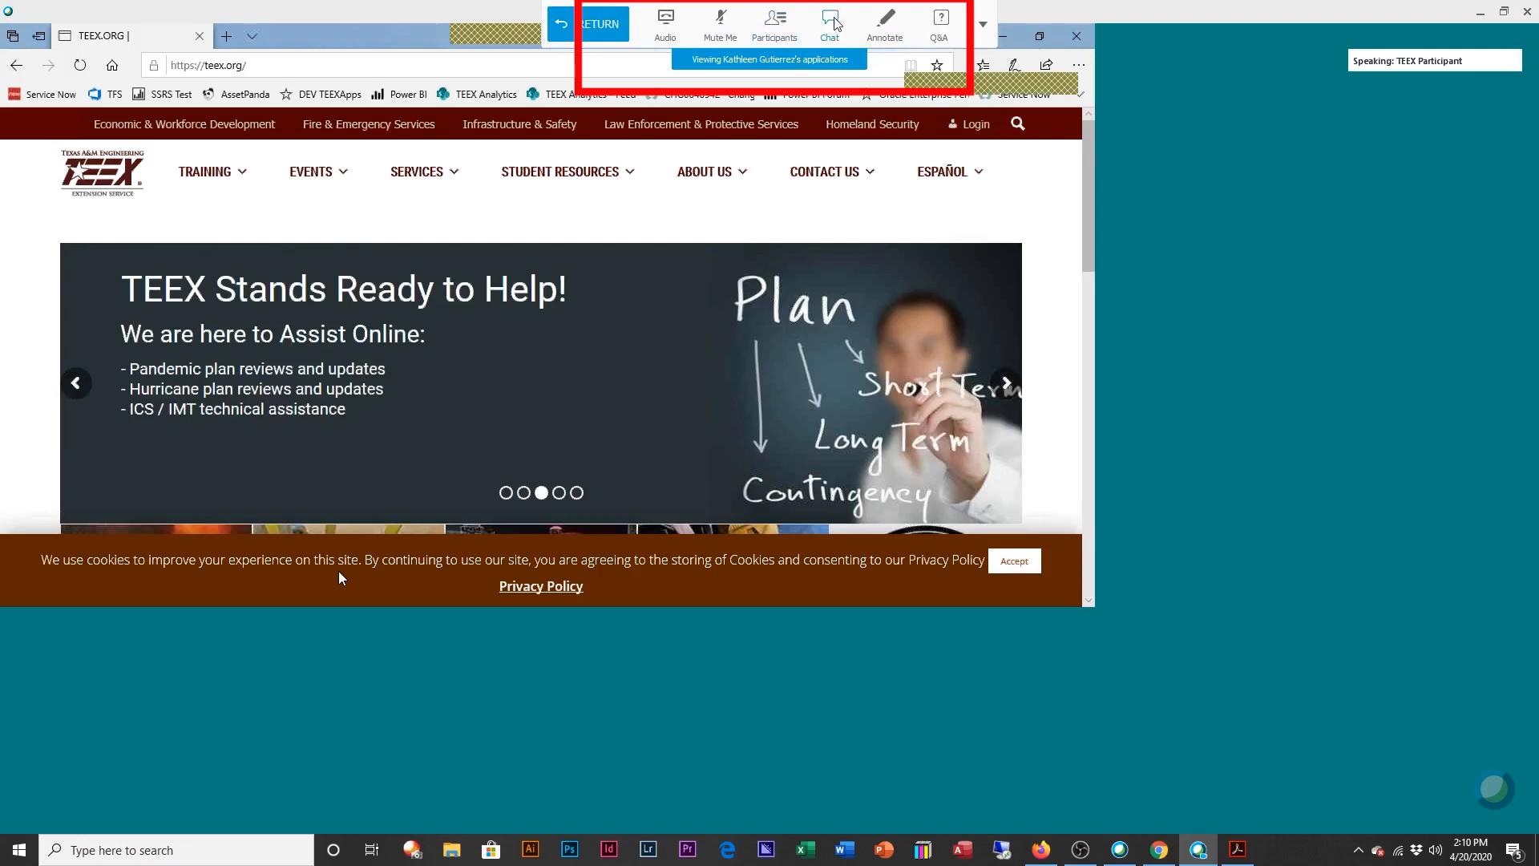
Step: Show chat and participants over the shared screen and privately ask the host 'Did I miss something'
left_click(829, 21)
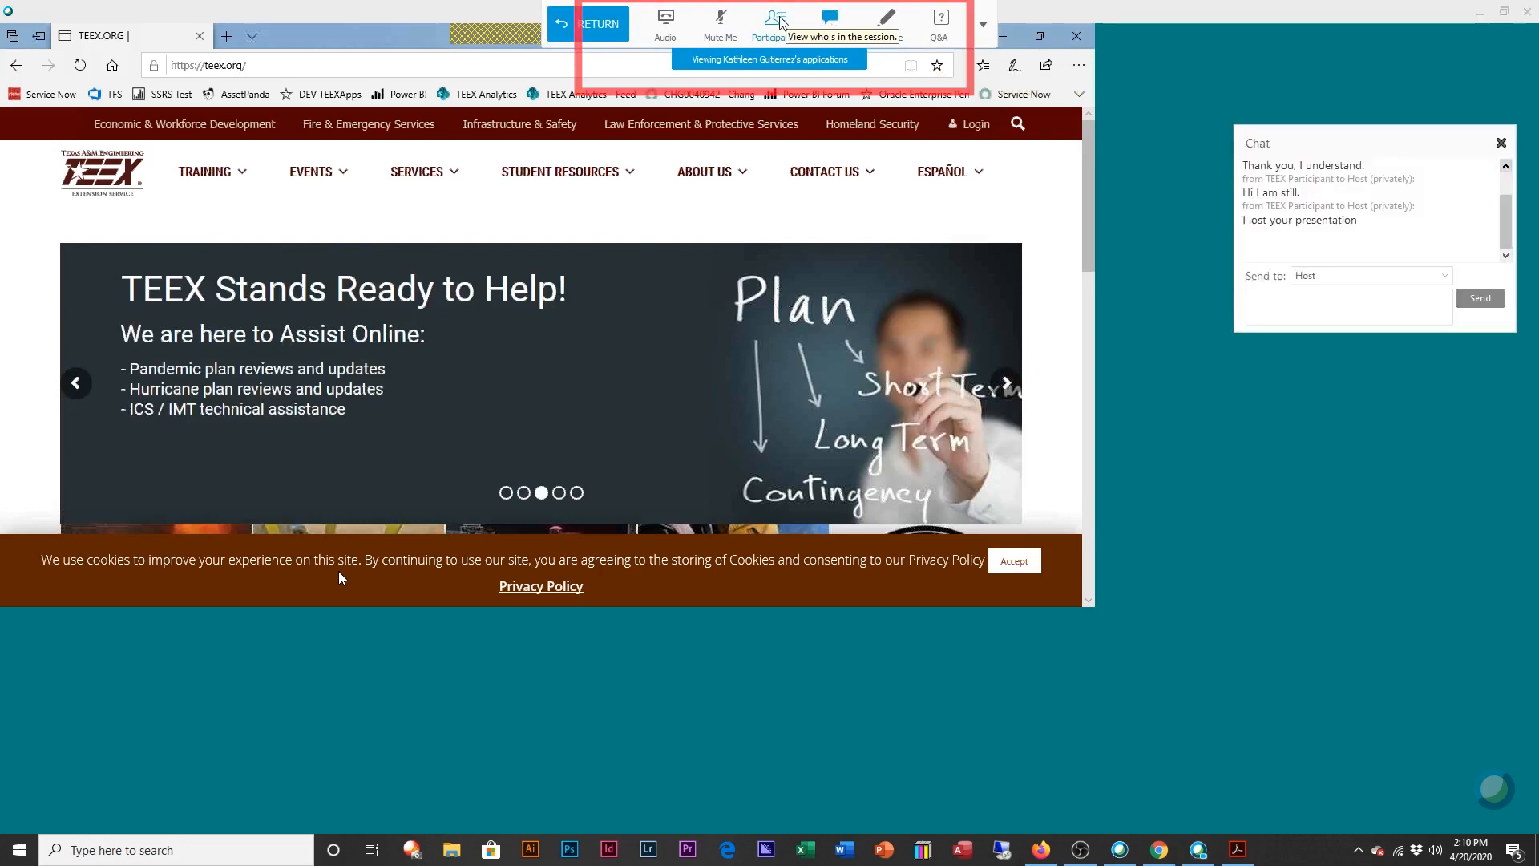
left_click(773, 18)
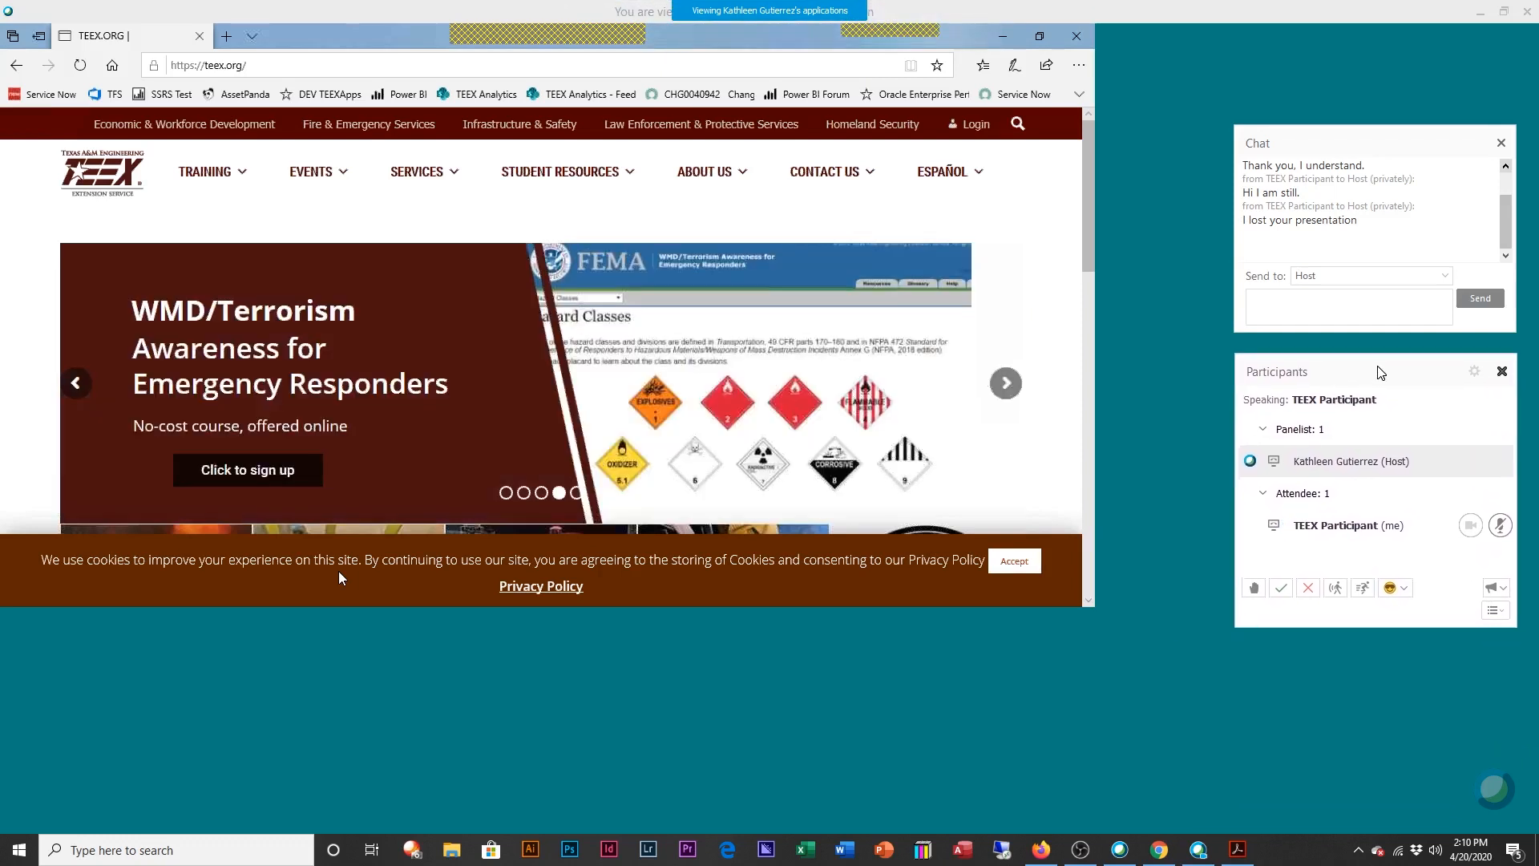
left_click(1349, 306)
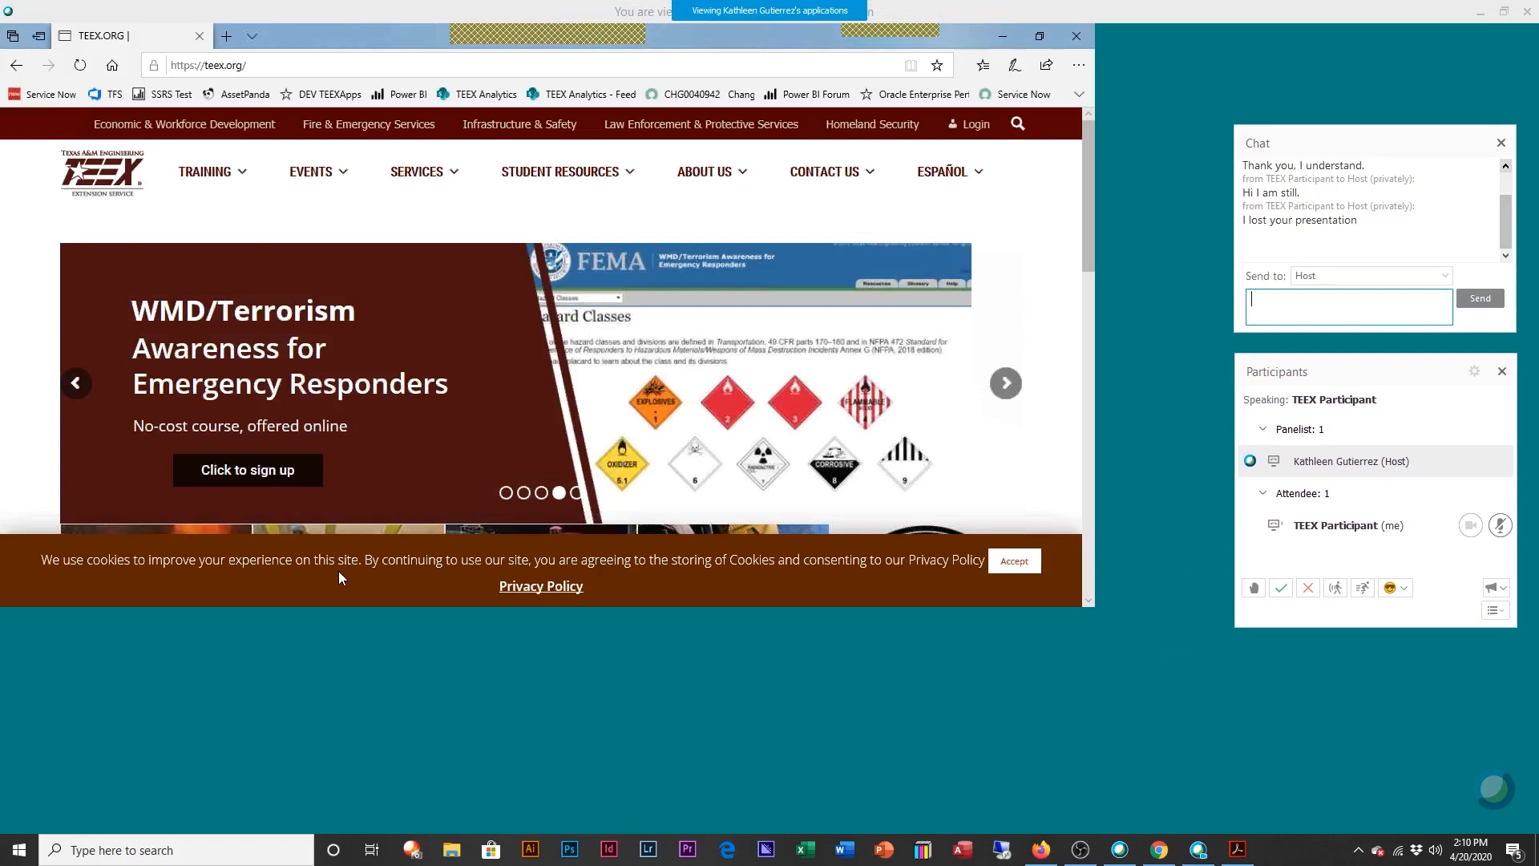
type("Did I miss something")
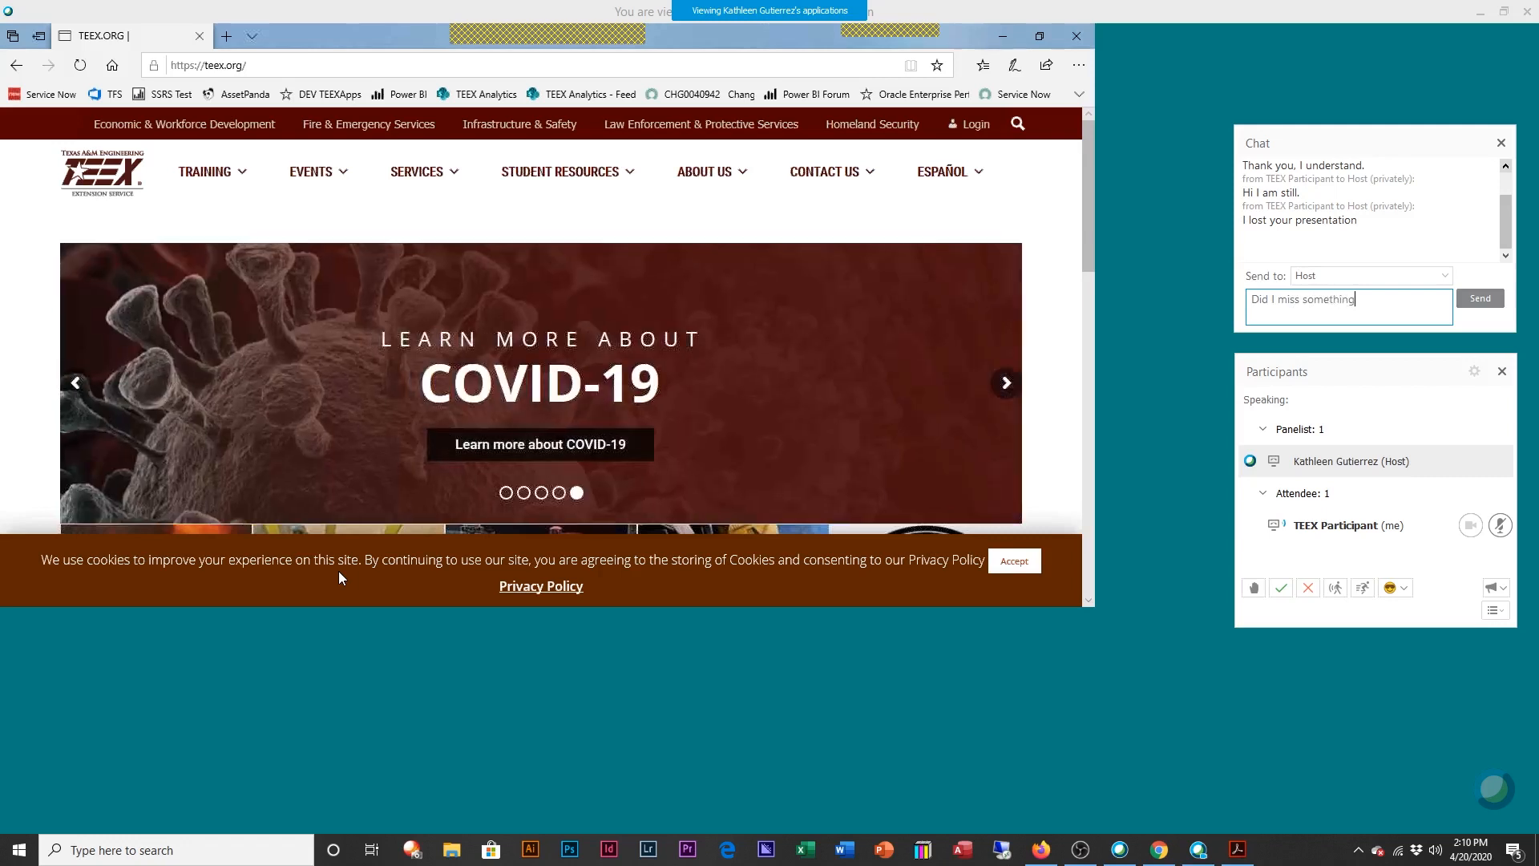
left_click(1480, 299)
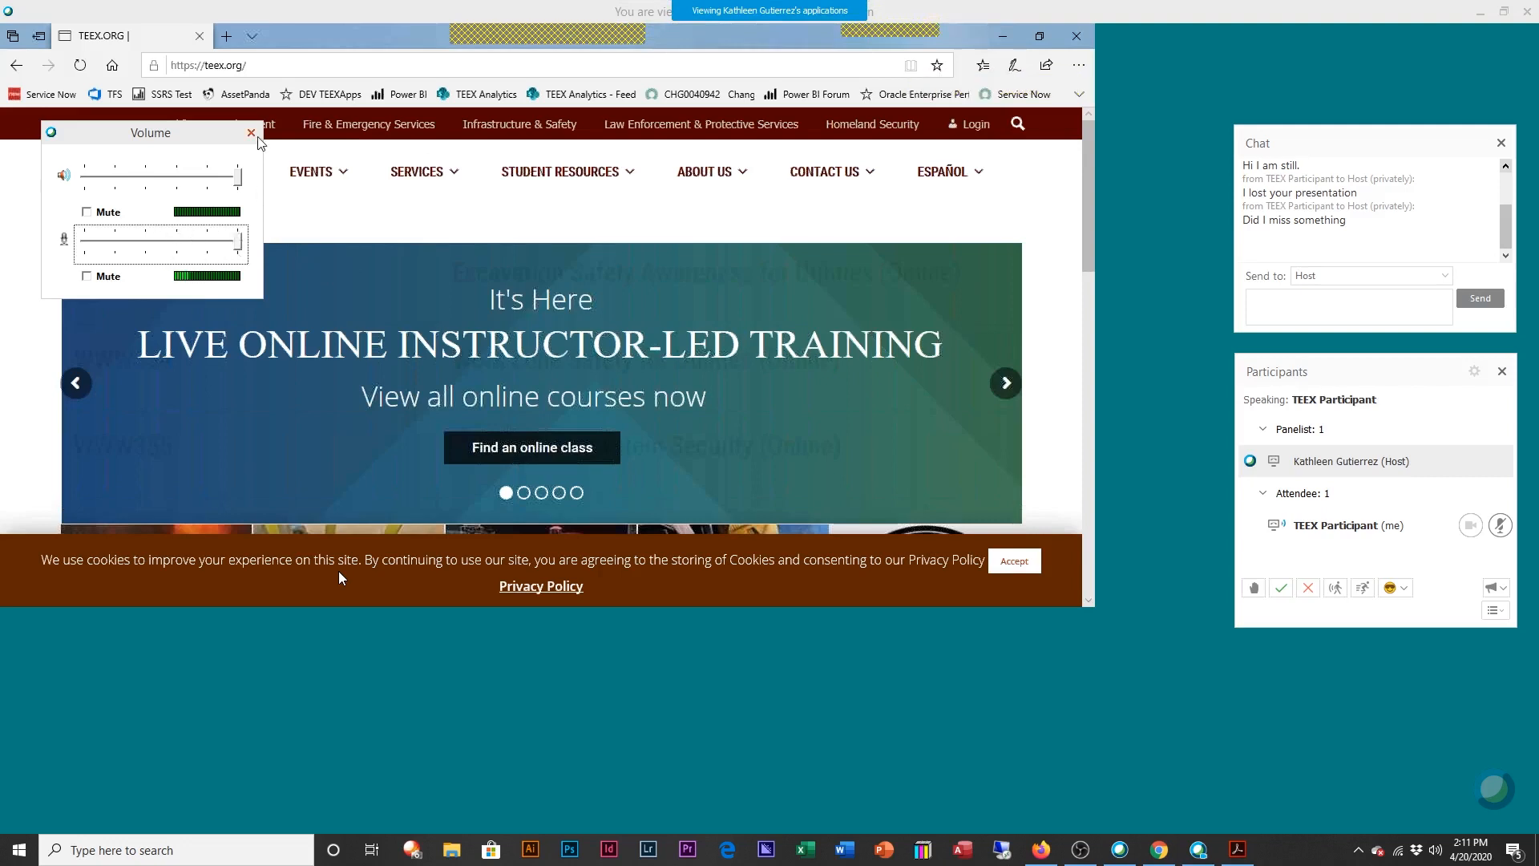
Step: Close the Volume window, leave the shared view for the session window, then return to the host's shared application
left_click(252, 133)
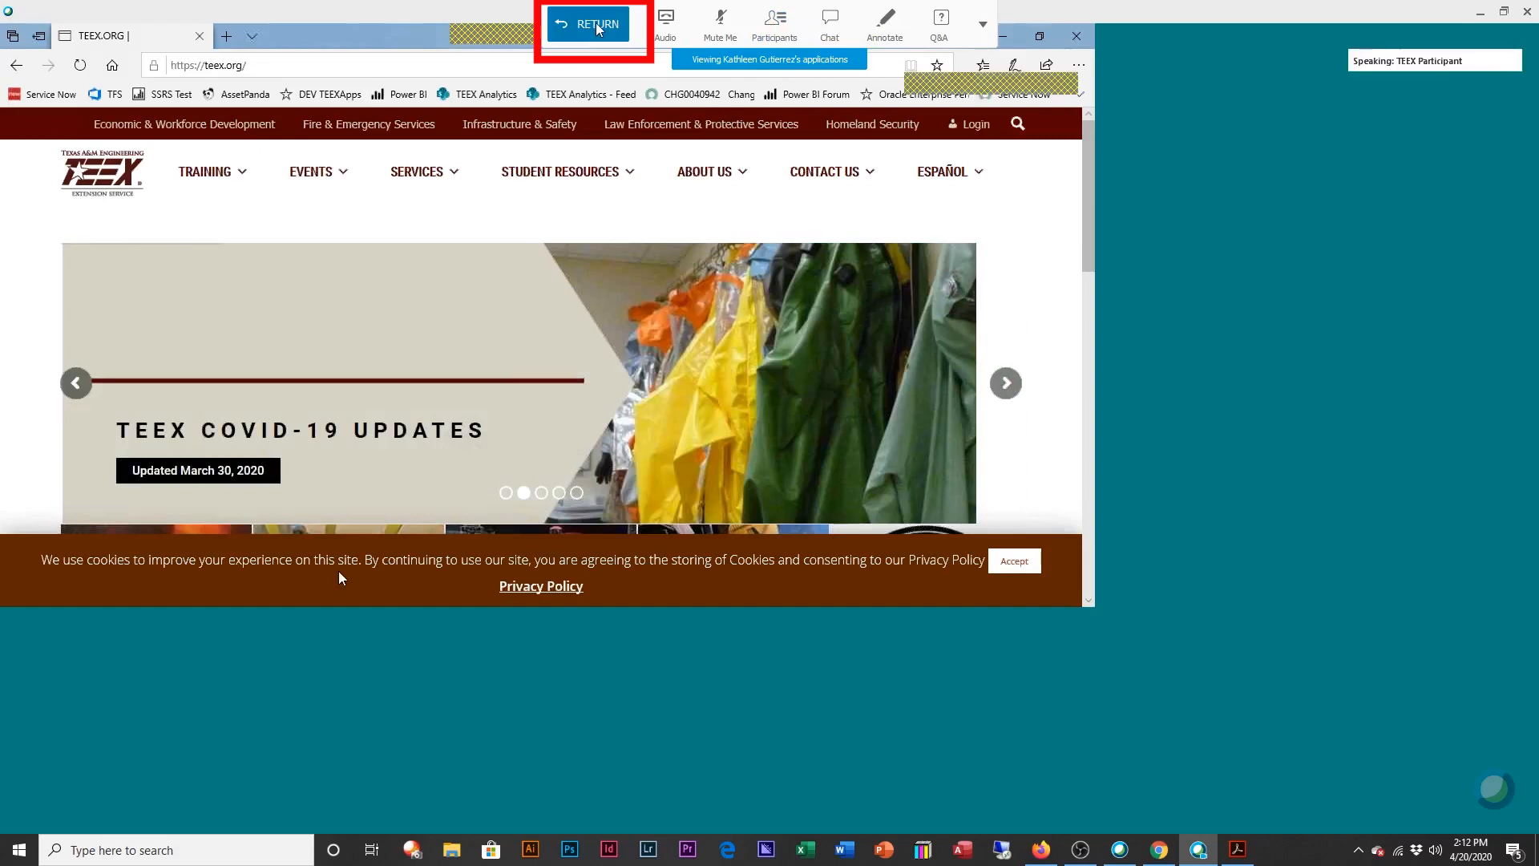
left_click(587, 24)
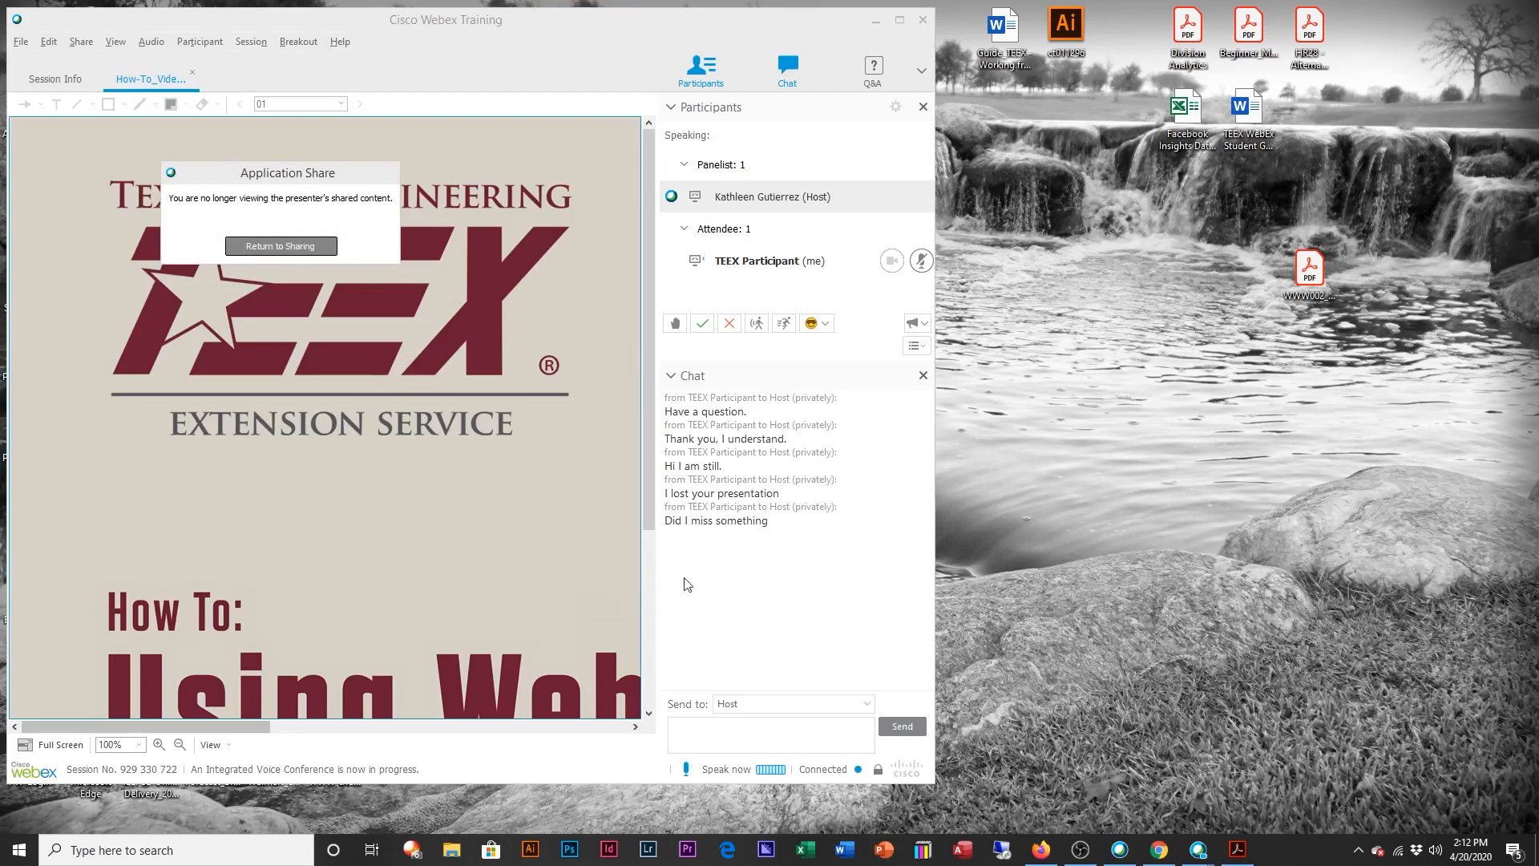
left_click(772, 735)
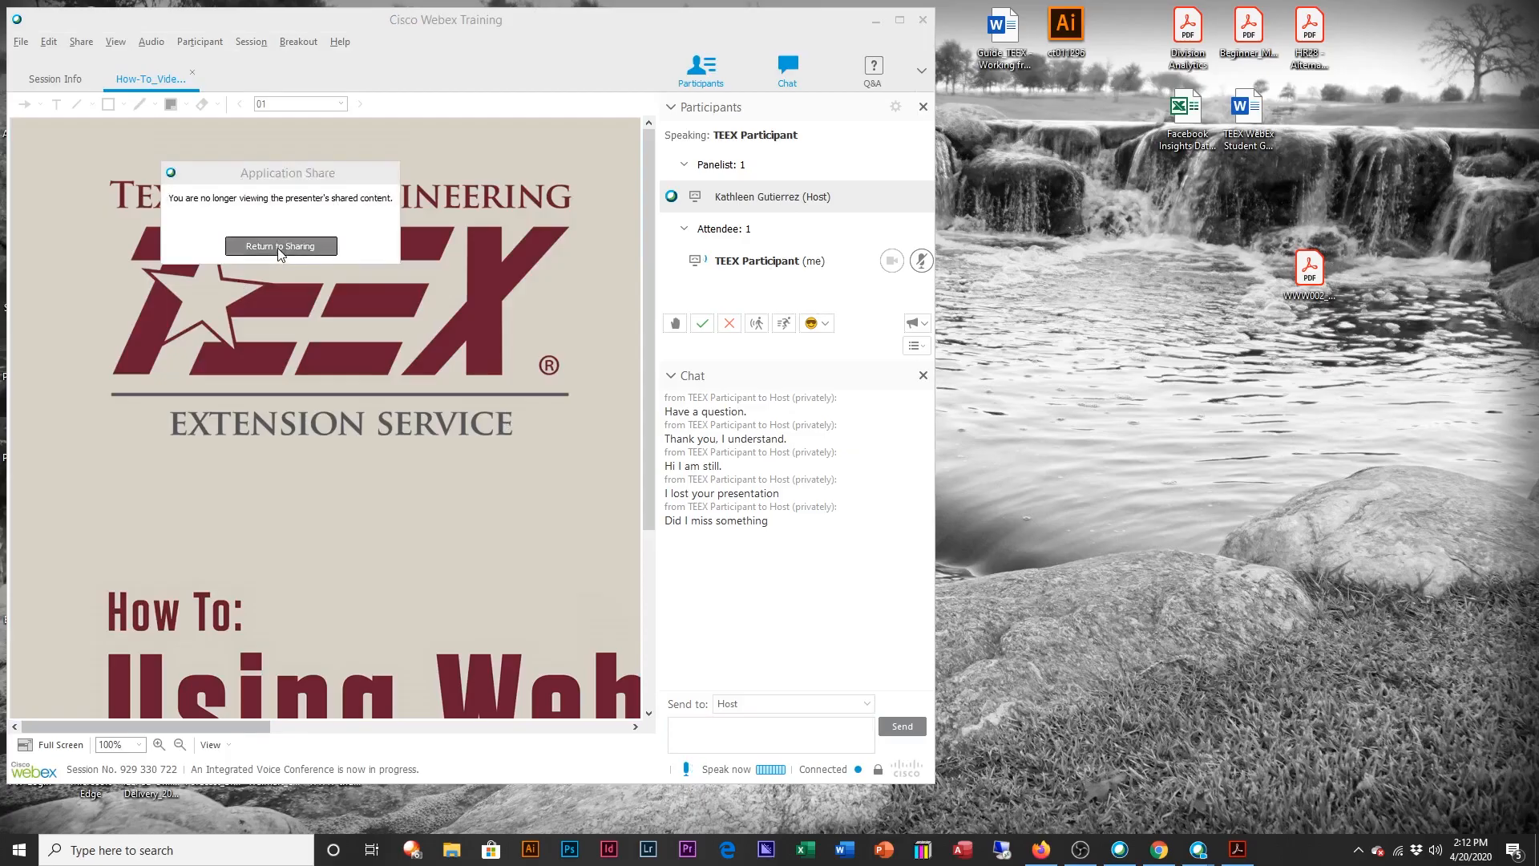
left_click(280, 247)
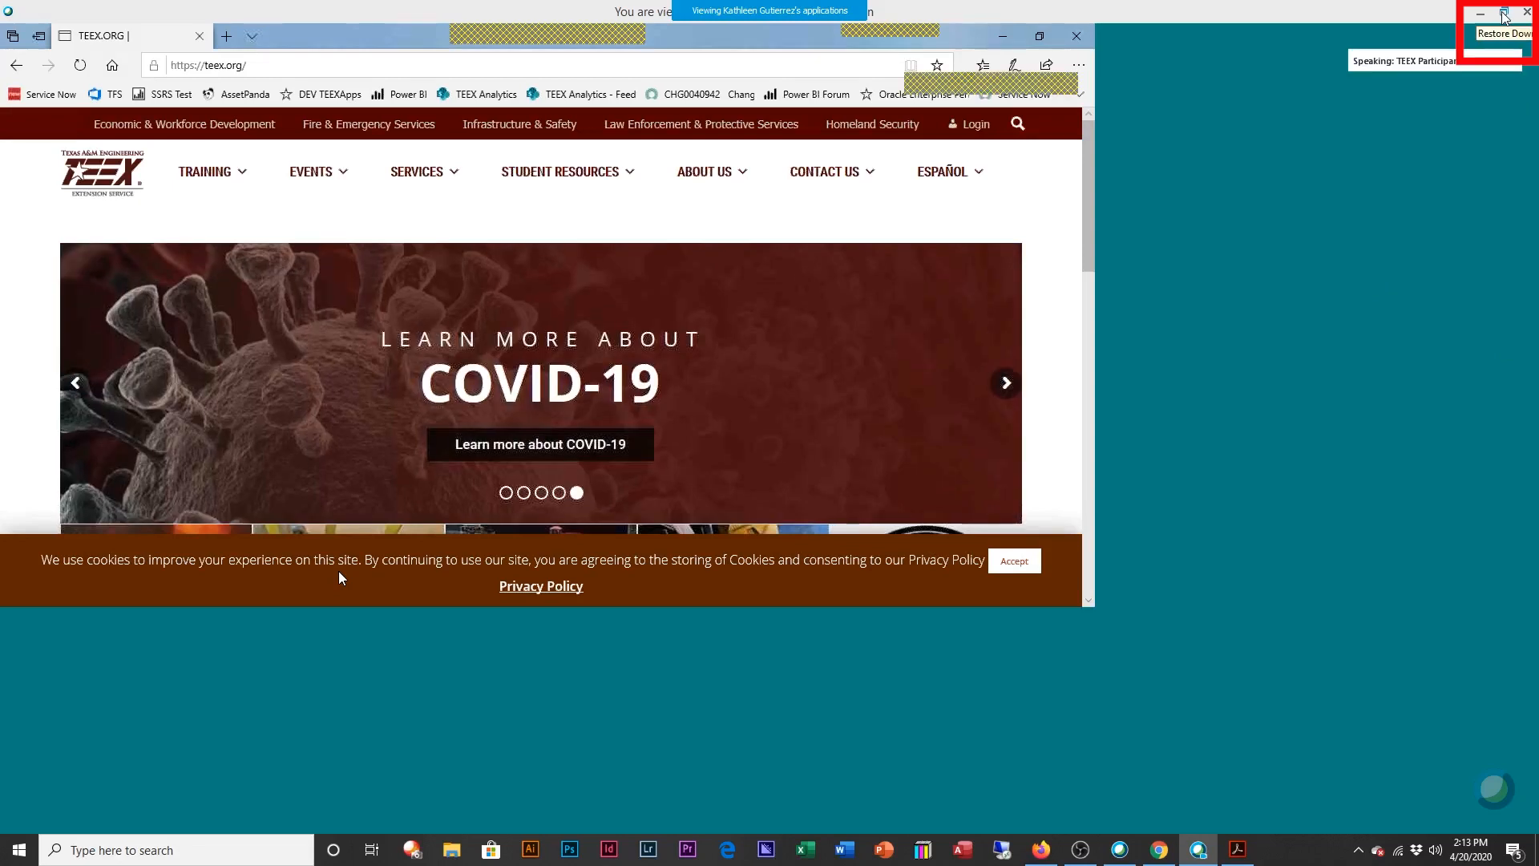
Step: Resize the shared-content window and bring the Groundwater Production manual PDF up in Acrobat beside it
left_click(1498, 11)
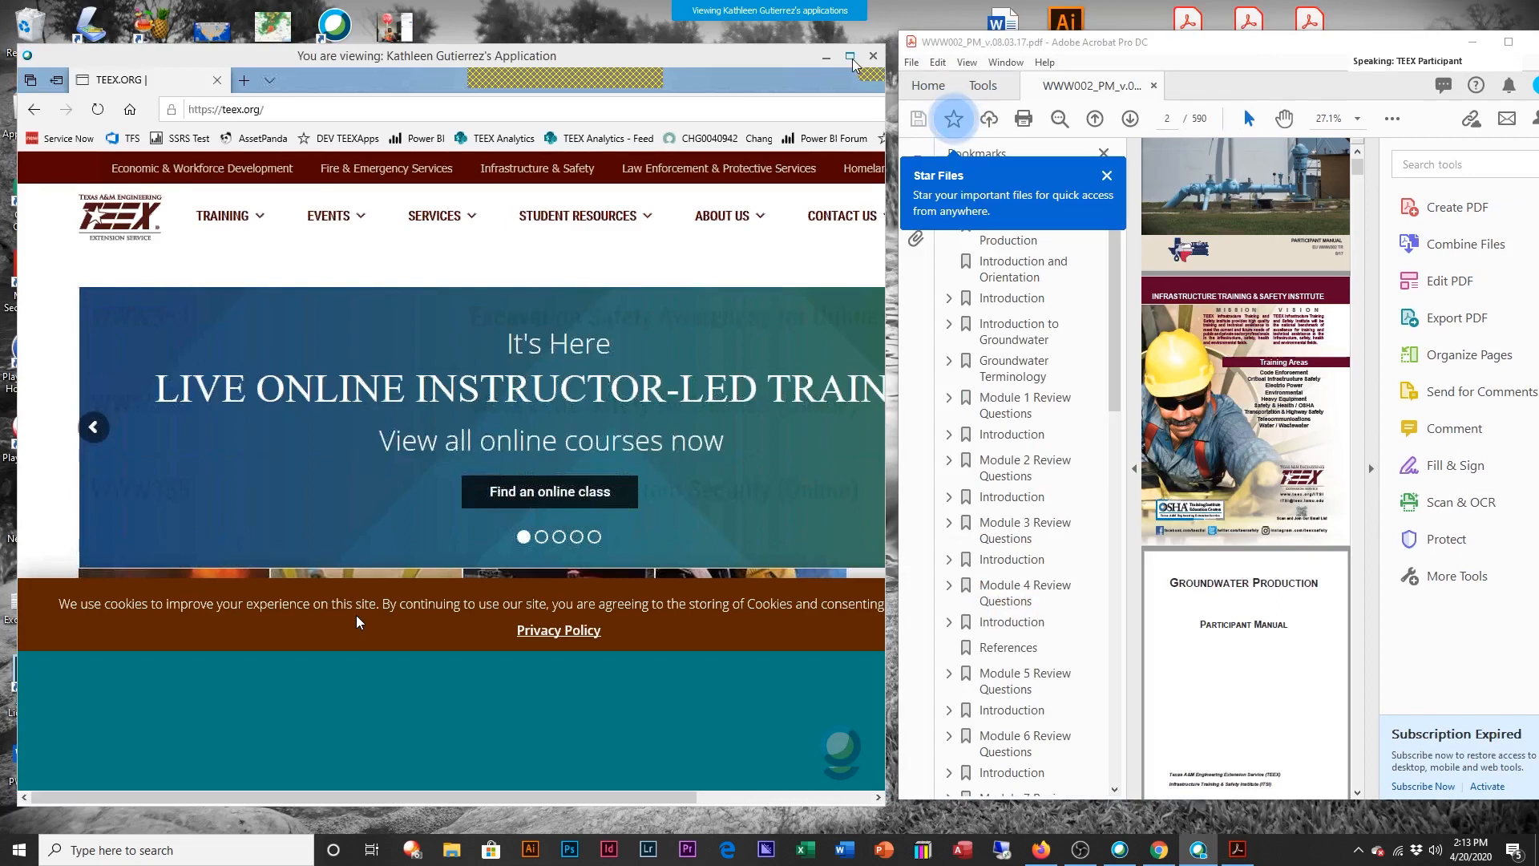
left_click(850, 56)
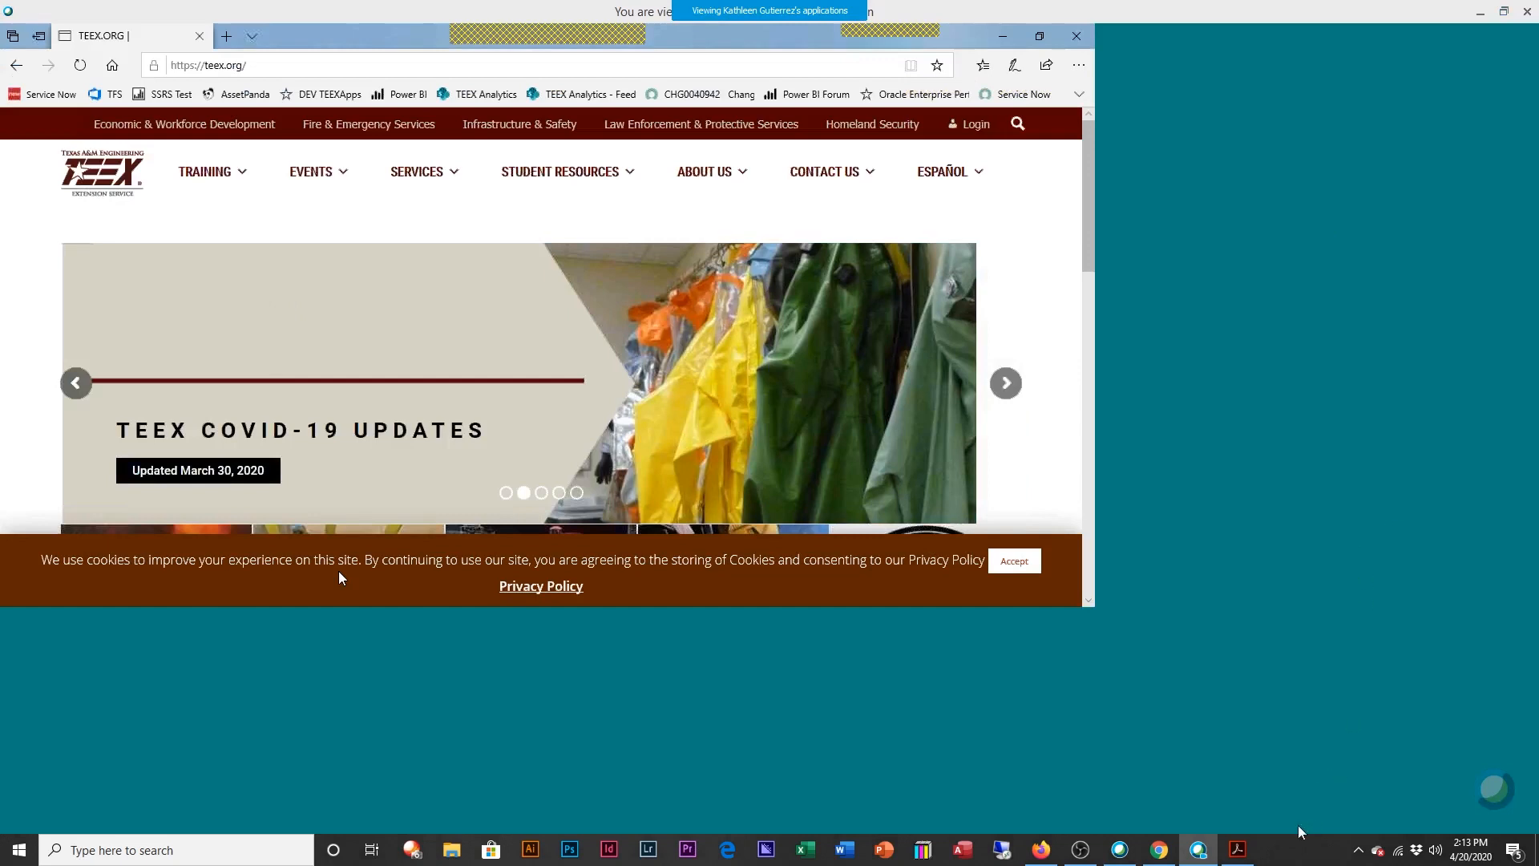
left_click(1237, 850)
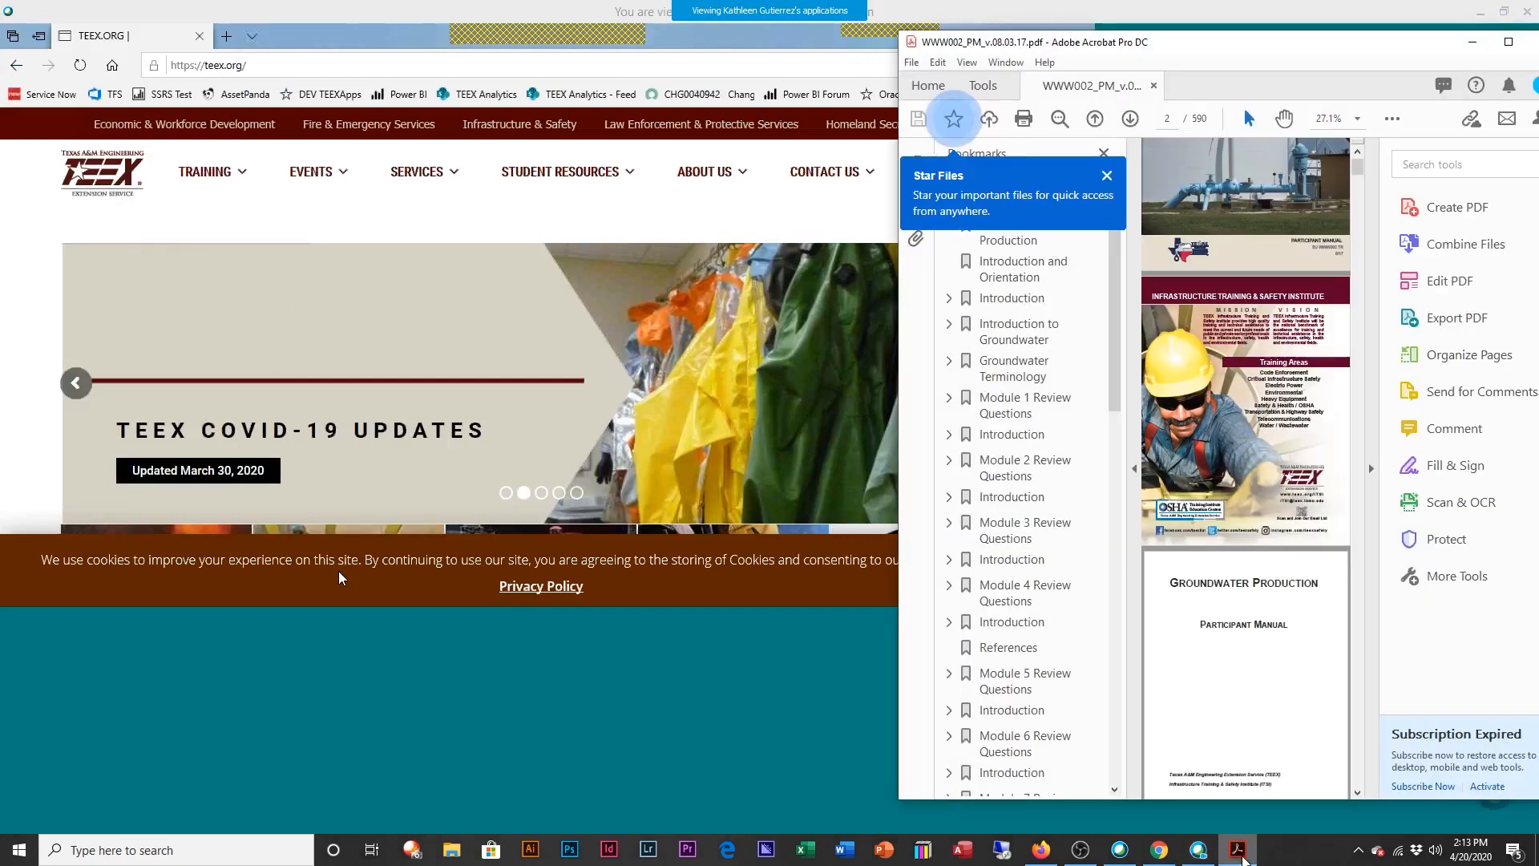